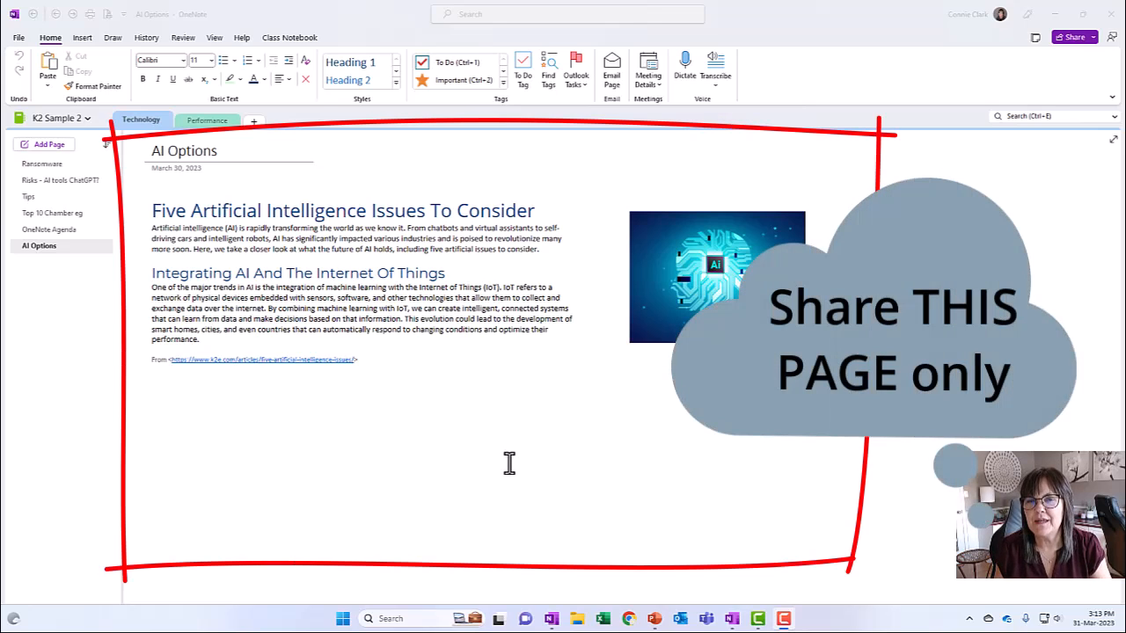
mouse_move(708, 440)
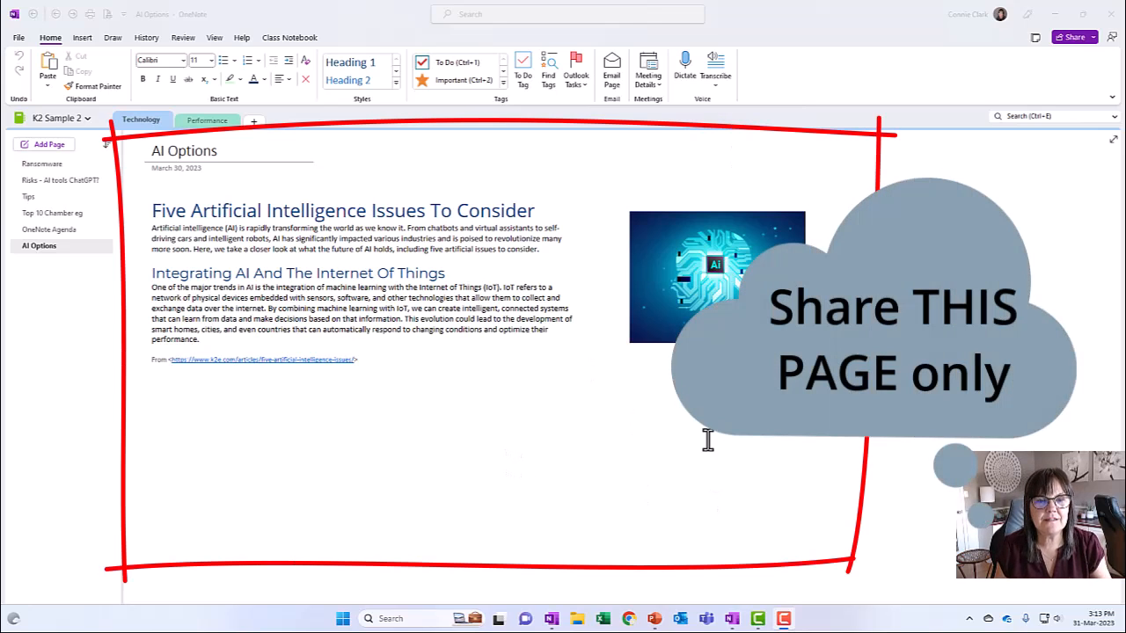
mouse_move(610, 444)
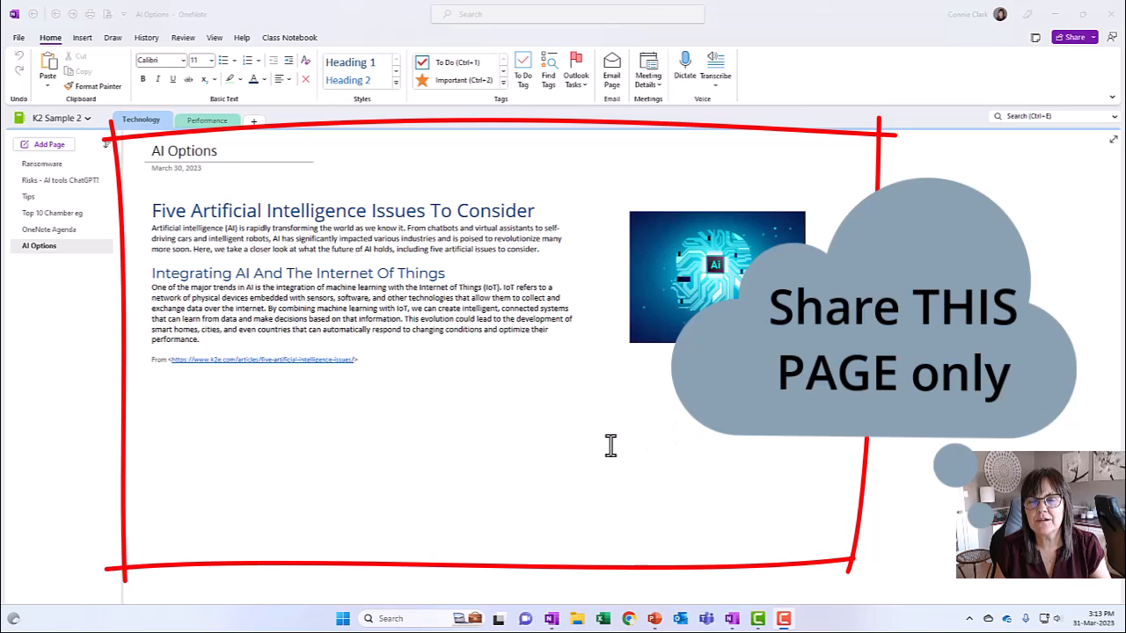
mouse_move(1002, 156)
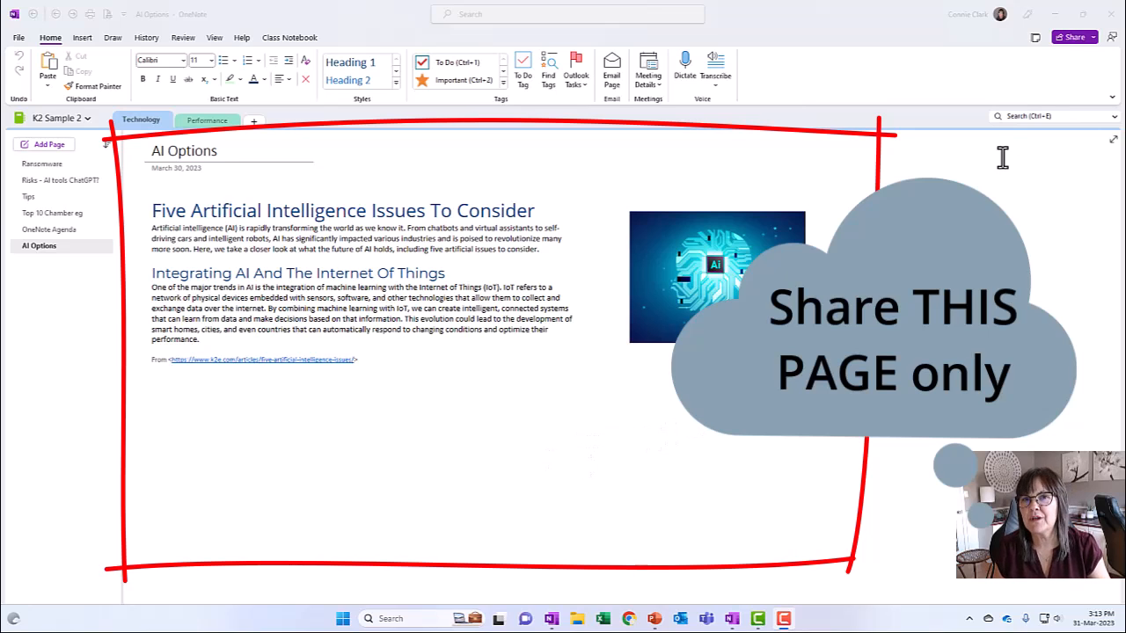
Open the Share dropdown on the AI Options page
click(1073, 37)
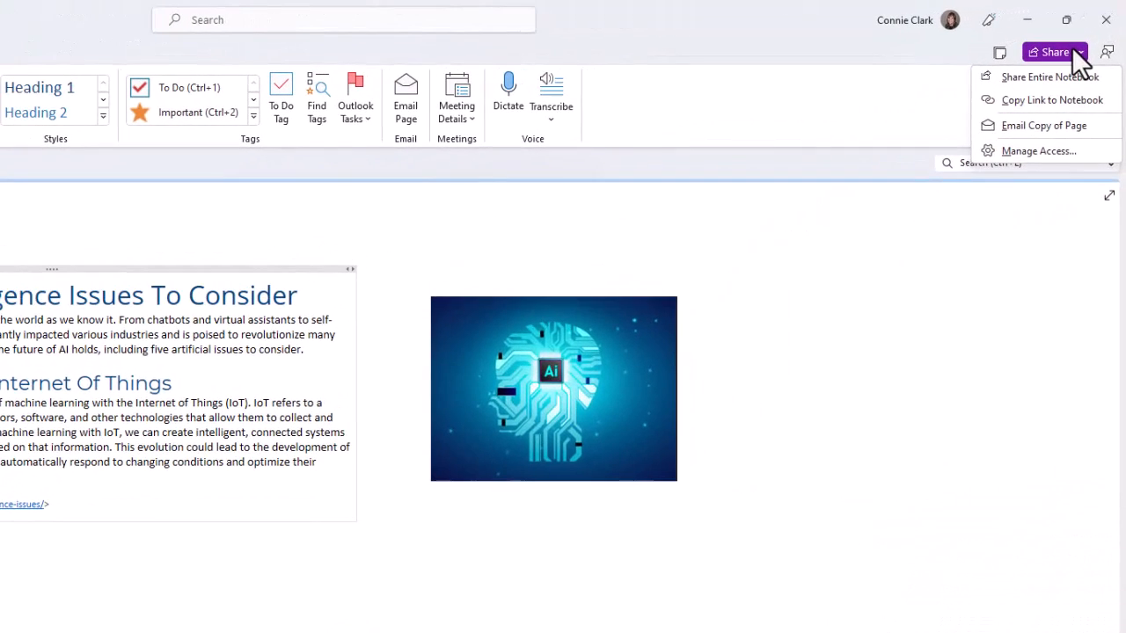
mouse_move(1046, 125)
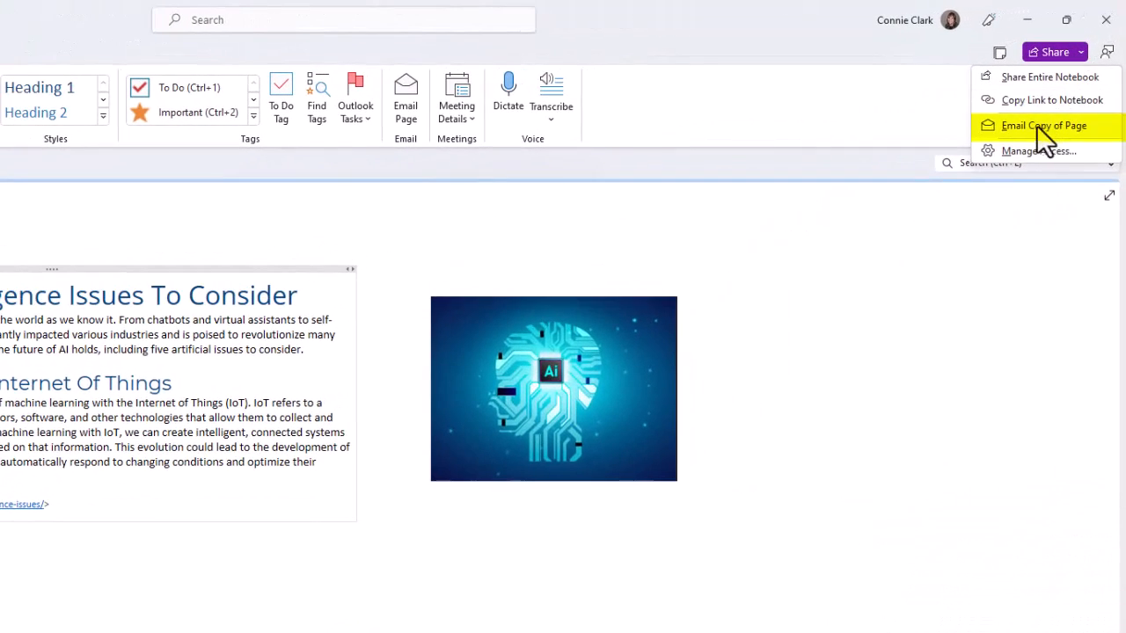
mouse_move(1045, 124)
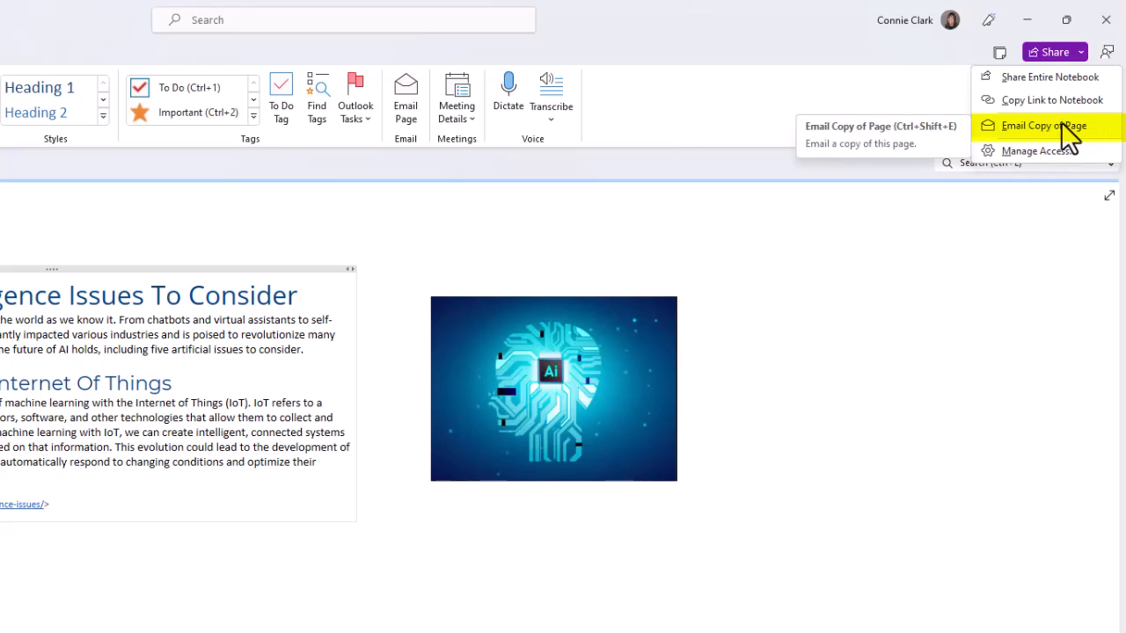
Email a copy of the AI Options page through Outlook
click(1042, 125)
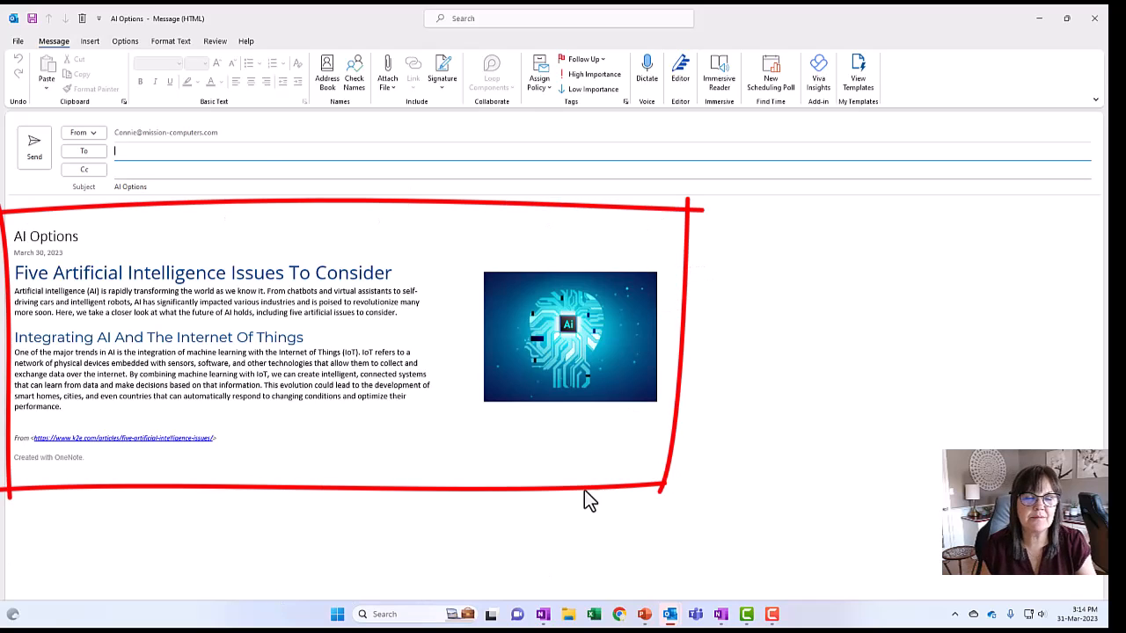
mouse_move(623, 450)
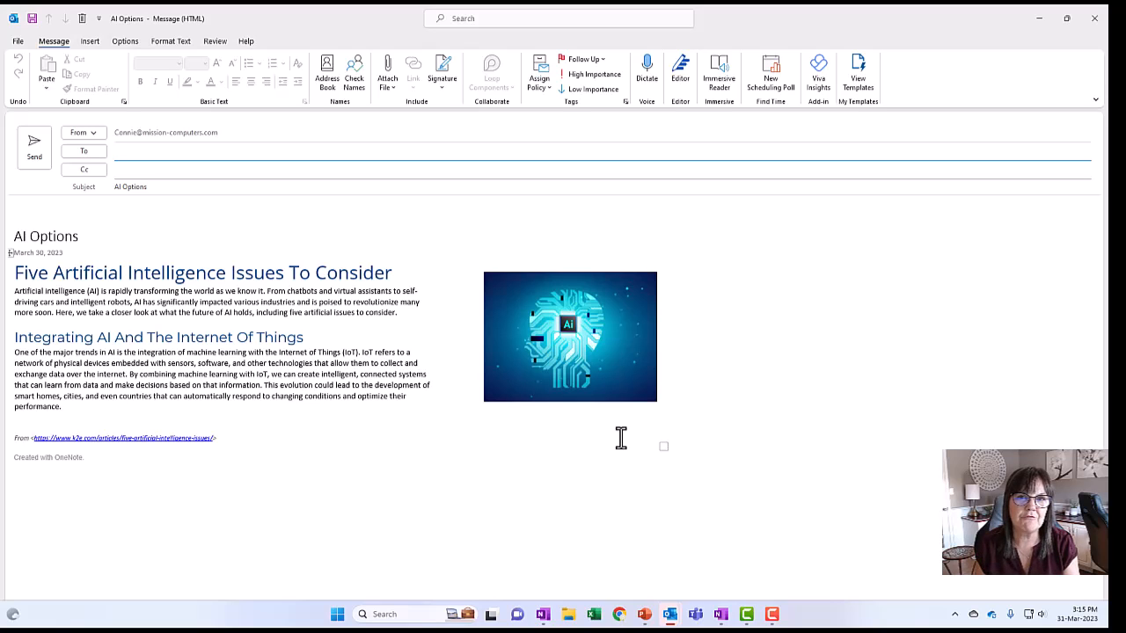
mouse_move(548, 411)
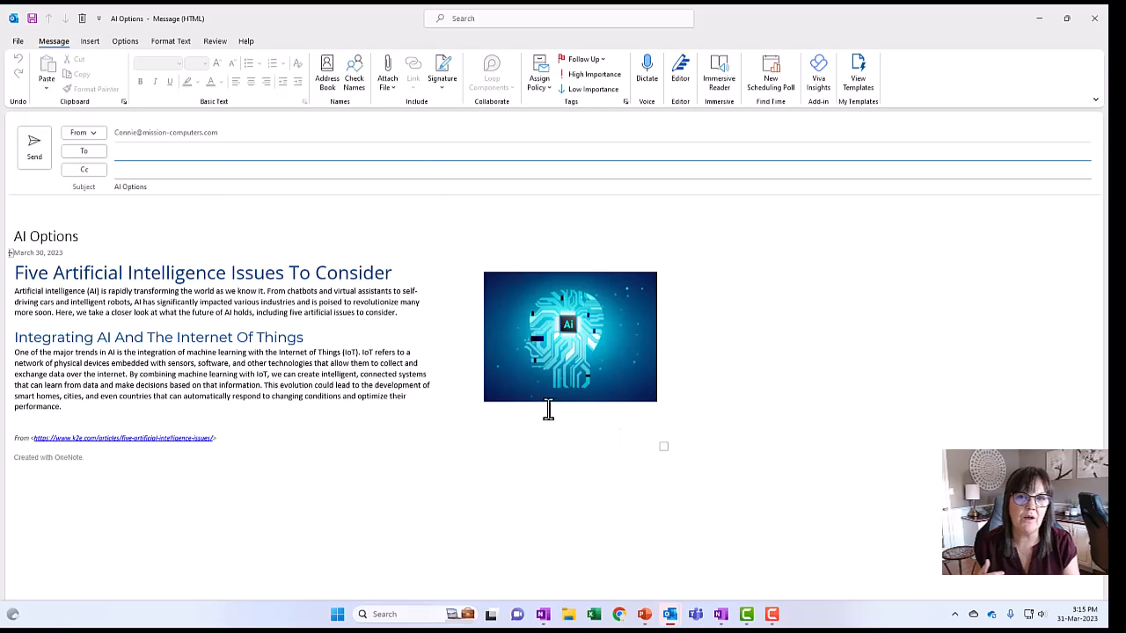
click(544, 614)
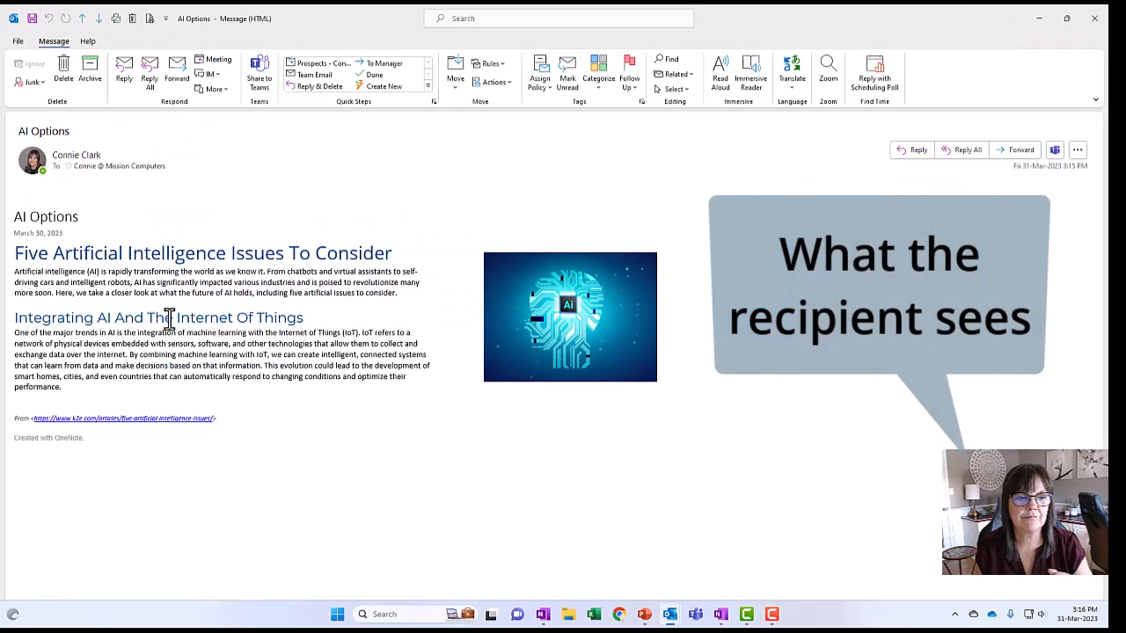
mouse_move(613, 419)
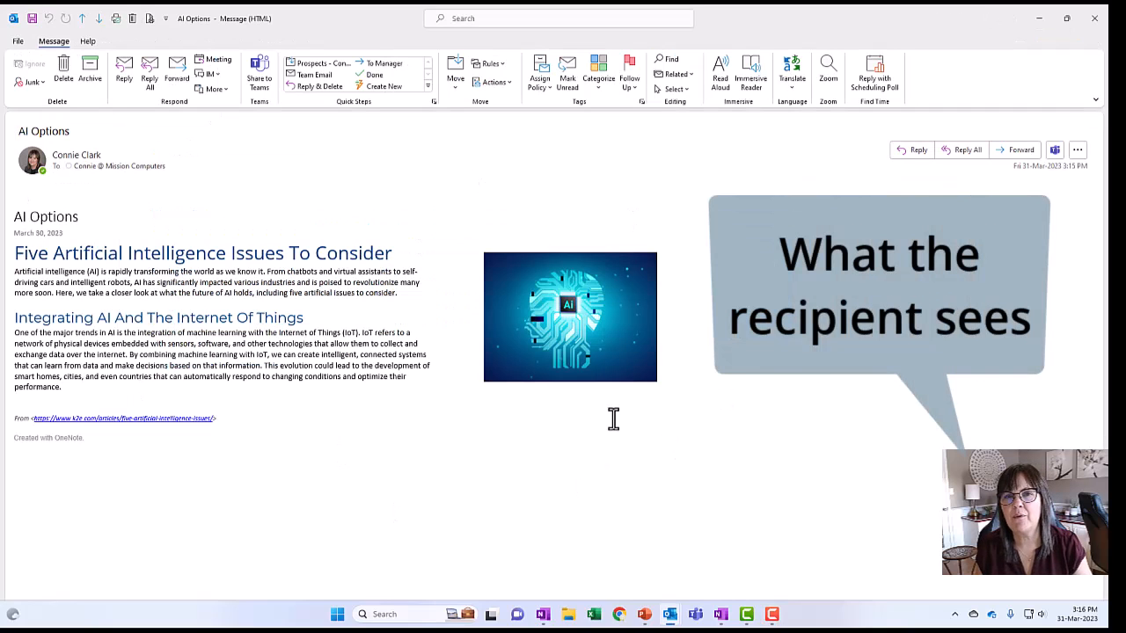
mouse_move(192, 430)
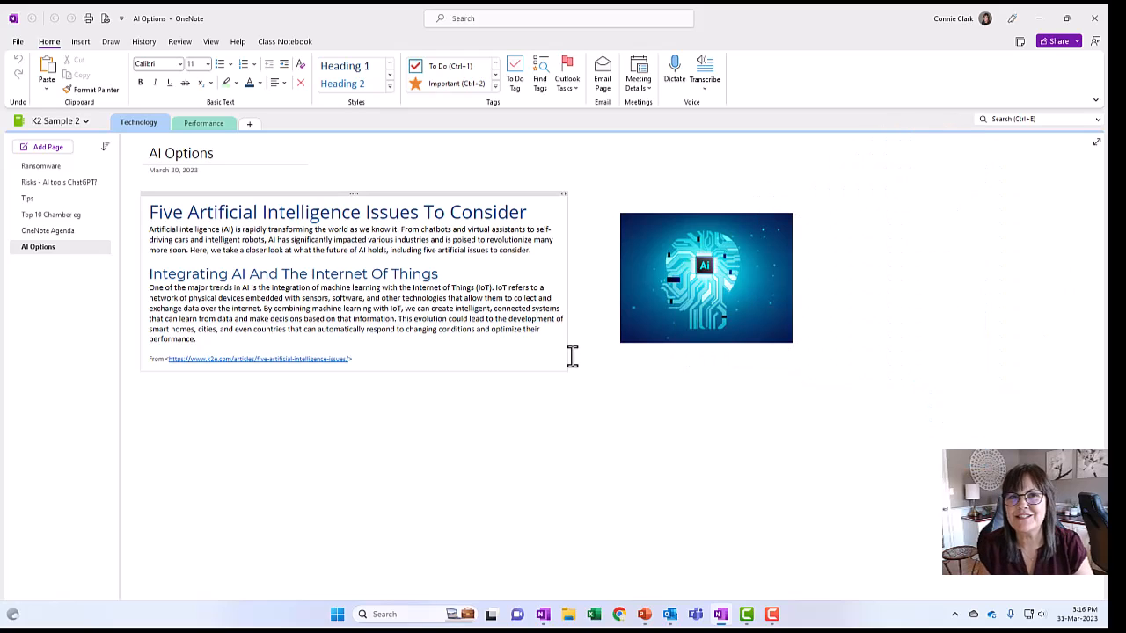
Return to OneNote's AI Options page and point to Email Page on the Home ribbon
drag(1047, 83, 917, 299)
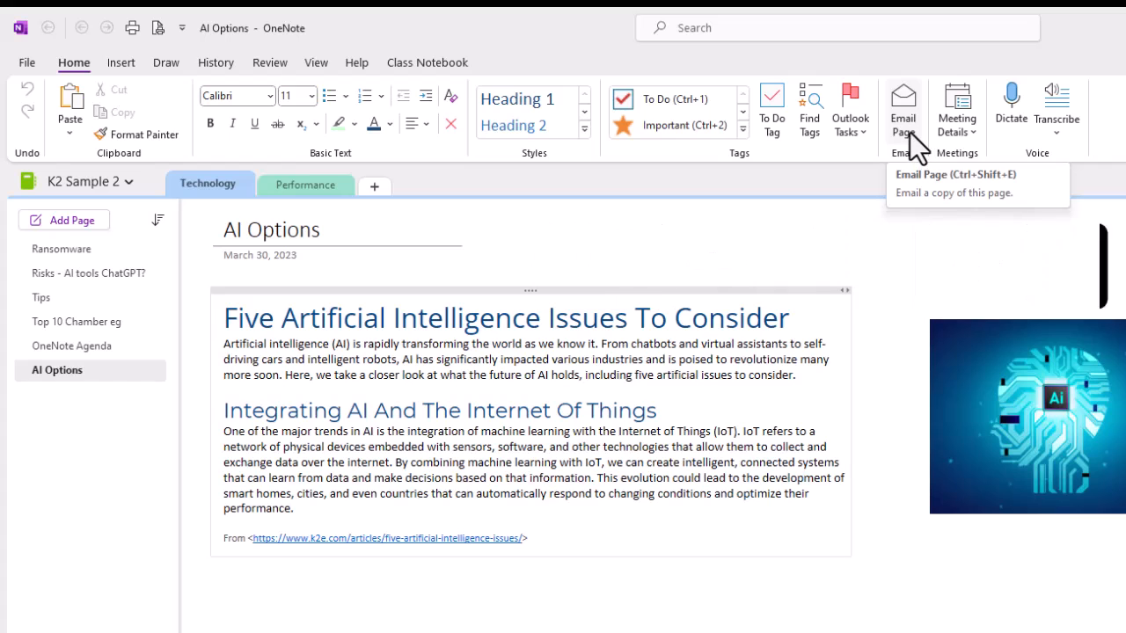
mouse_move(910, 132)
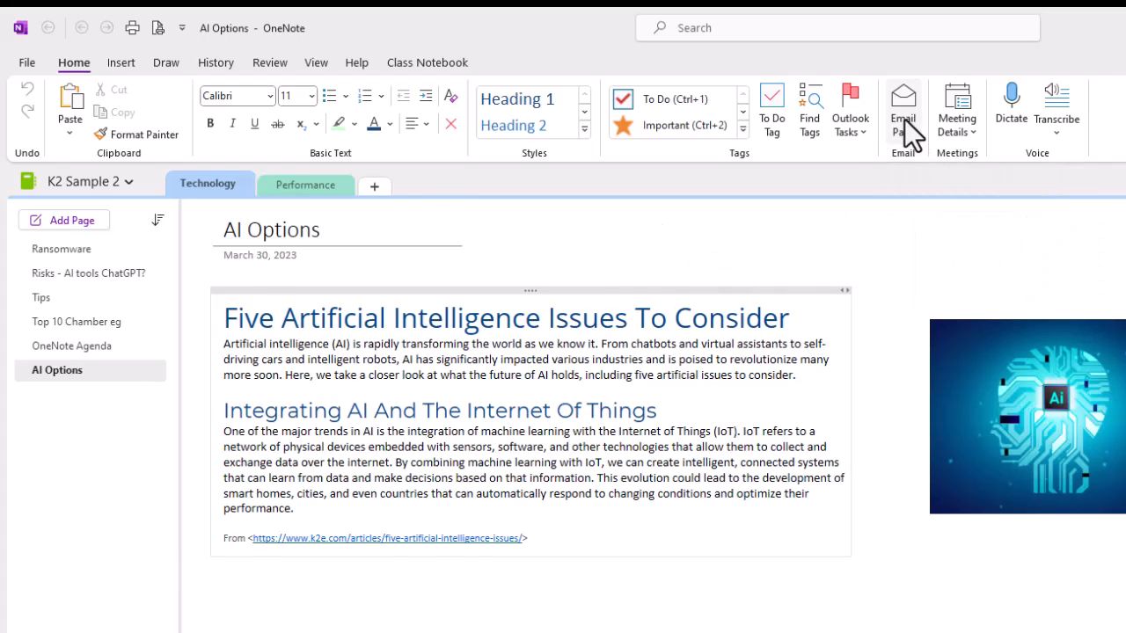
Email the AI Options page via Email Page and focus the message's To field
click(903, 105)
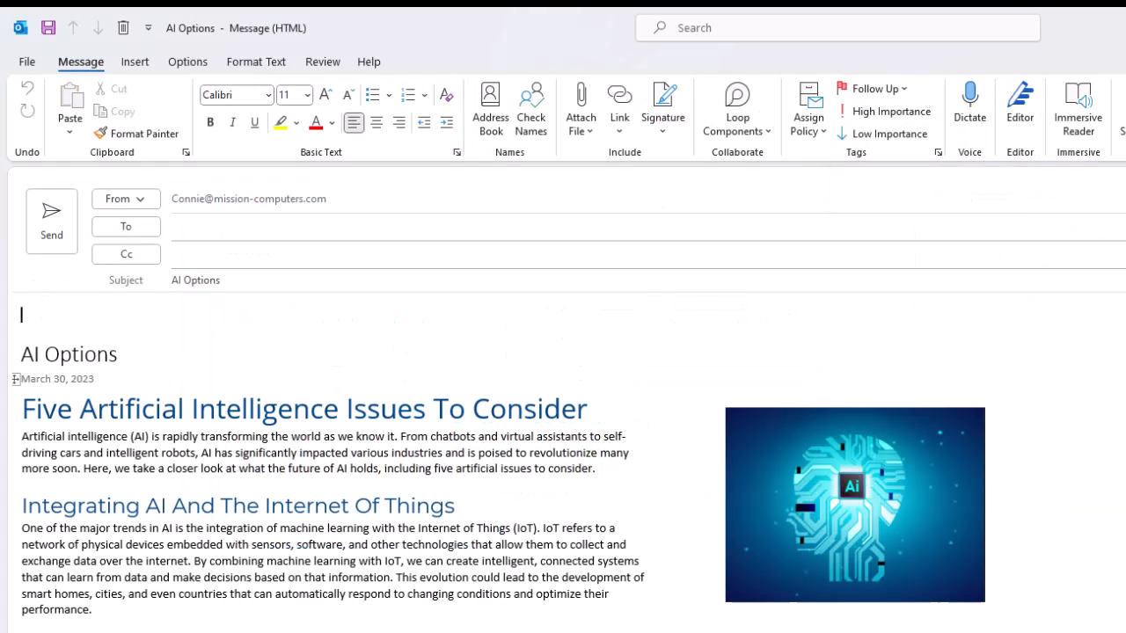
click(126, 222)
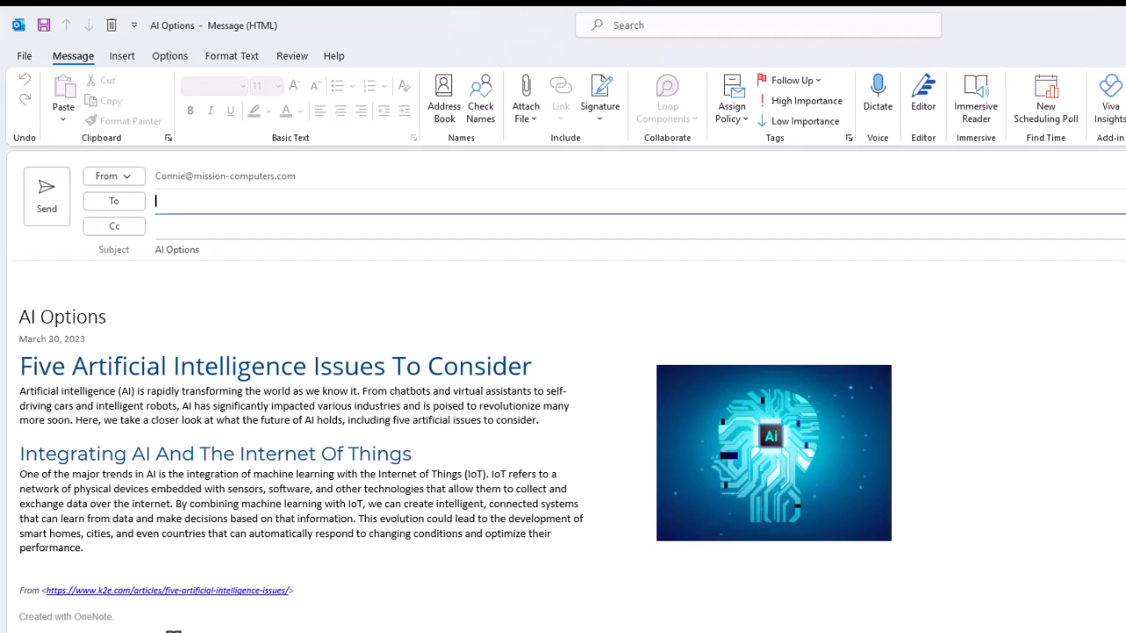
mouse_move(941, 601)
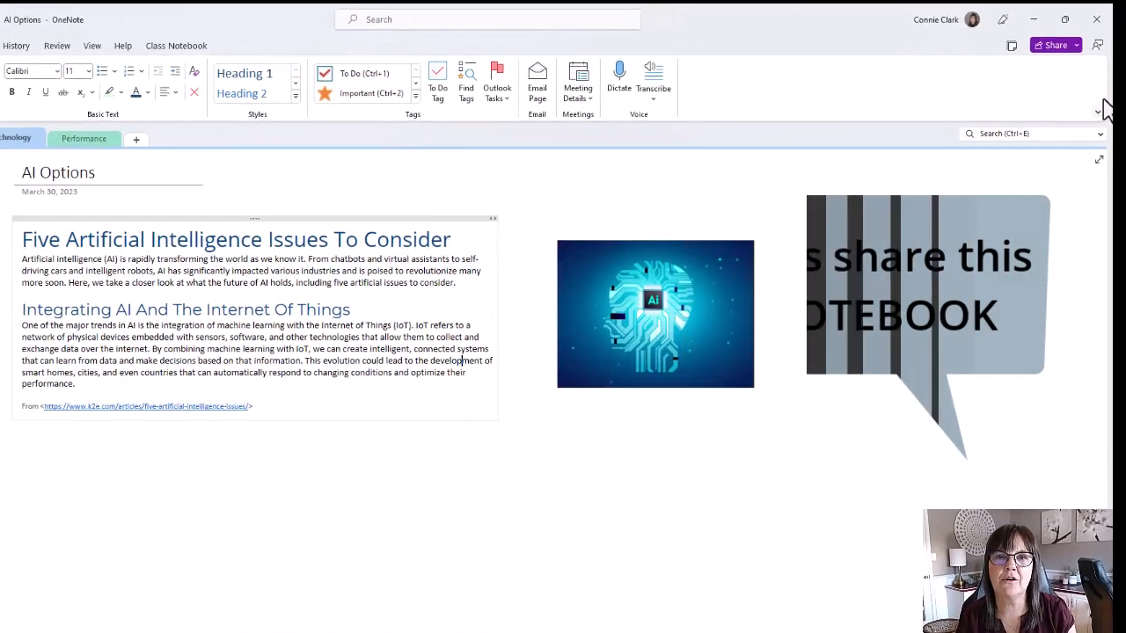
Open the Share menu to show Share Entire Notebook
click(1074, 59)
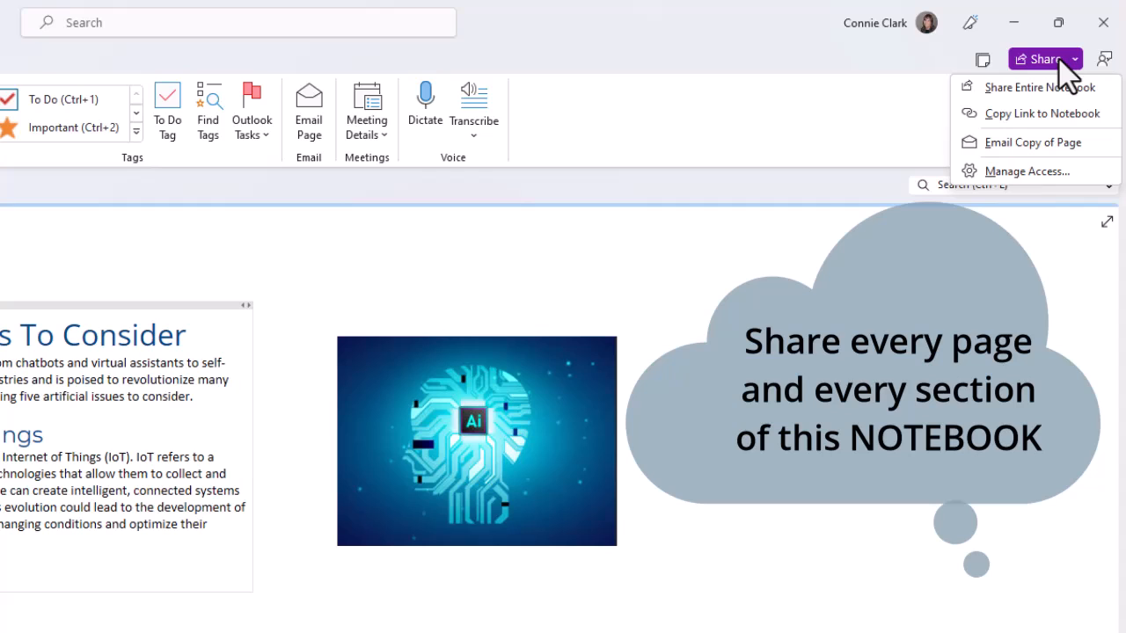
mouse_move(1040, 86)
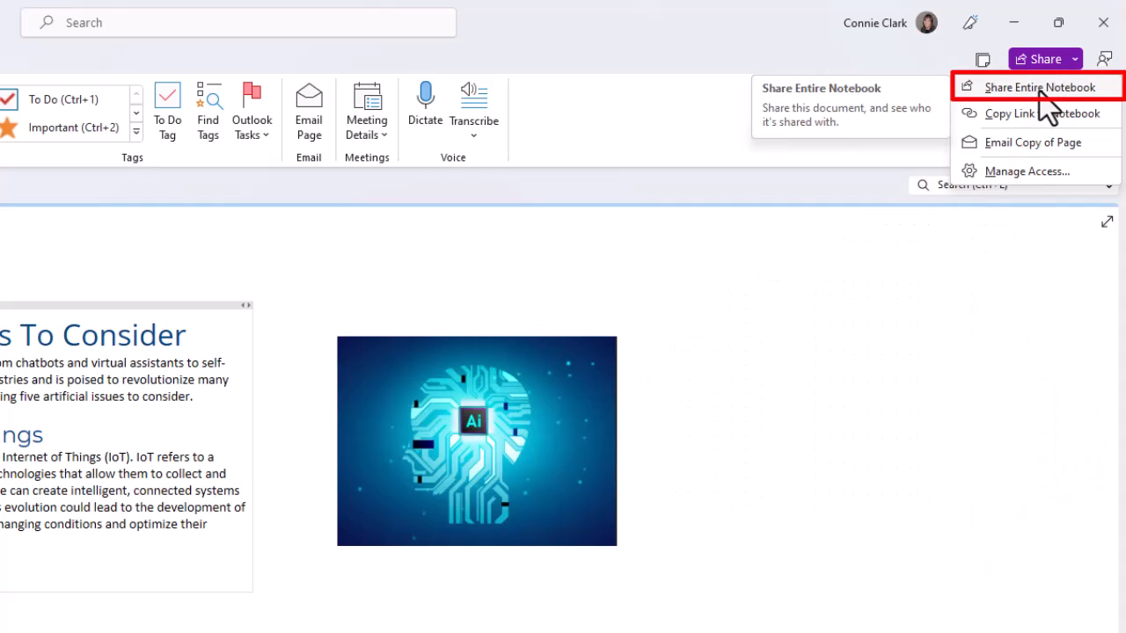
Share the entire K2 Sample 2 notebook and open its Send link dialog
click(1037, 86)
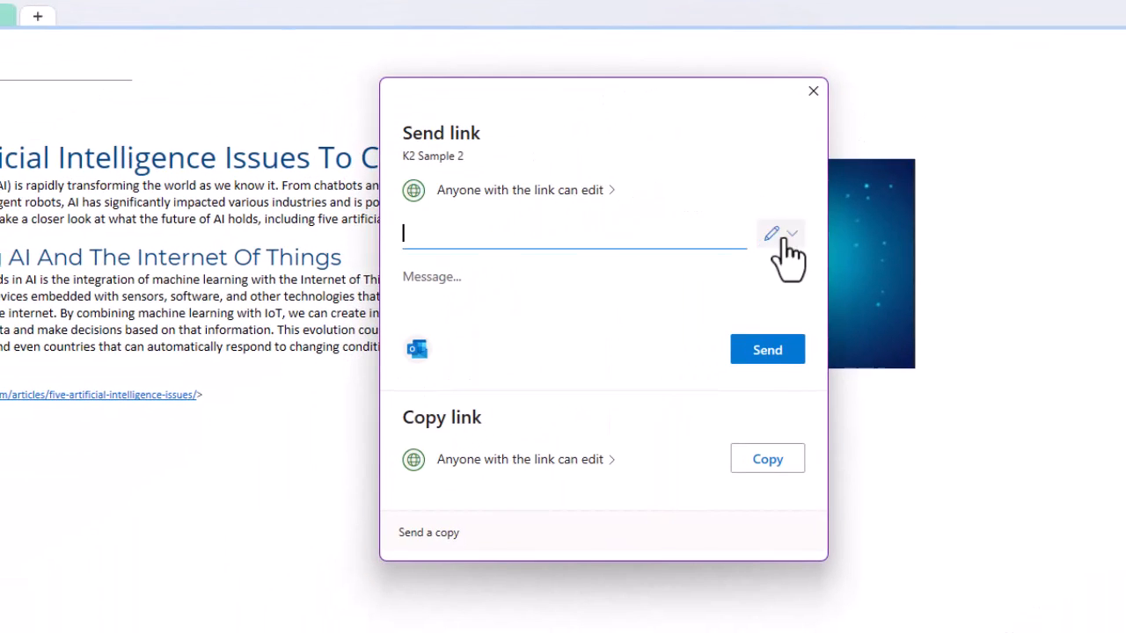
mouse_move(728, 435)
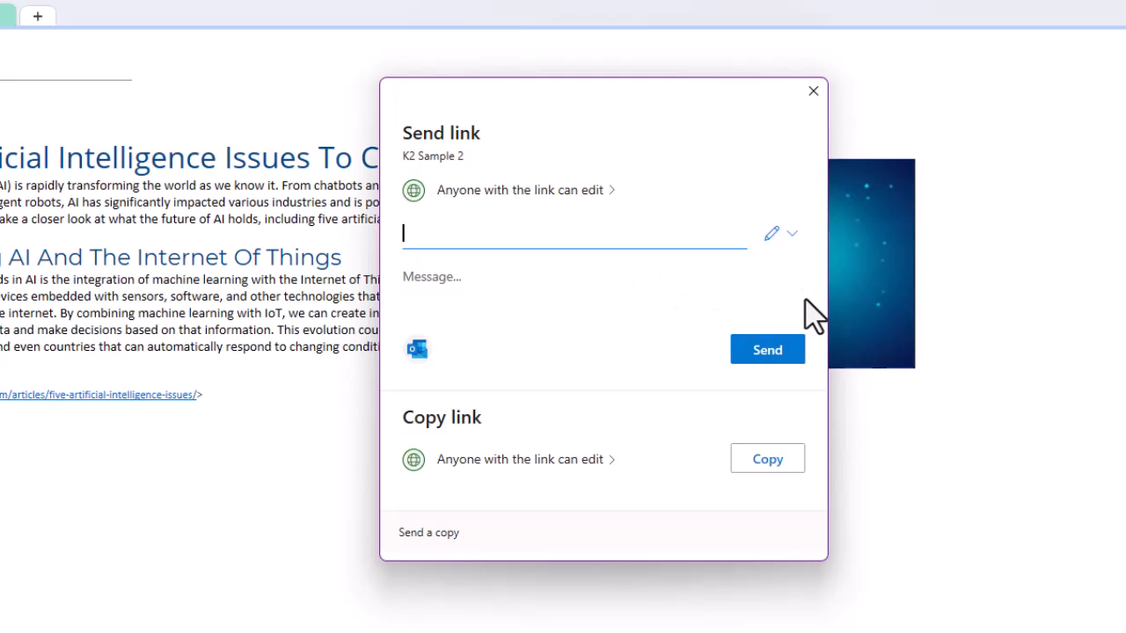
mouse_move(831, 280)
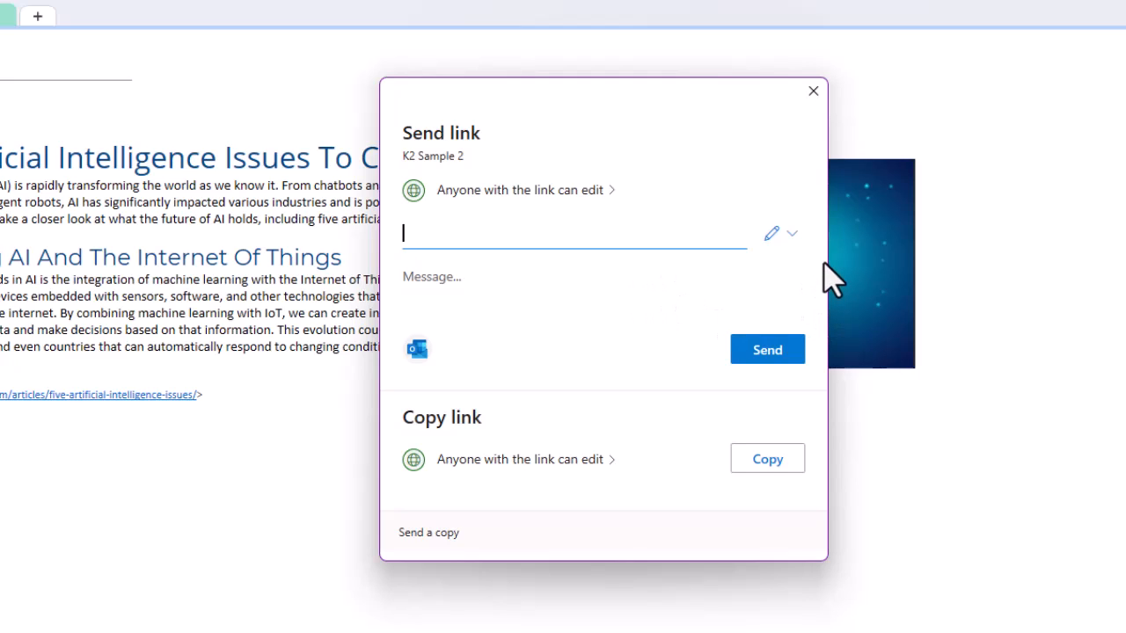
mouse_move(650, 189)
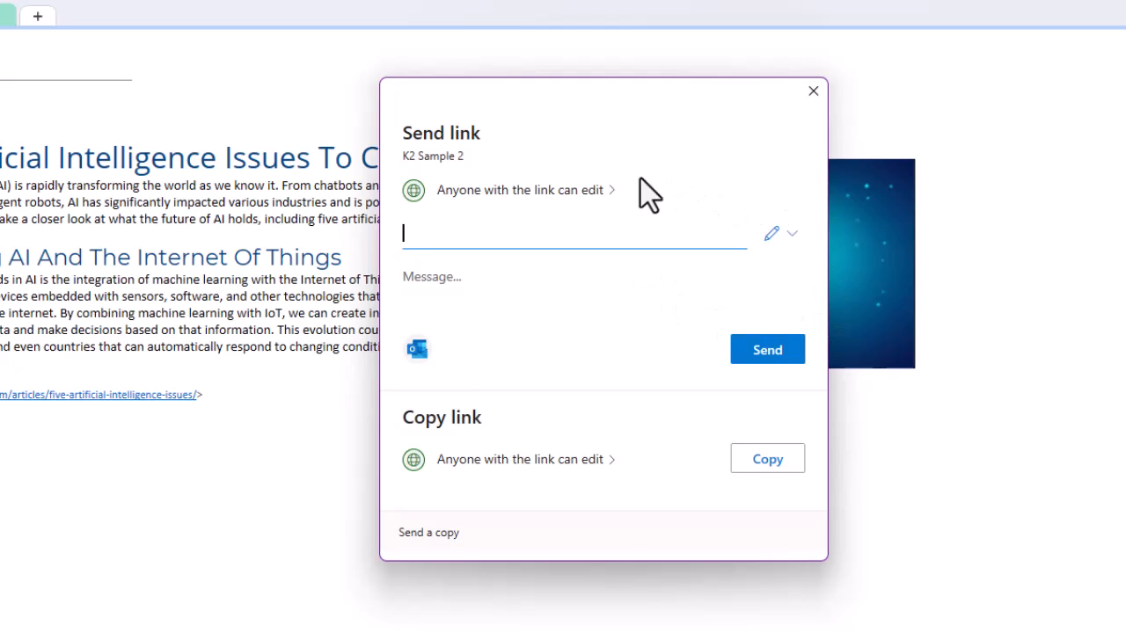
mouse_move(573, 136)
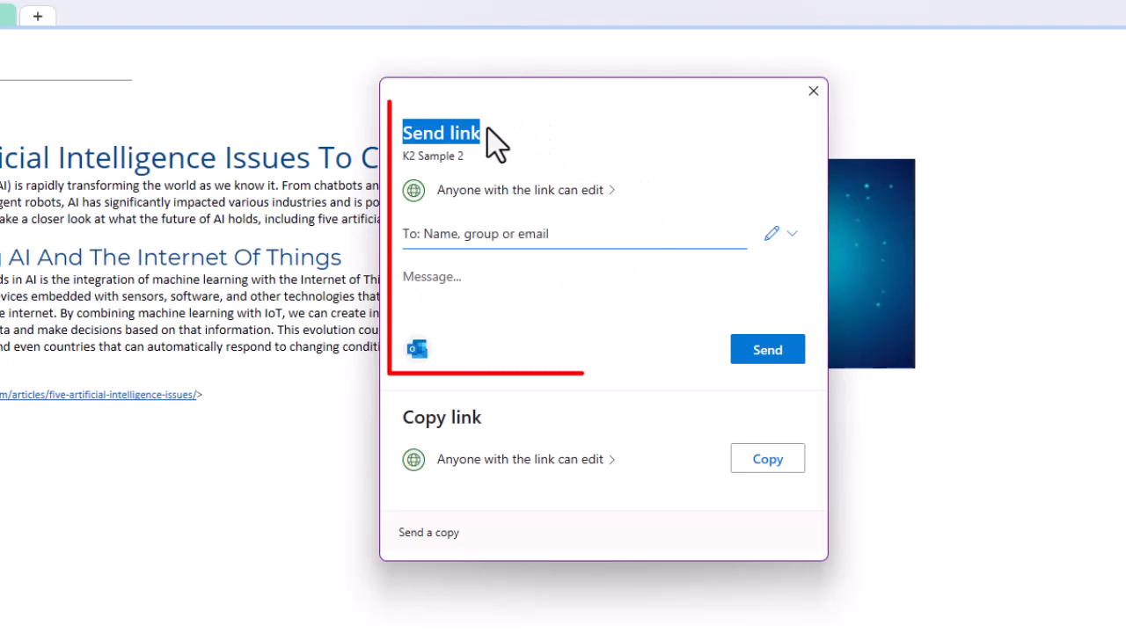
mouse_move(580, 168)
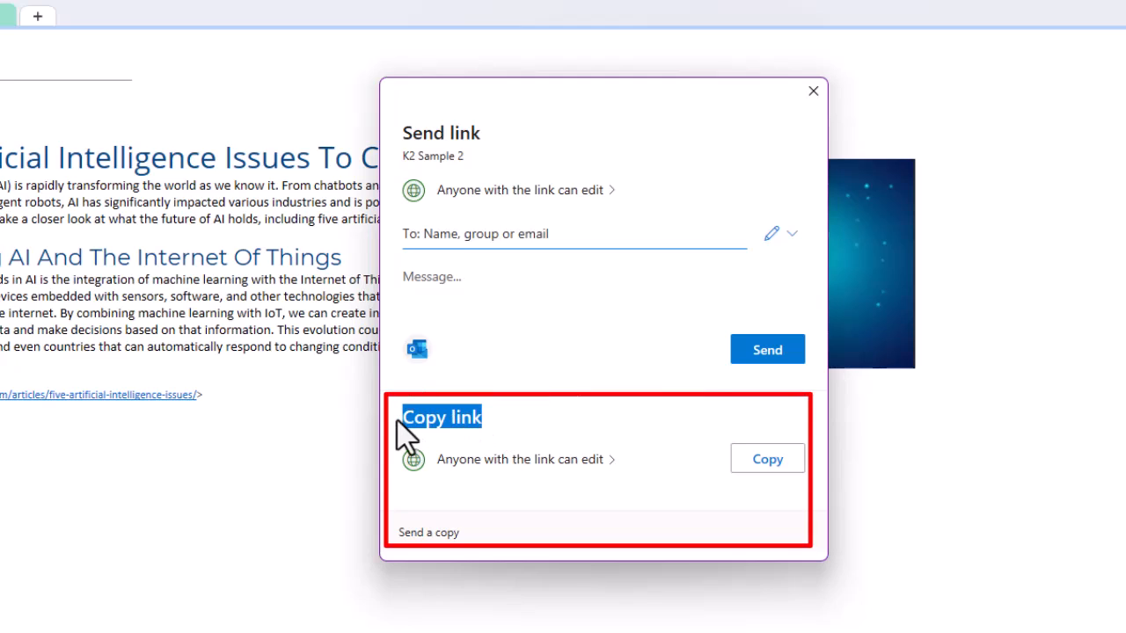
mouse_move(482, 442)
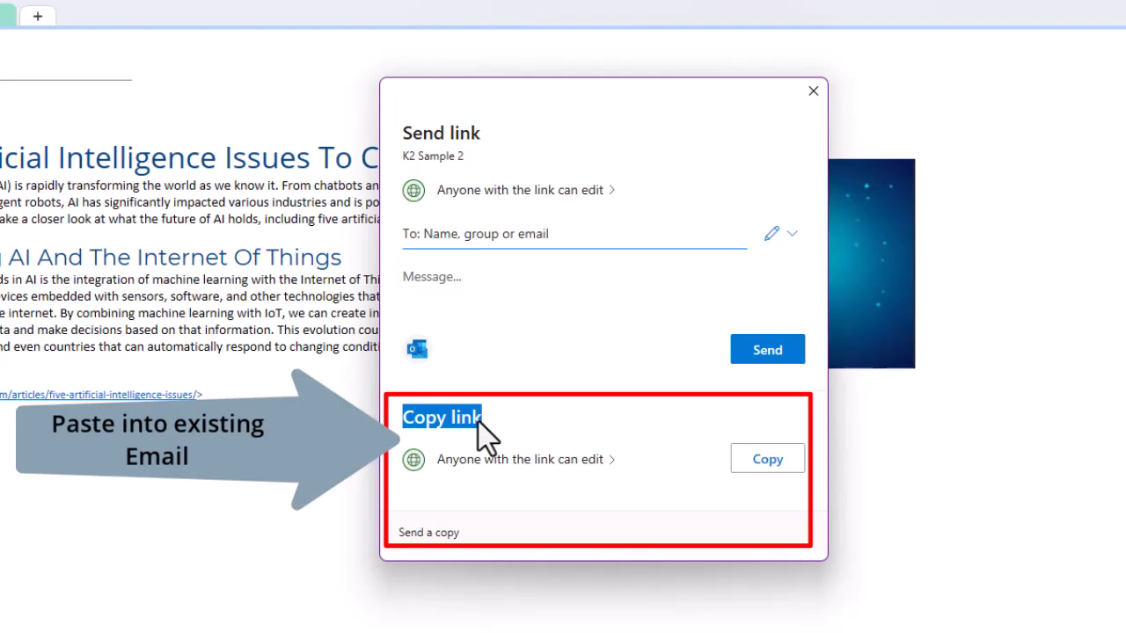
mouse_move(510, 145)
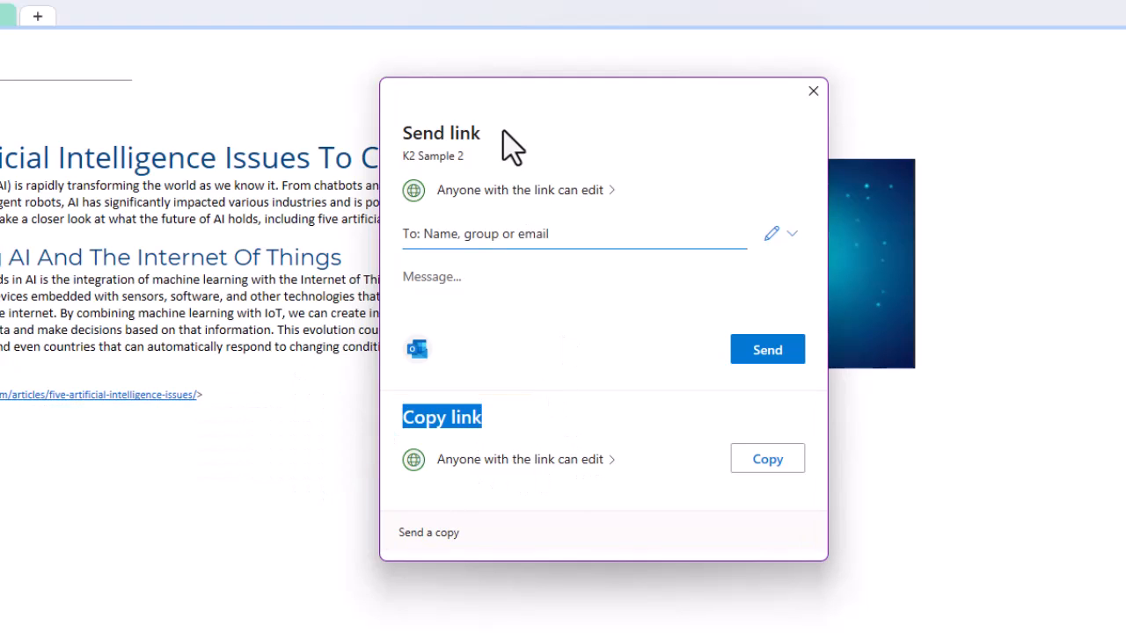
mouse_move(453, 127)
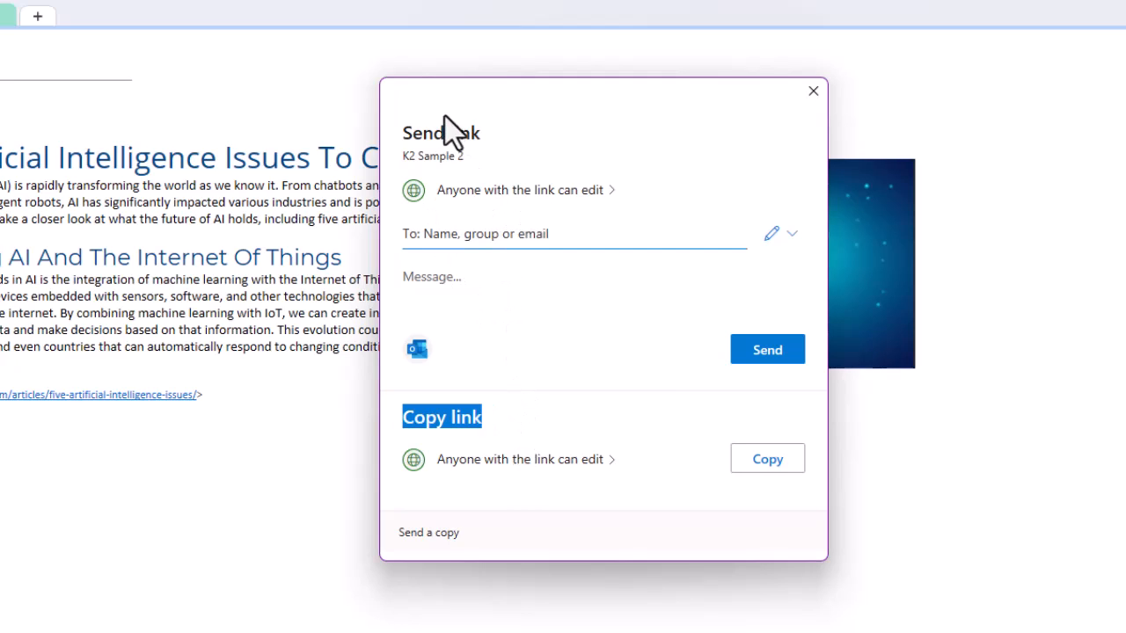
double_click(440, 133)
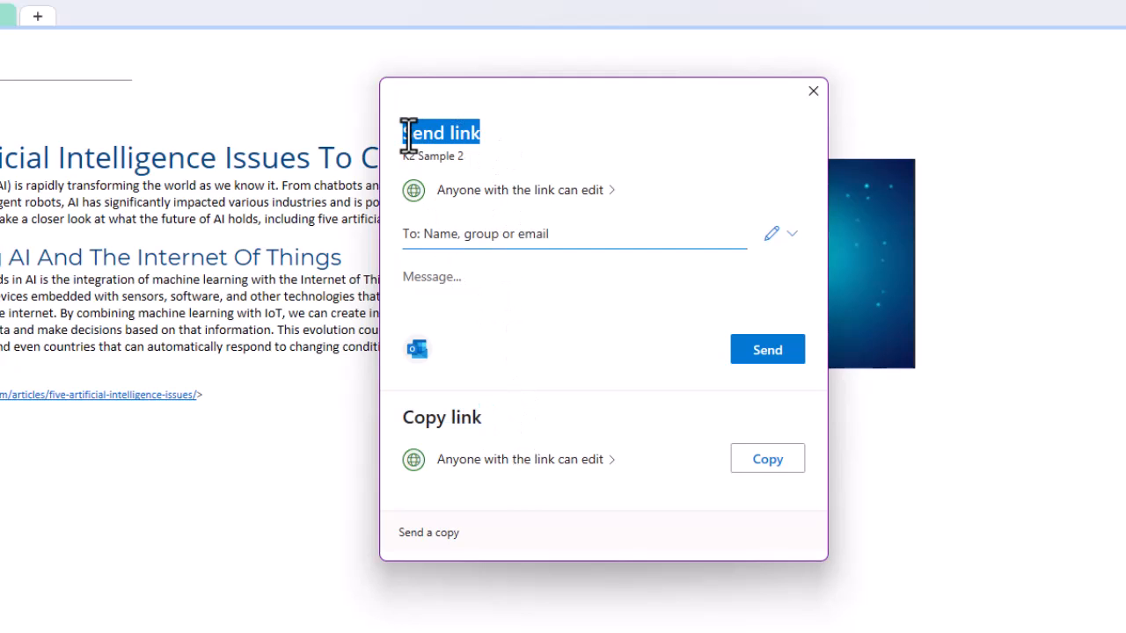
mouse_move(598, 146)
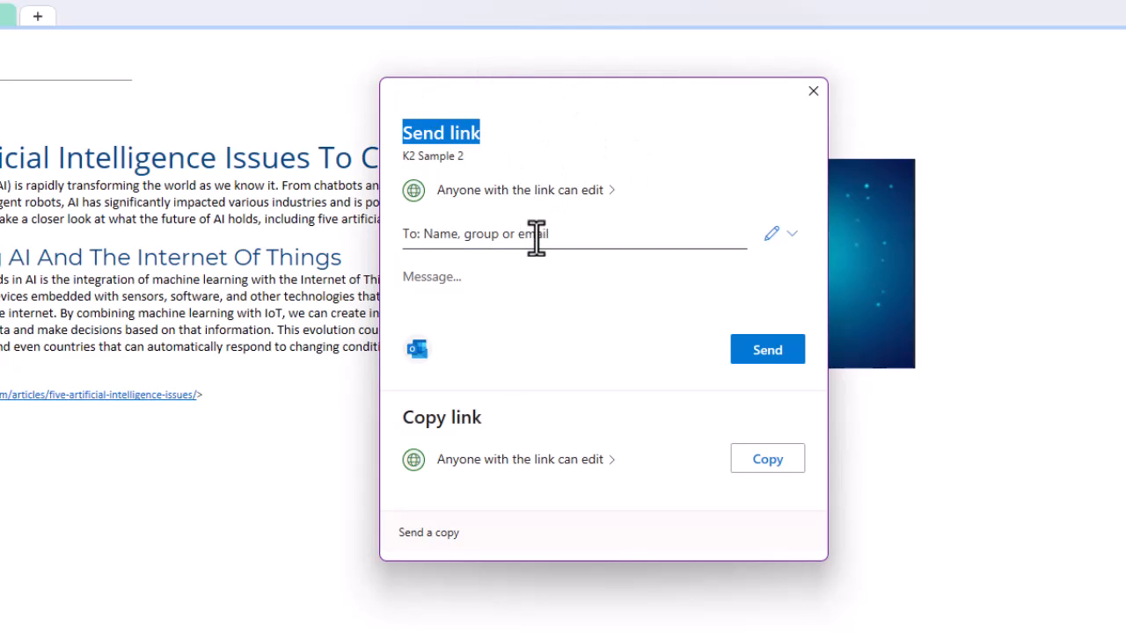
mouse_move(578, 239)
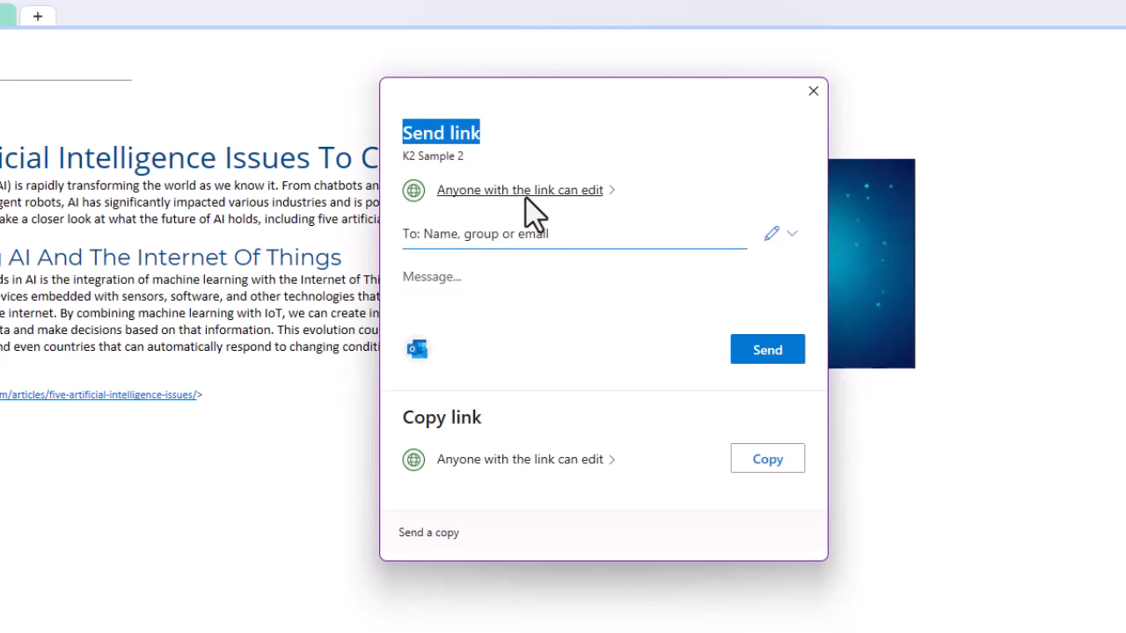
mouse_move(570, 237)
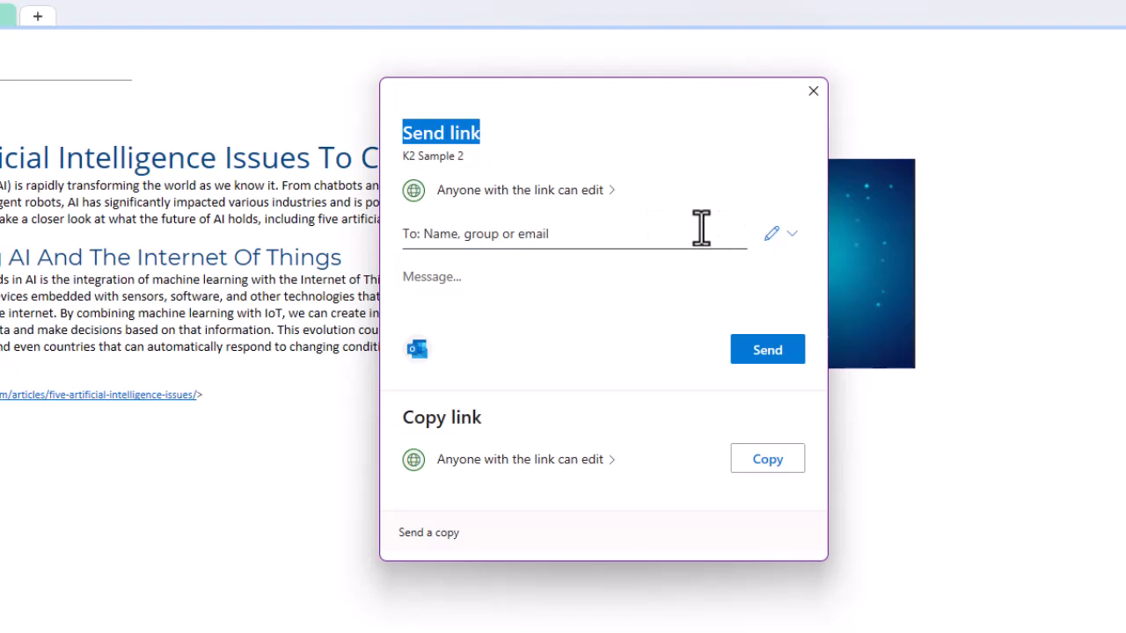
mouse_move(519, 190)
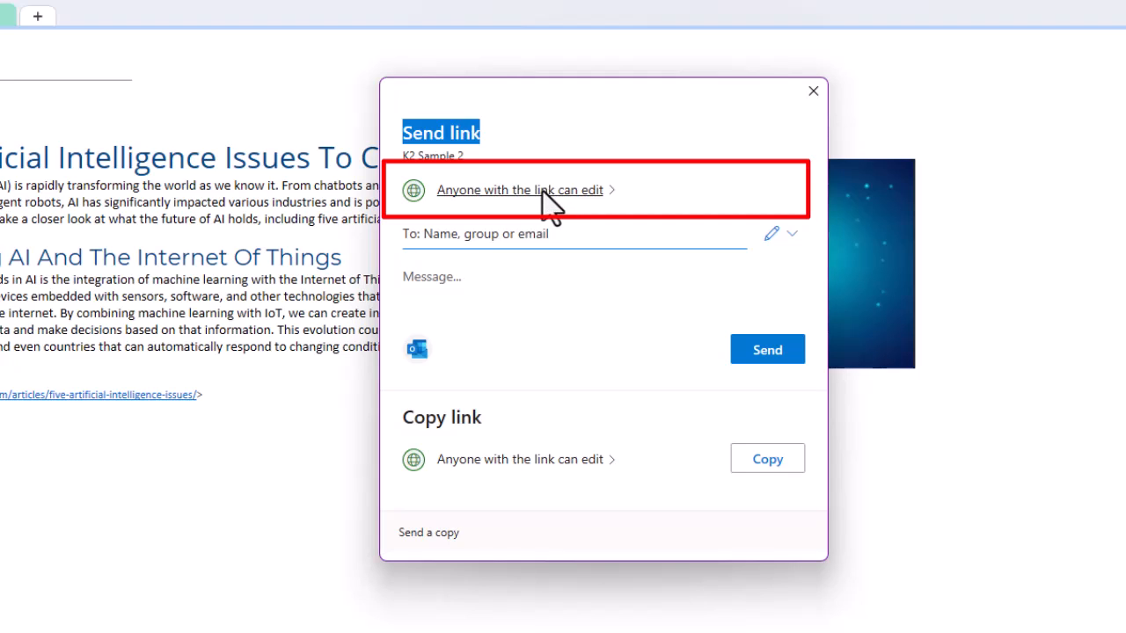
Try the organization and specific-people link audiences, then reselect Anyone with edit rights
click(520, 190)
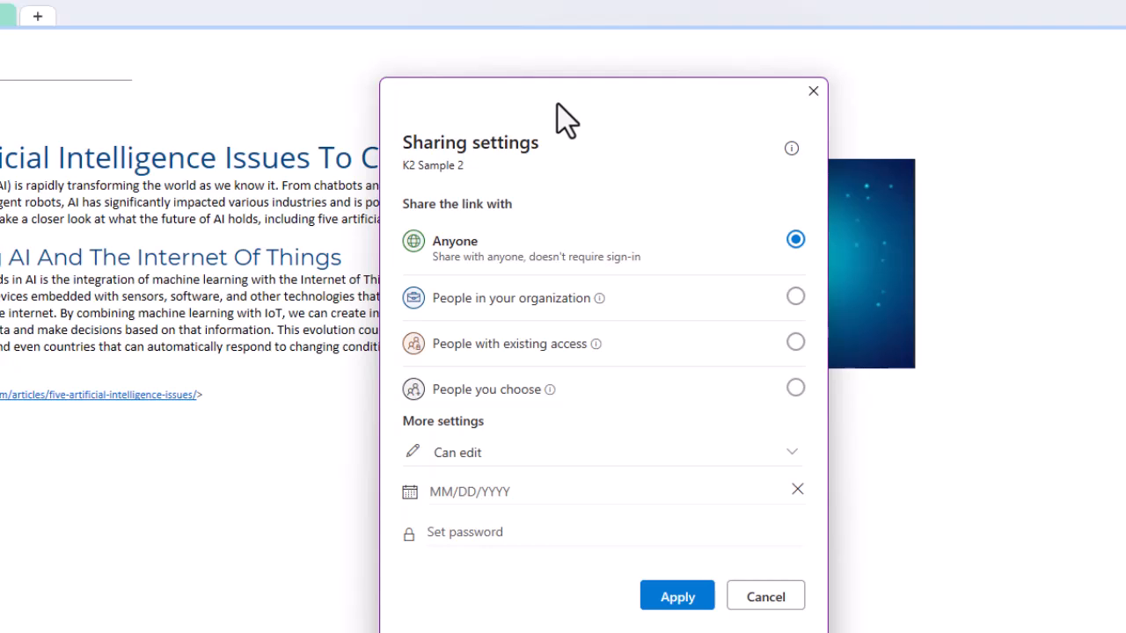
mouse_move(486, 277)
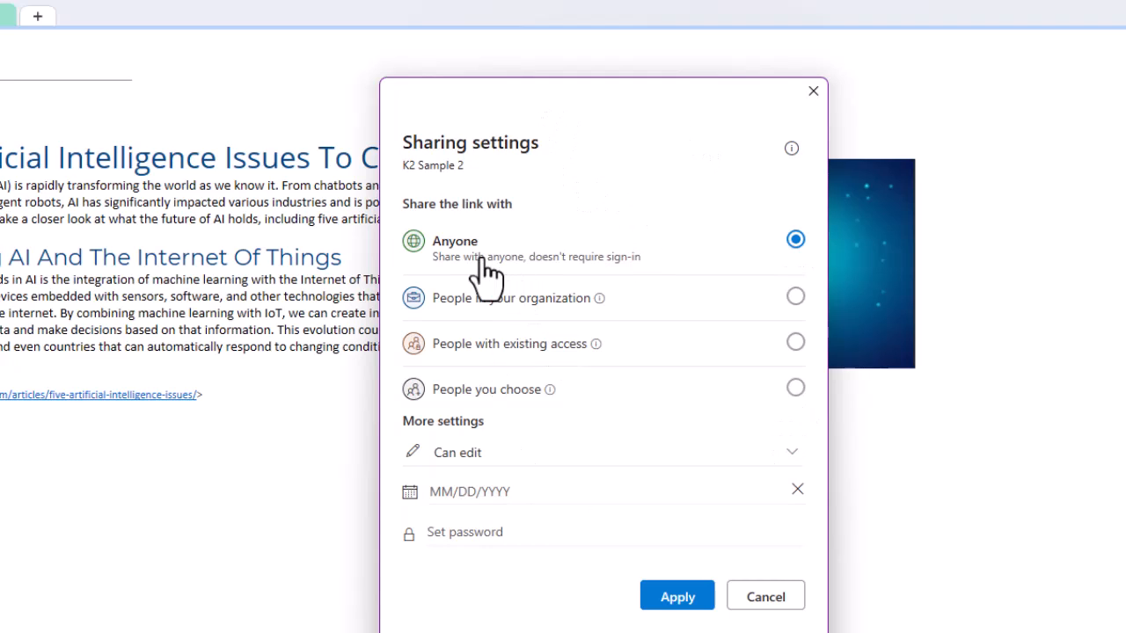
mouse_move(628, 286)
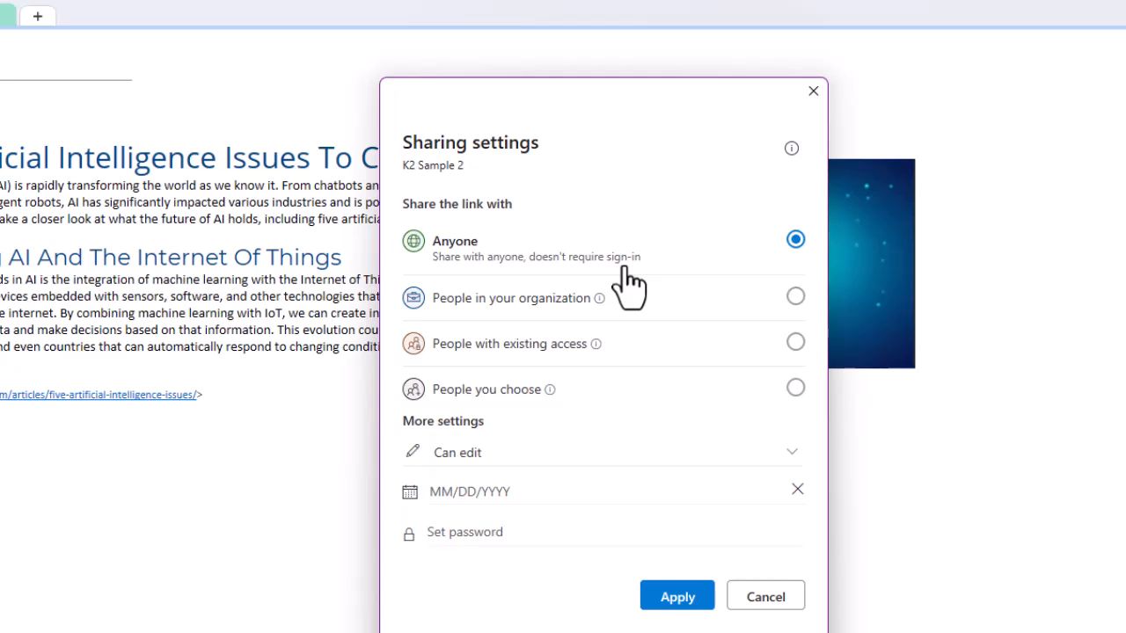
mouse_move(677, 255)
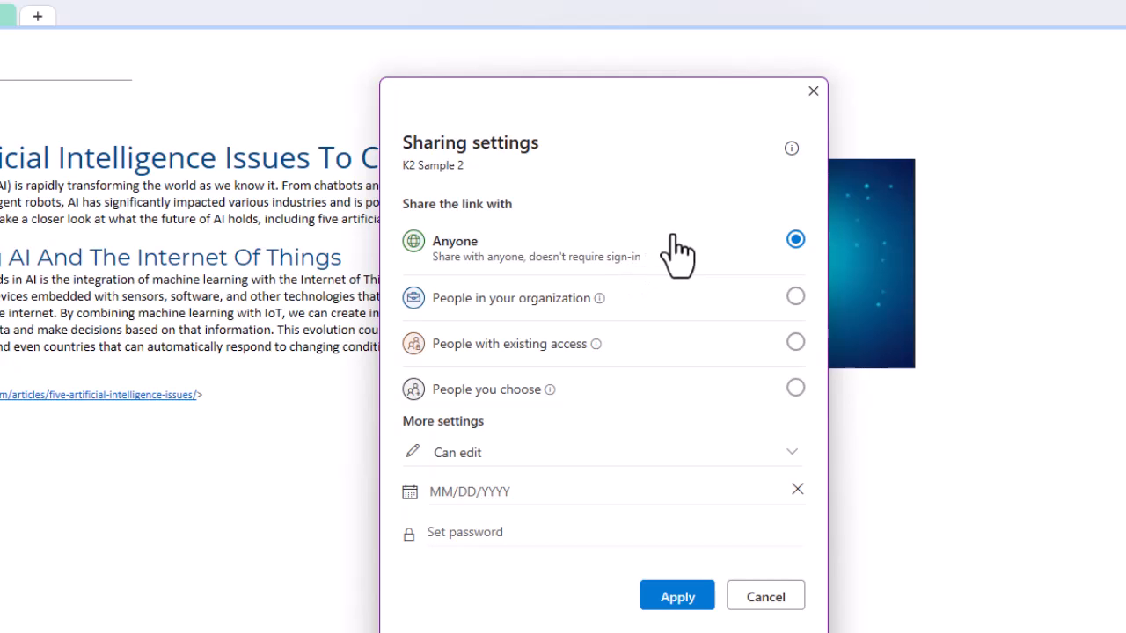
mouse_move(528, 317)
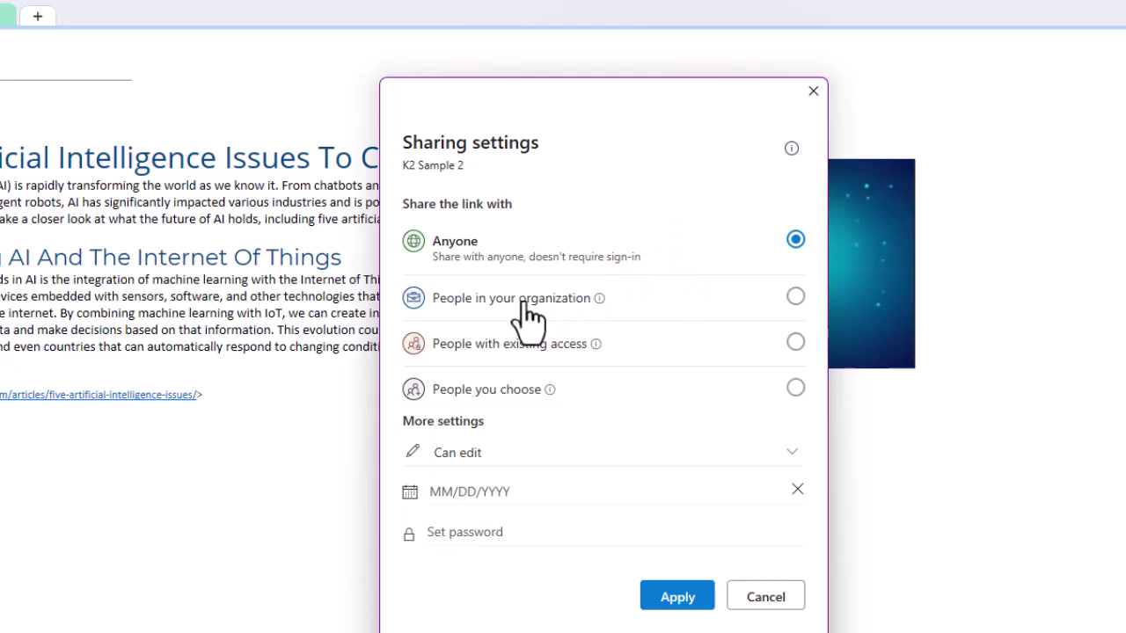
click(795, 297)
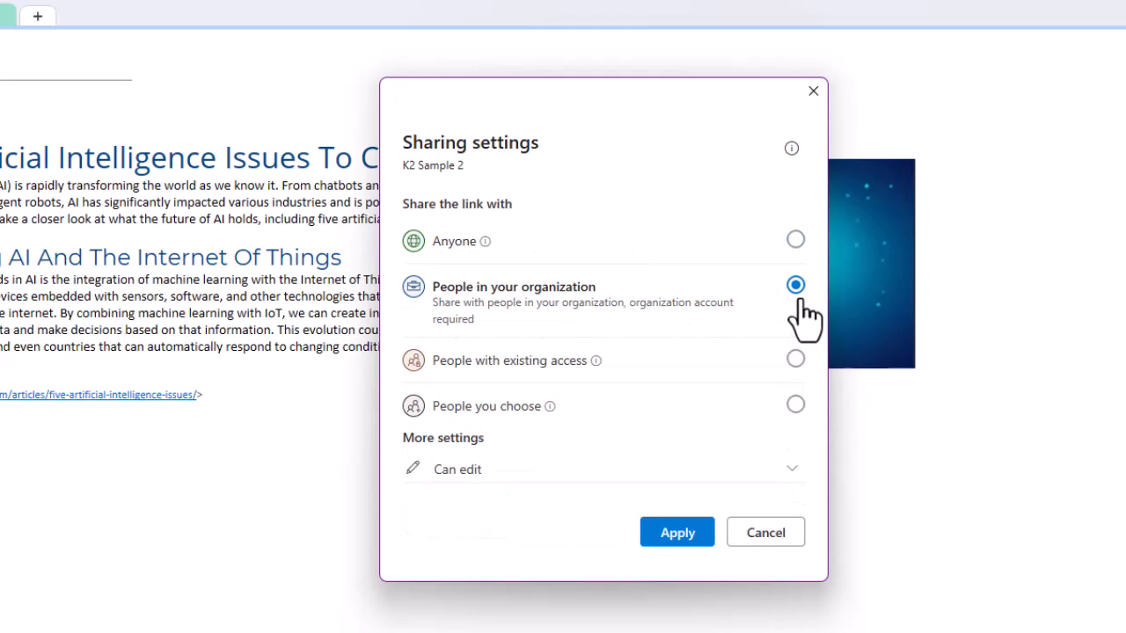
mouse_move(642, 343)
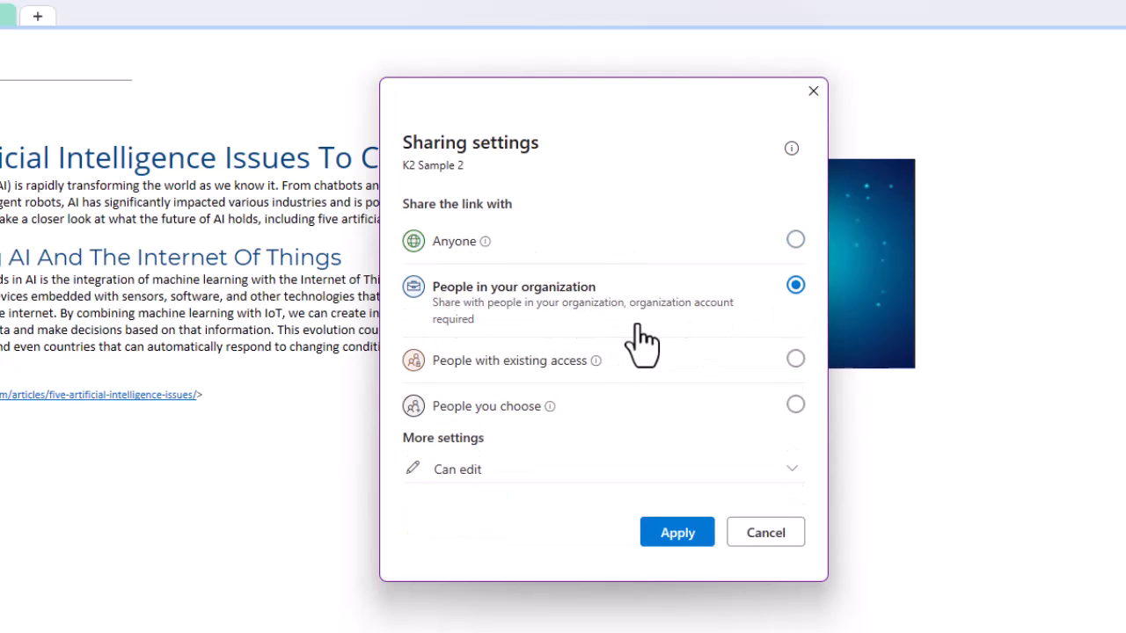
mouse_move(453, 378)
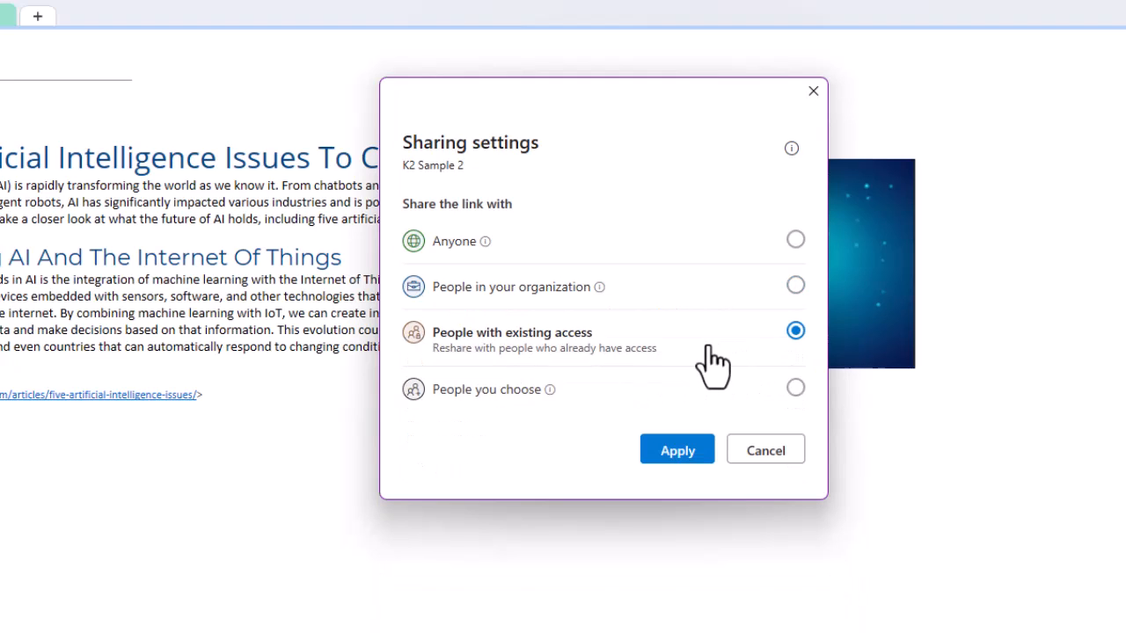
mouse_move(695, 338)
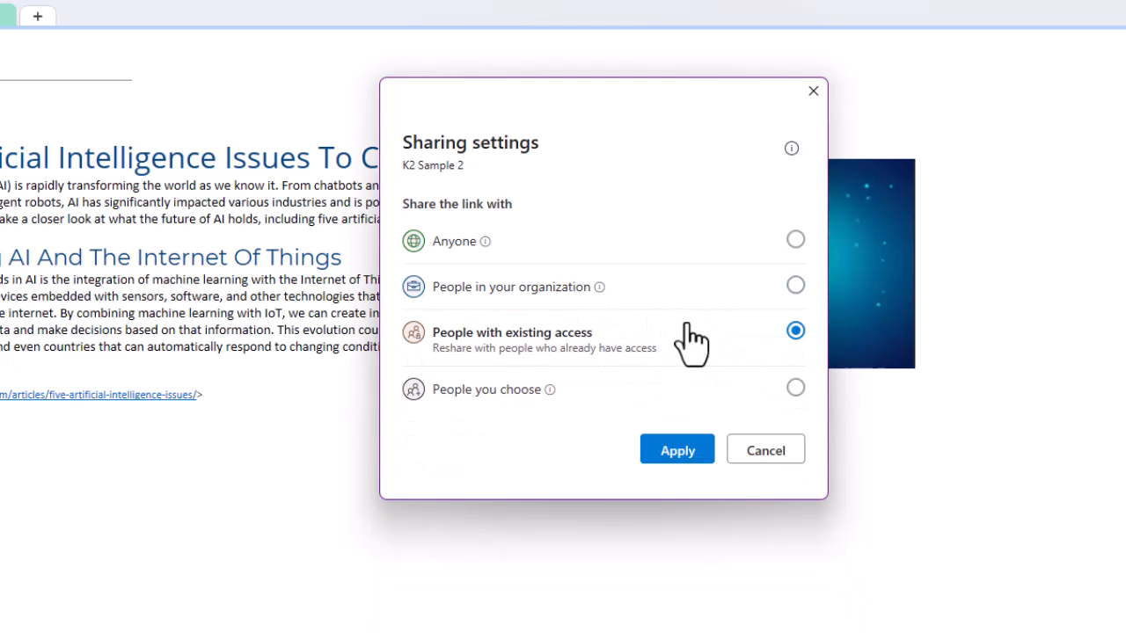
mouse_move(669, 343)
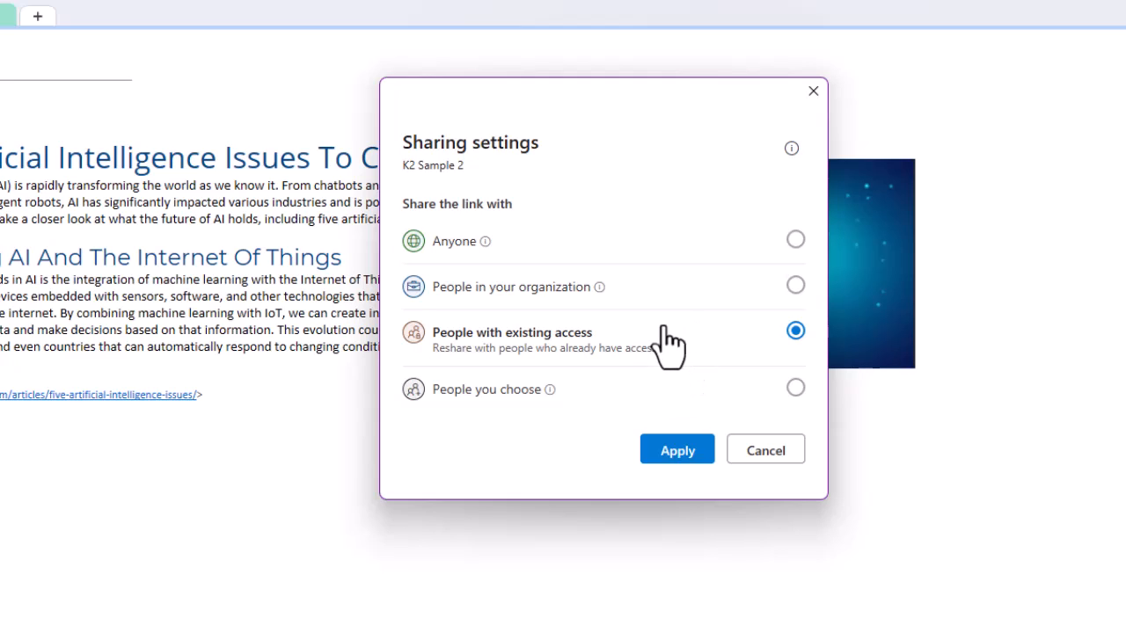
mouse_move(672, 365)
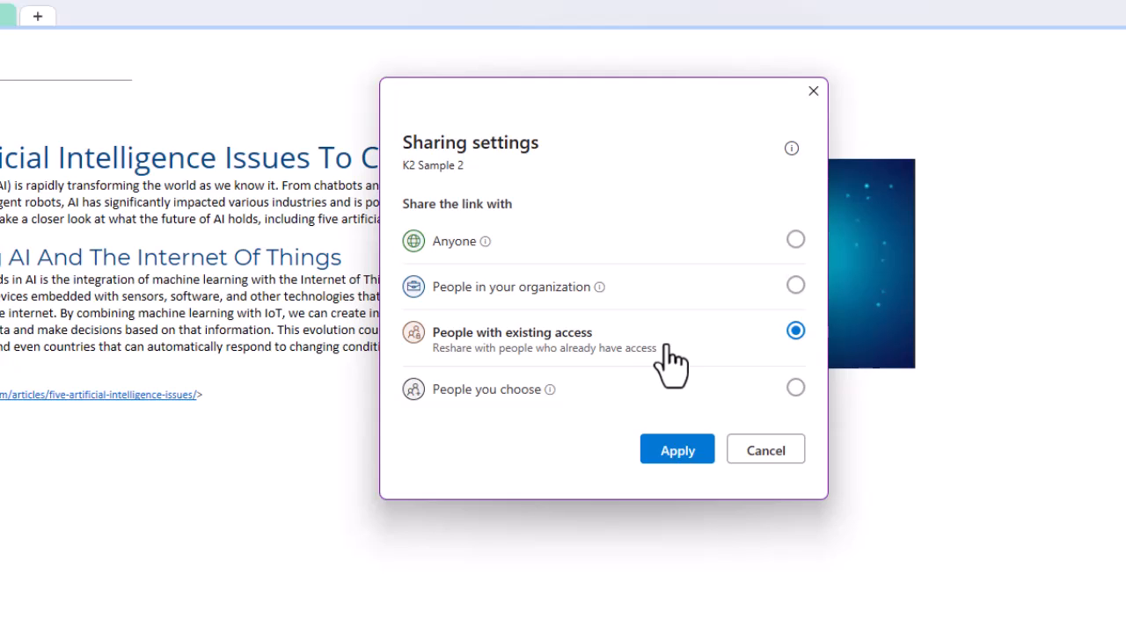
mouse_move(456, 409)
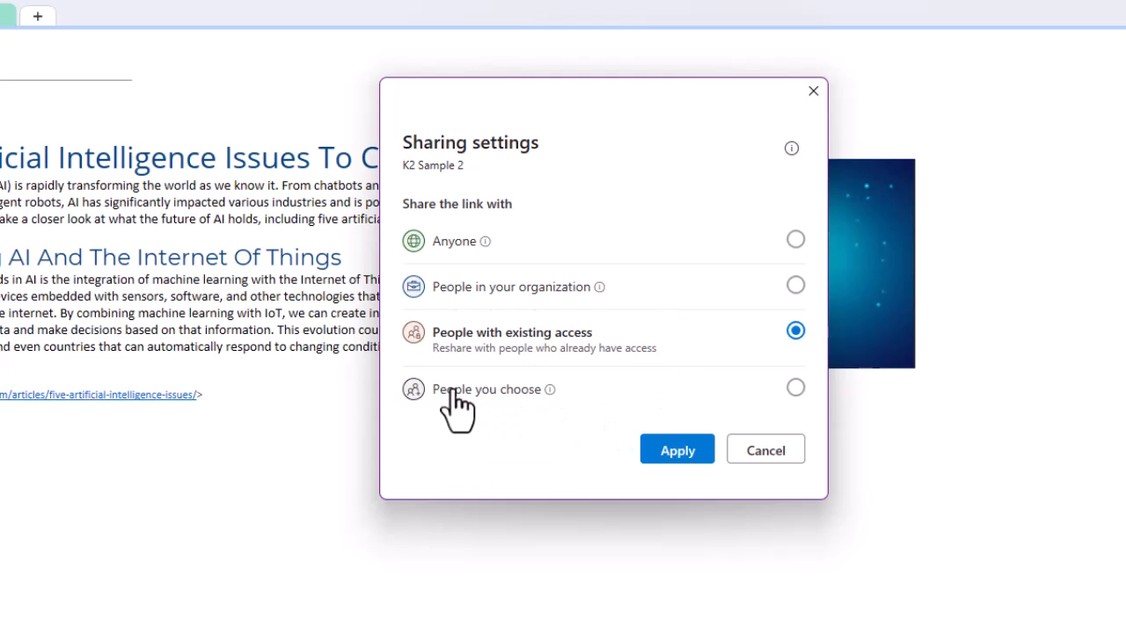
click(794, 387)
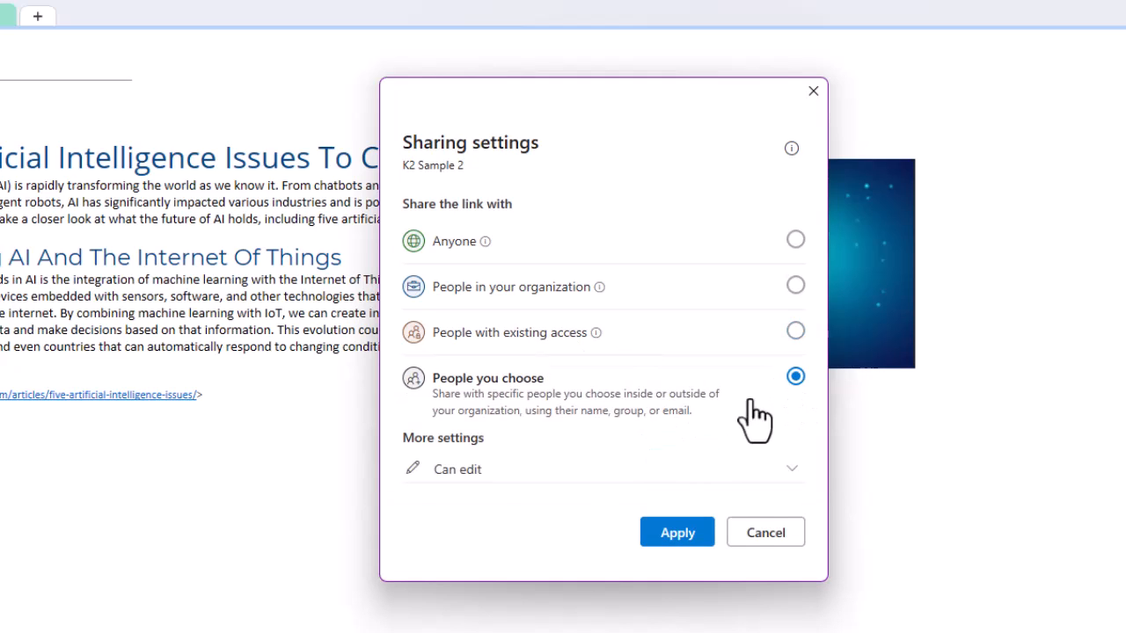
mouse_move(532, 408)
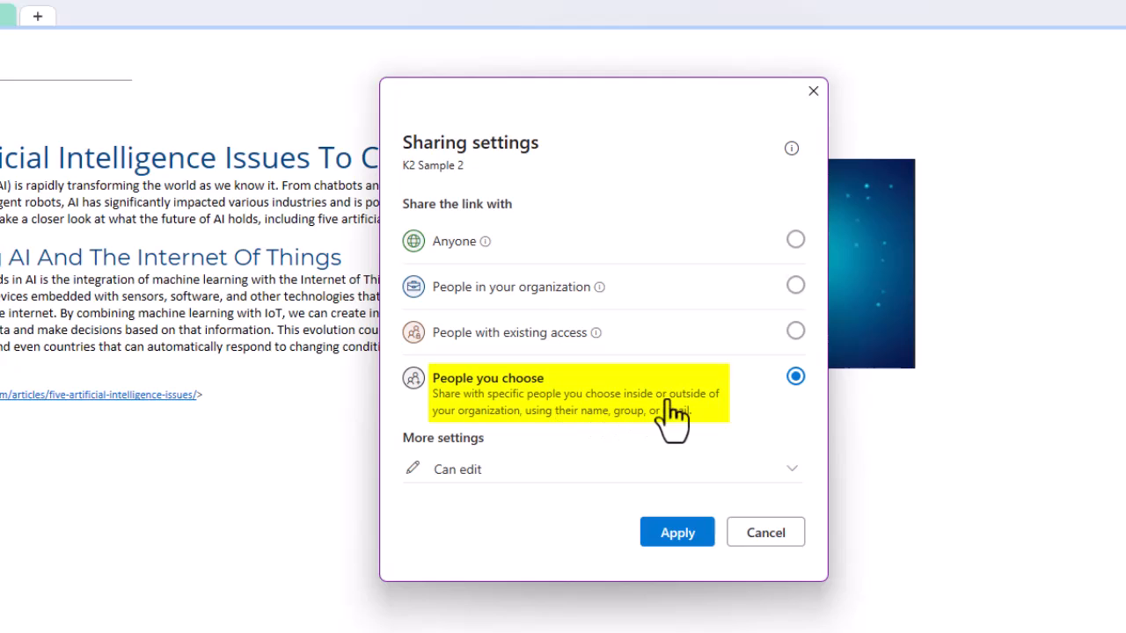
mouse_move(620, 435)
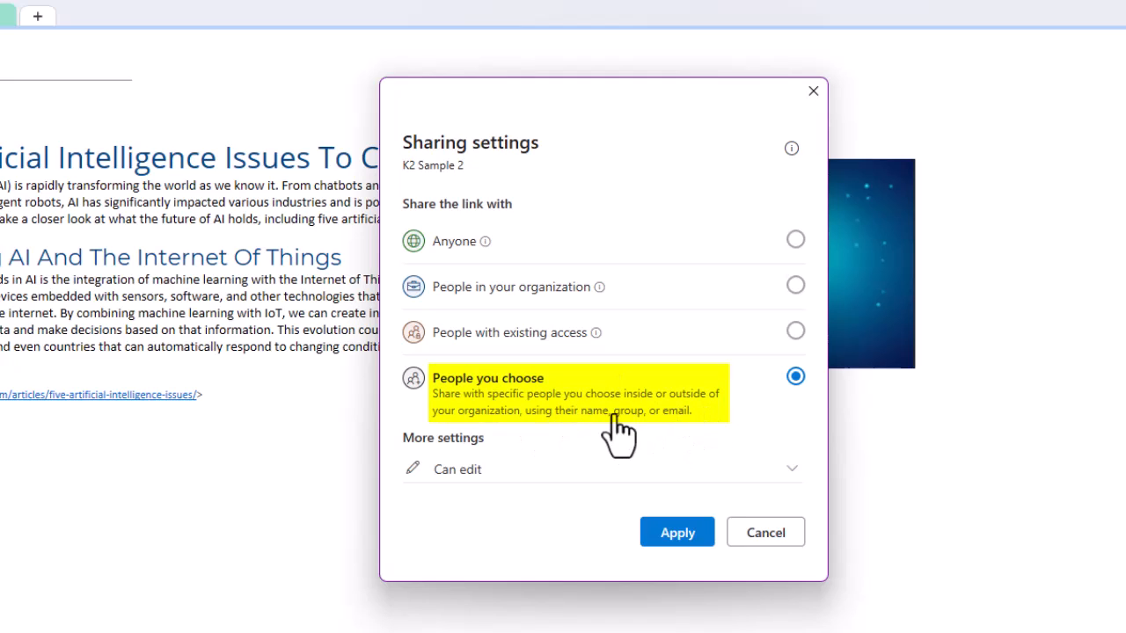
mouse_move(528, 247)
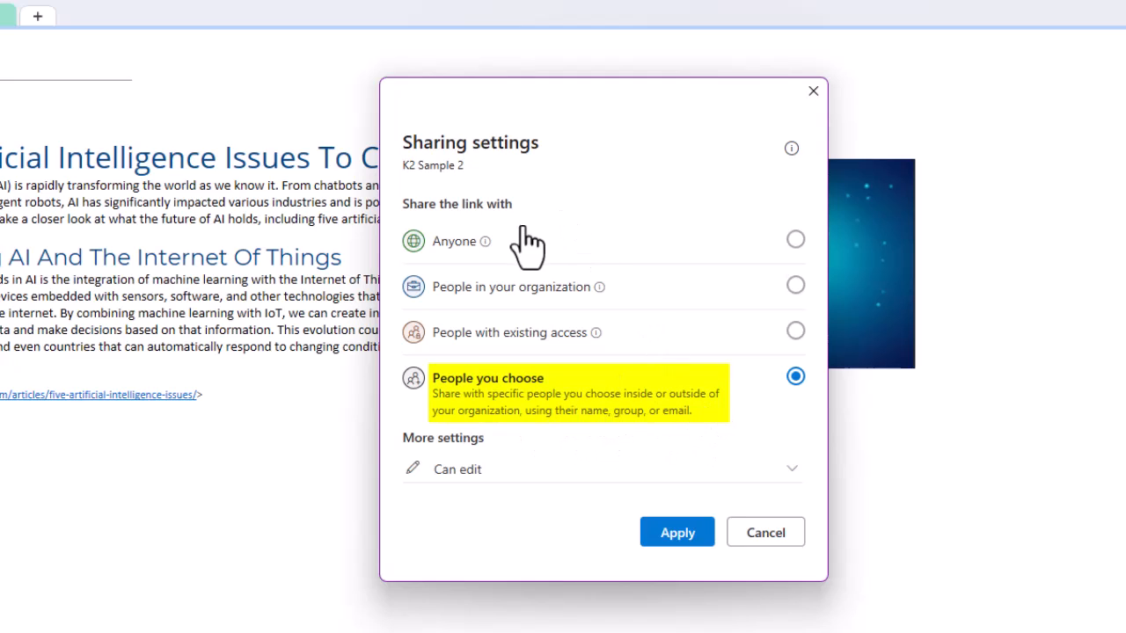
mouse_move(475, 321)
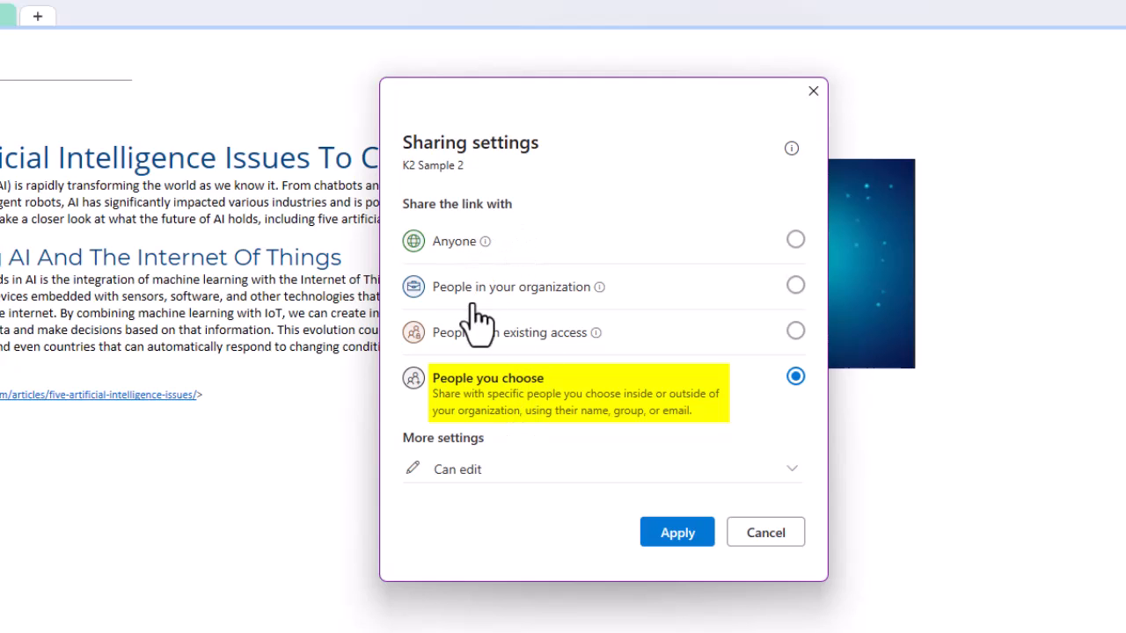
mouse_move(795, 241)
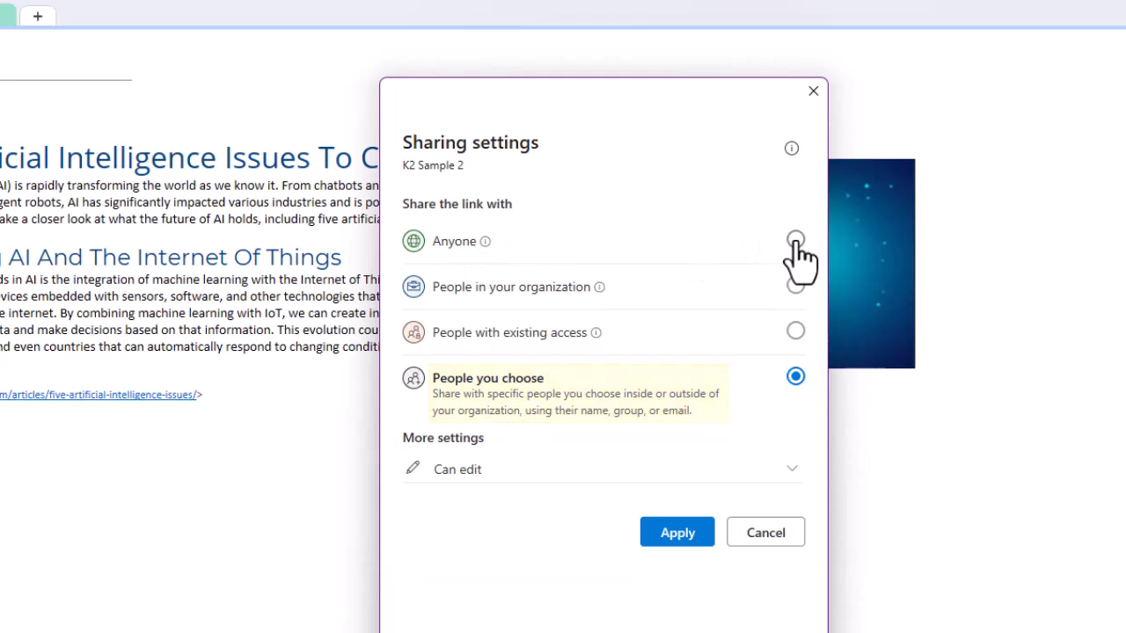
click(794, 240)
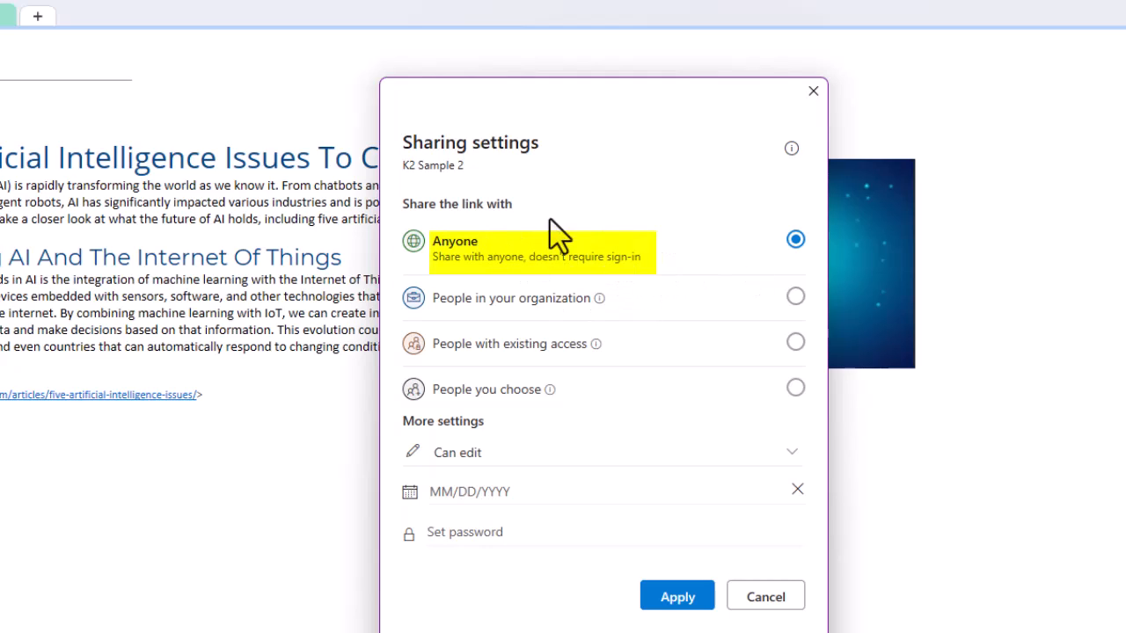
mouse_move(684, 264)
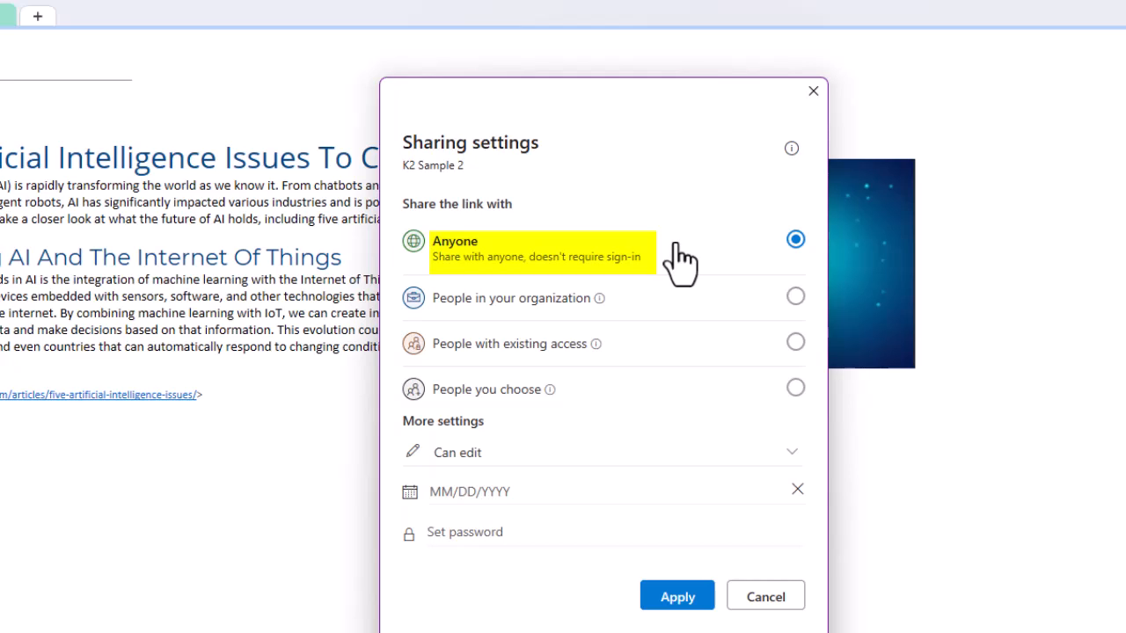
mouse_move(668, 277)
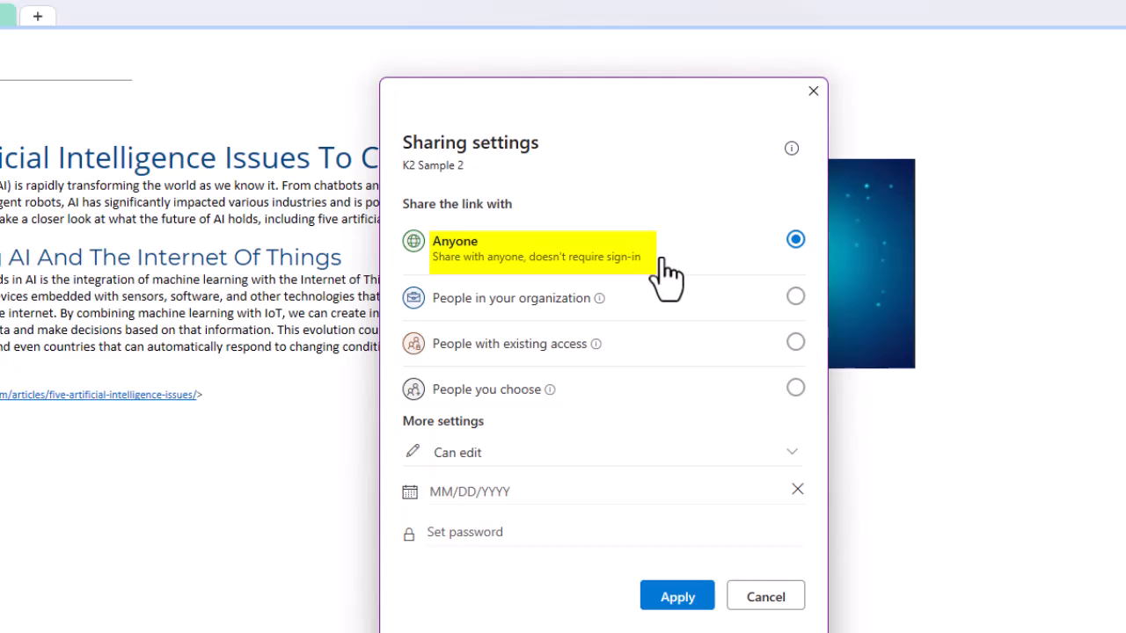
mouse_move(695, 277)
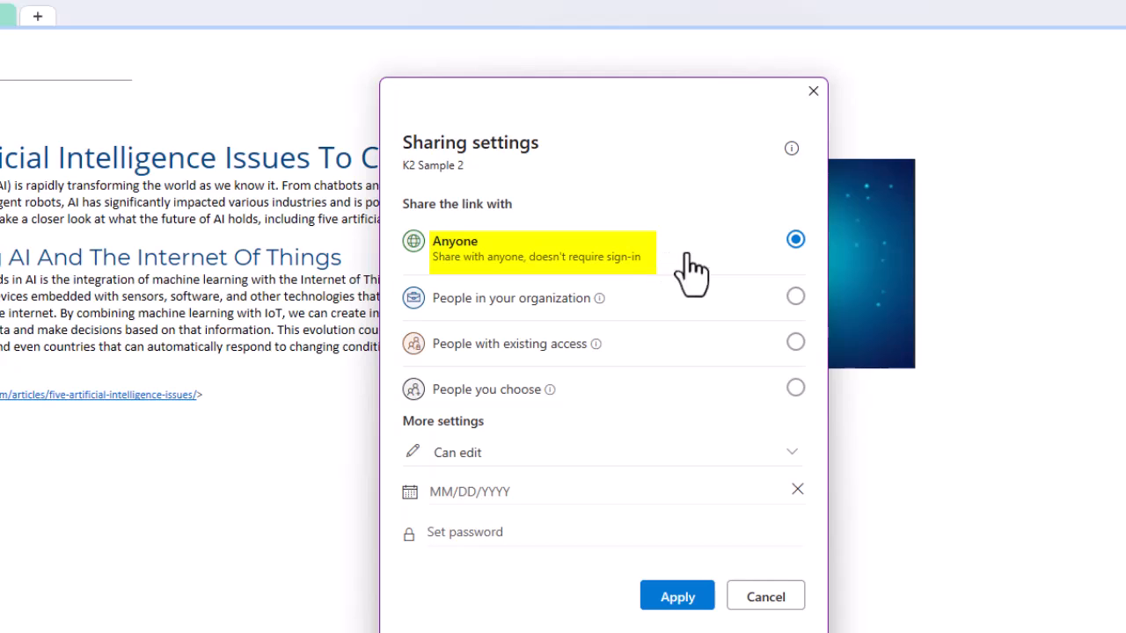
mouse_move(690, 282)
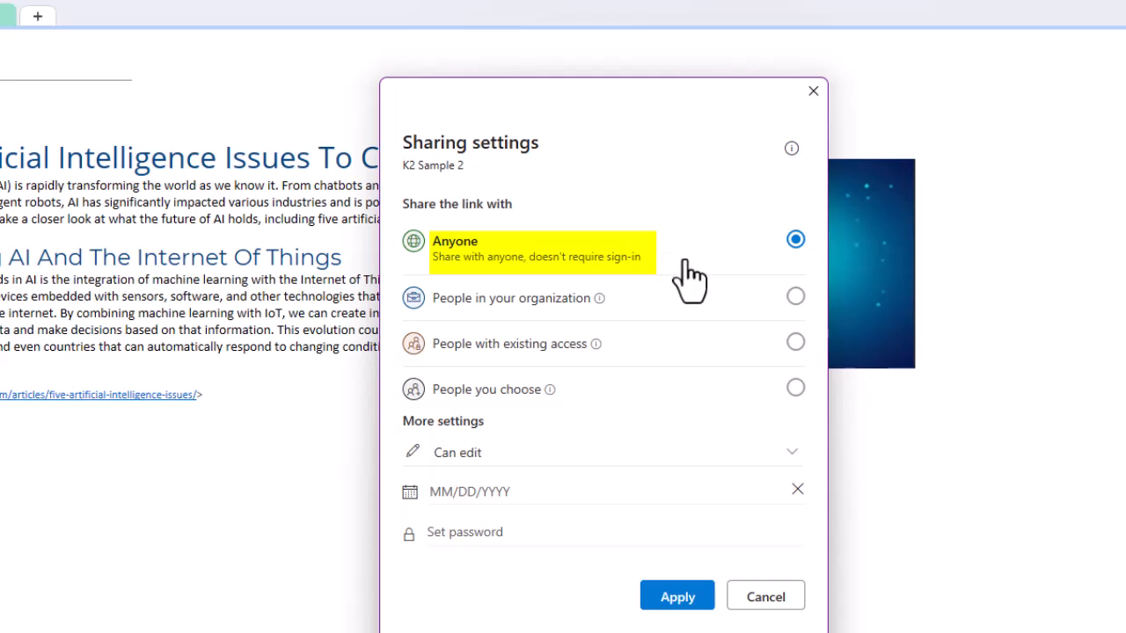
mouse_move(704, 285)
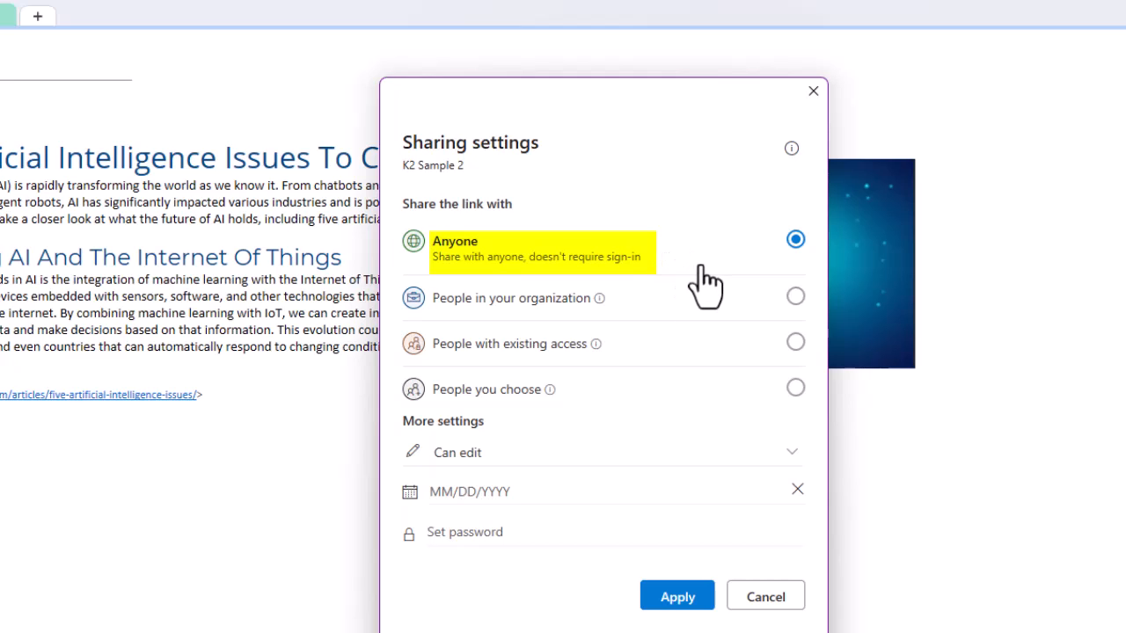
mouse_move(691, 286)
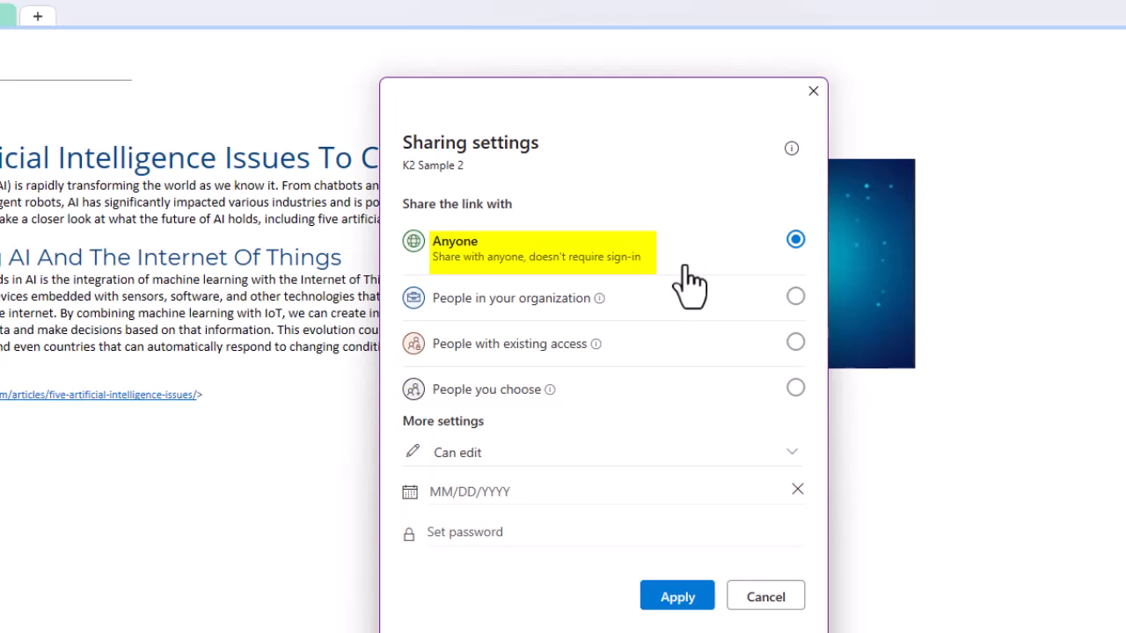
mouse_move(660, 339)
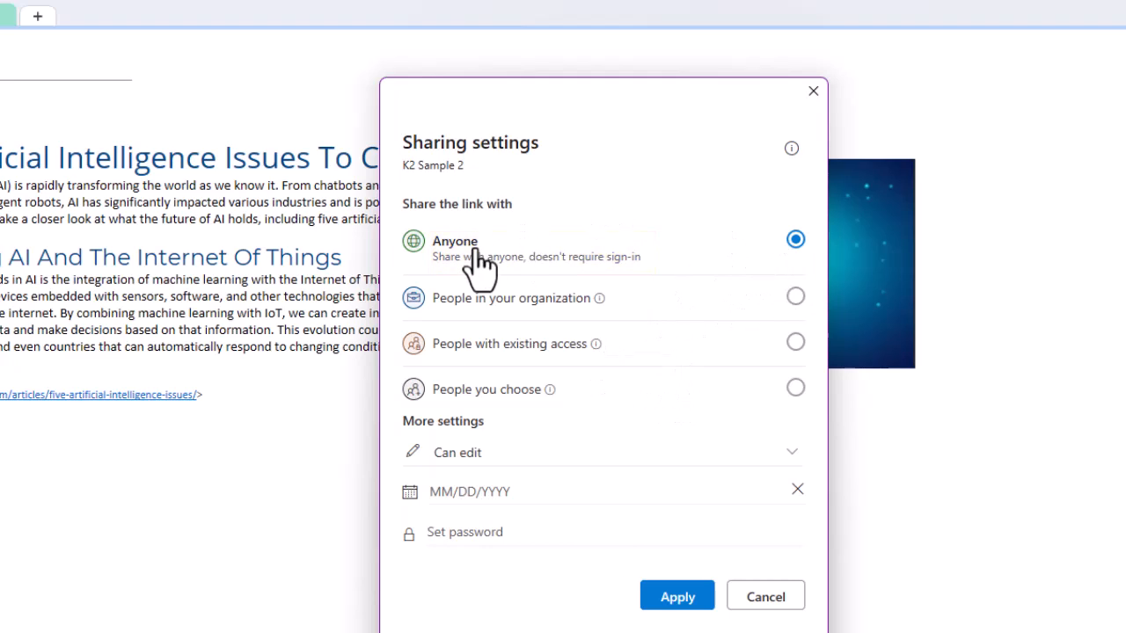
mouse_move(593, 263)
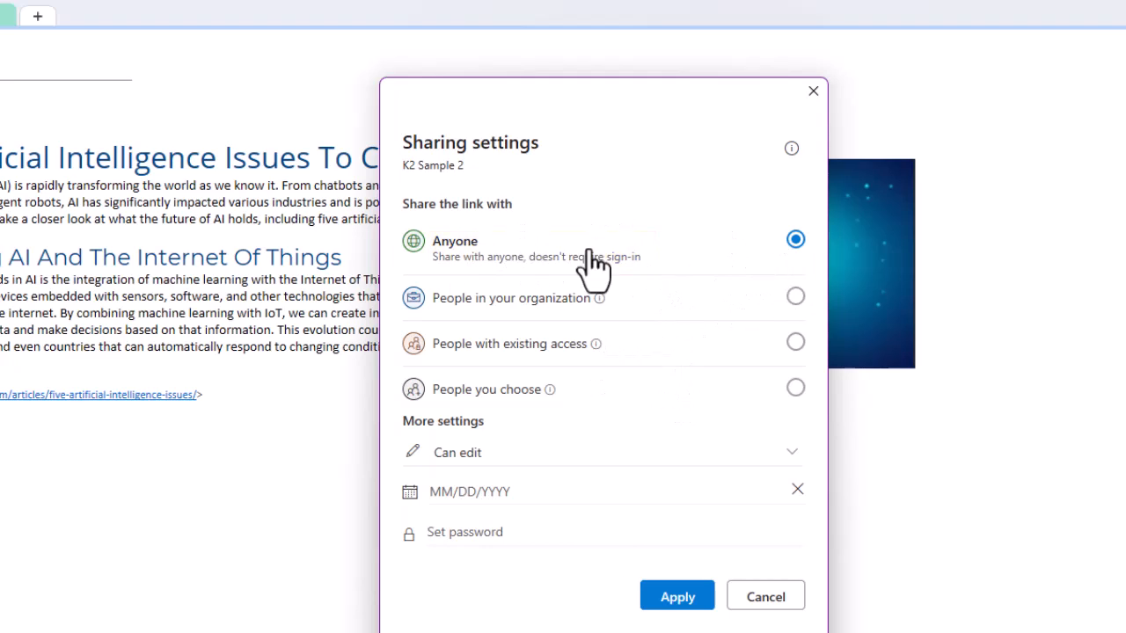
mouse_move(655, 281)
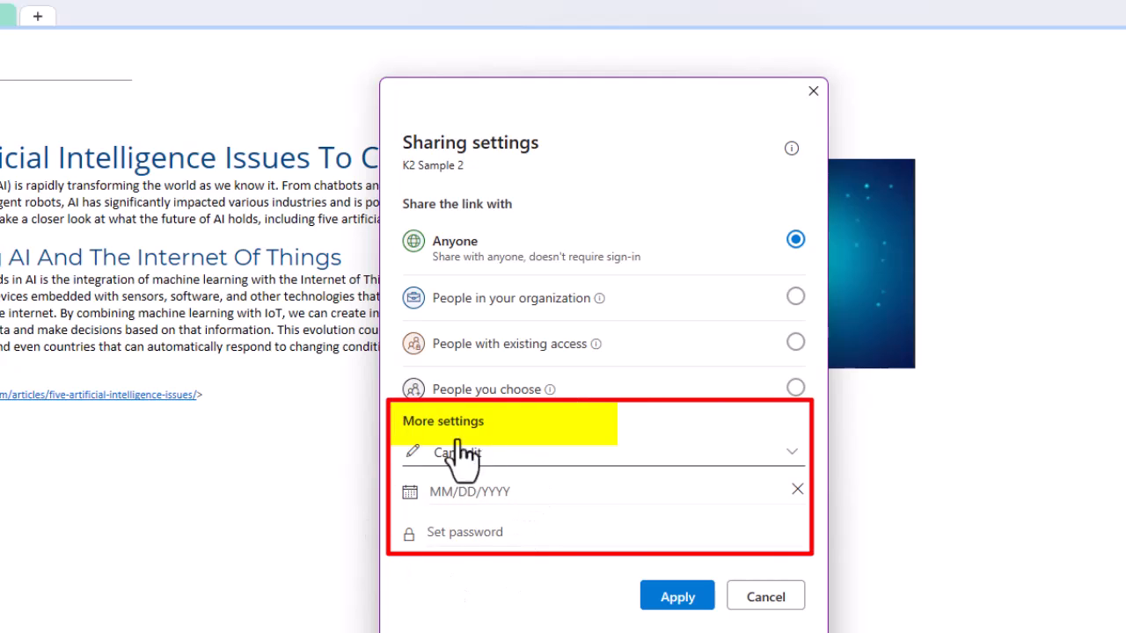
mouse_move(517, 405)
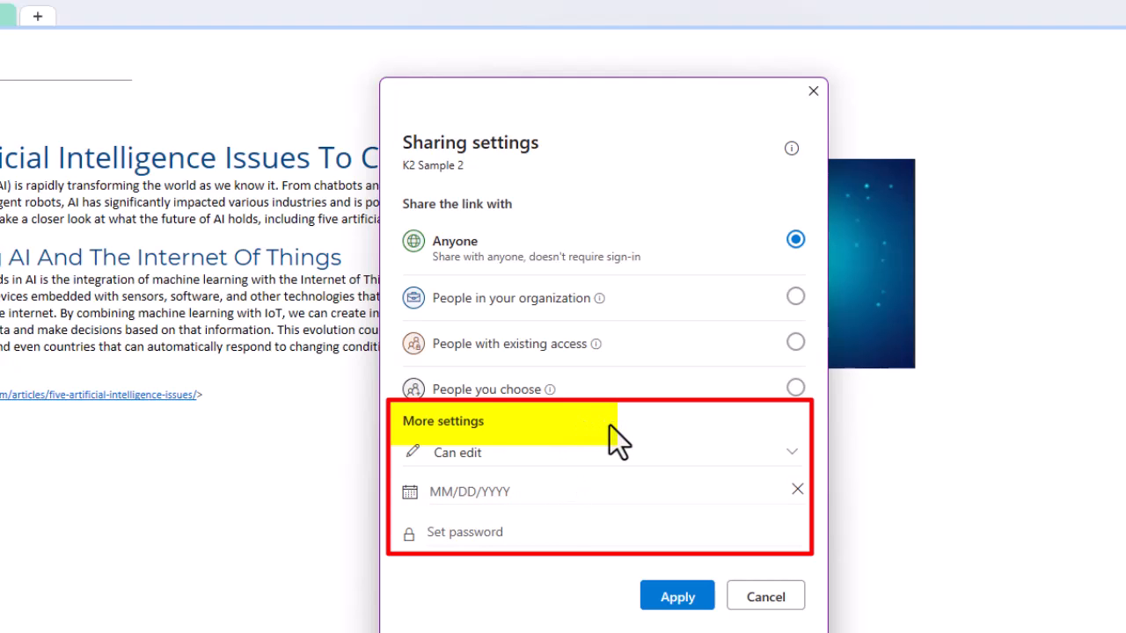
mouse_move(567, 591)
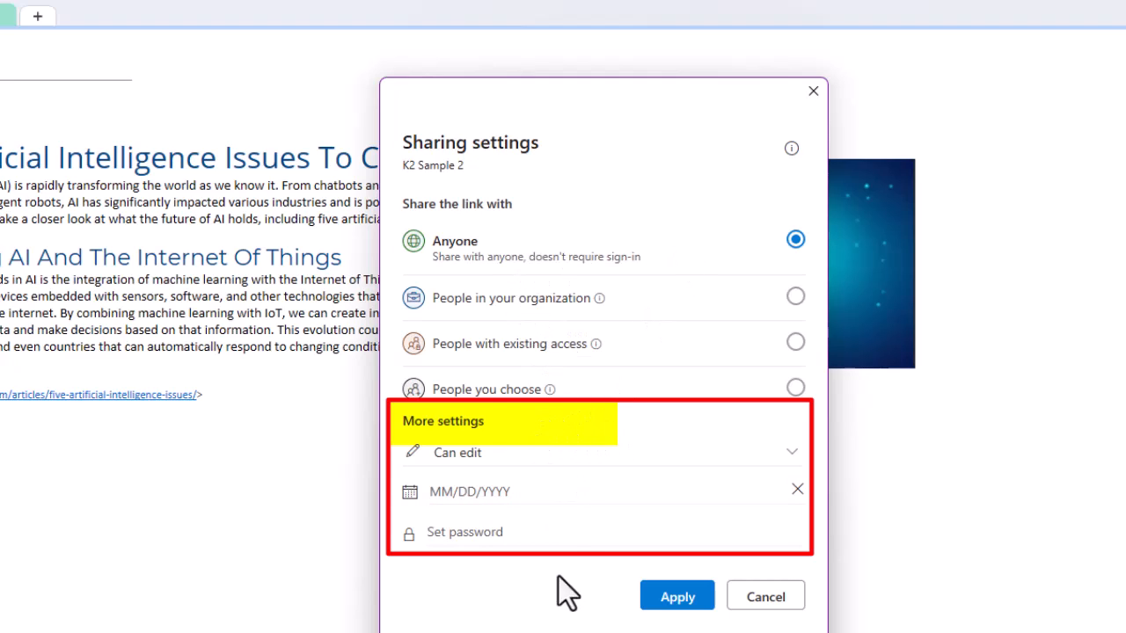
mouse_move(795, 296)
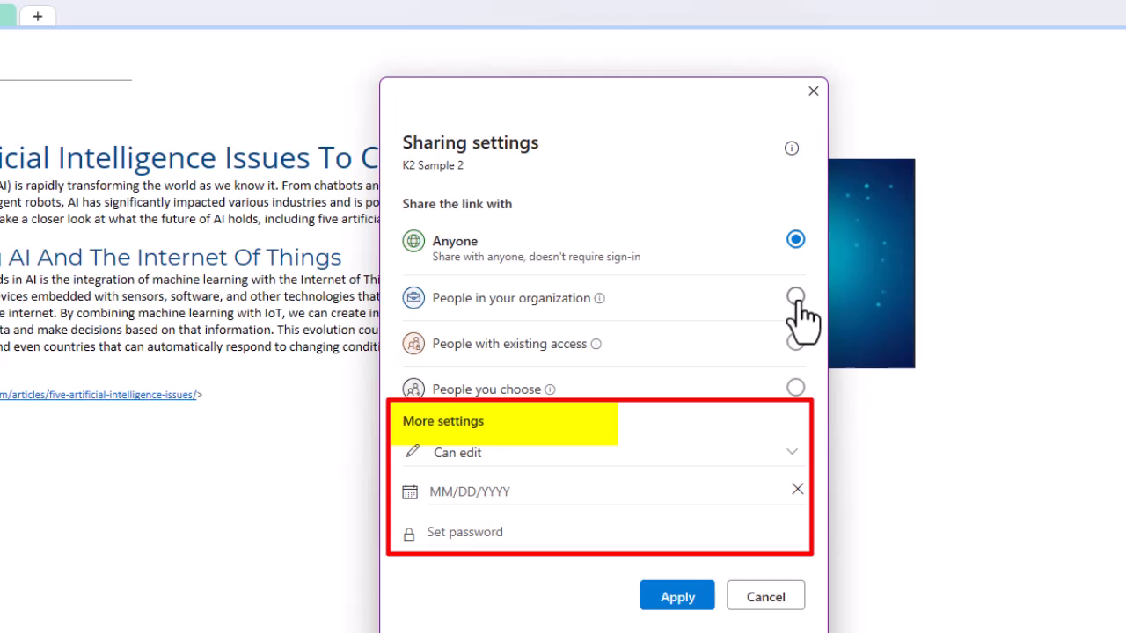
click(794, 297)
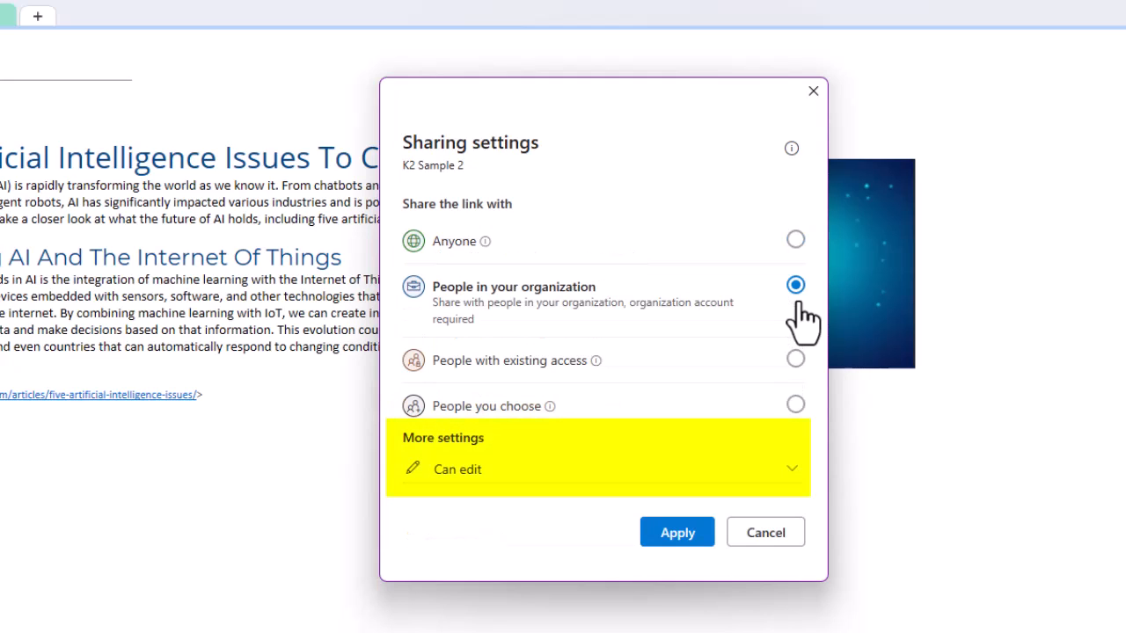
mouse_move(534, 468)
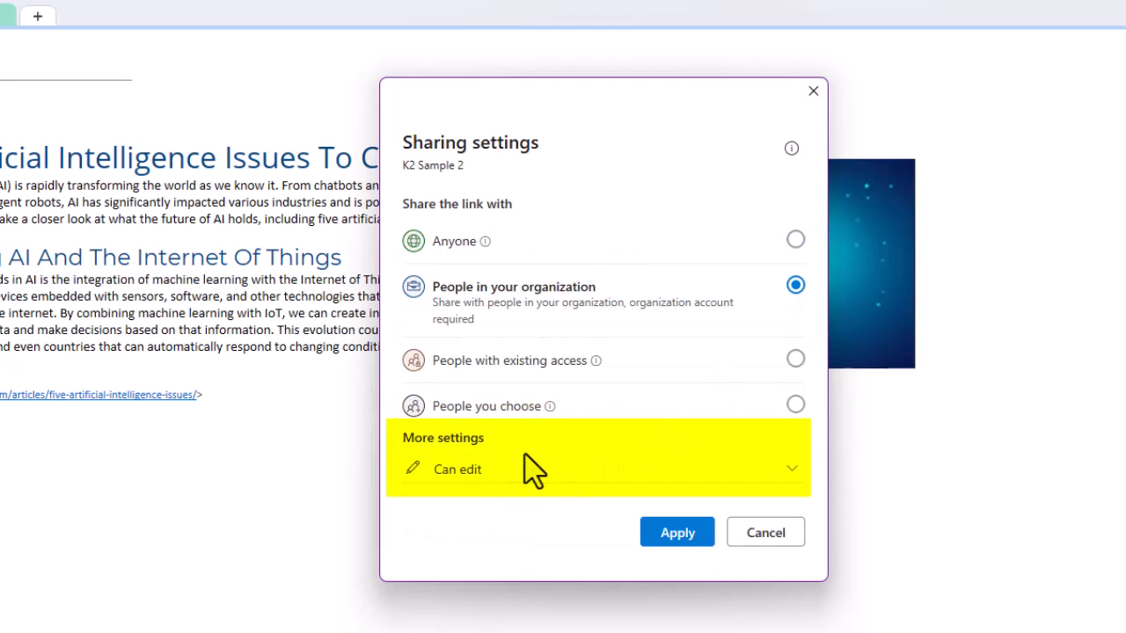
click(795, 358)
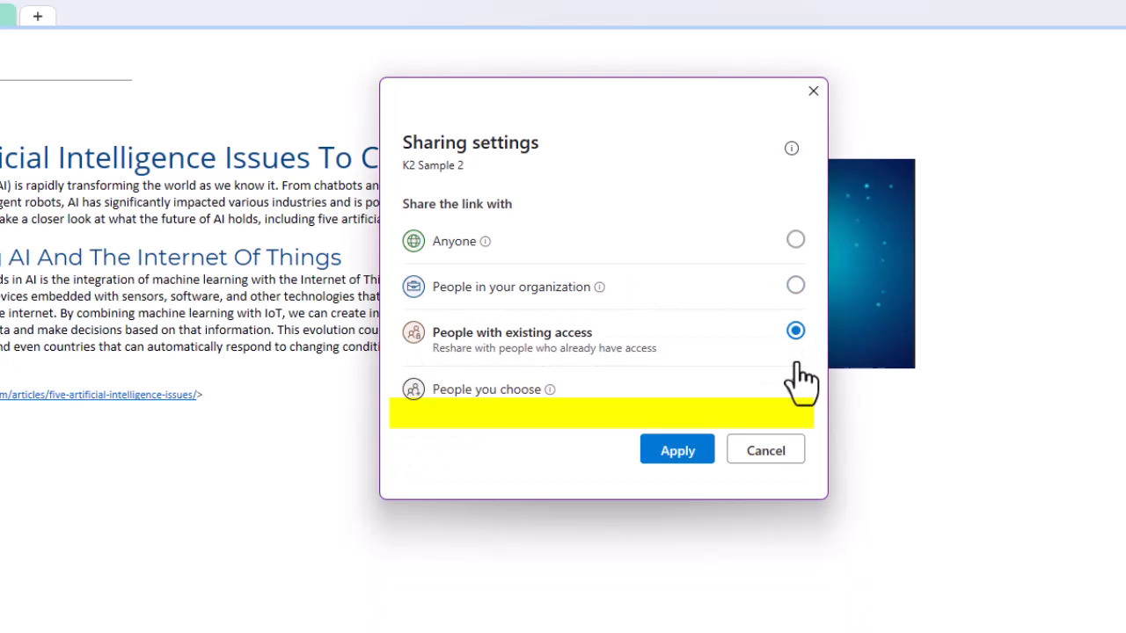
mouse_move(677, 448)
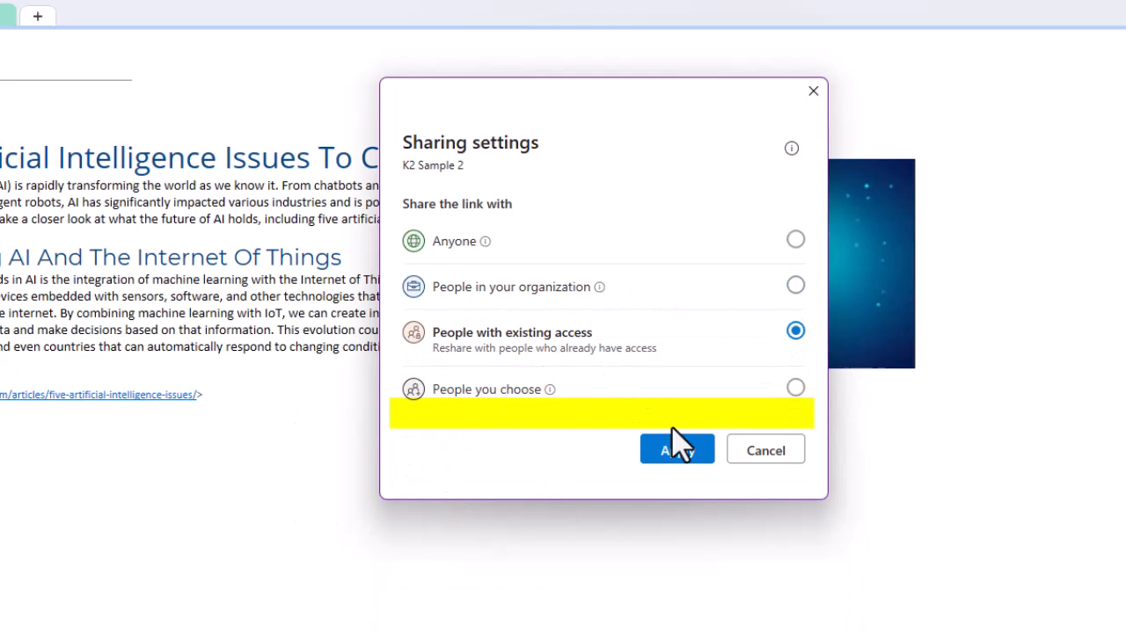
mouse_move(517, 421)
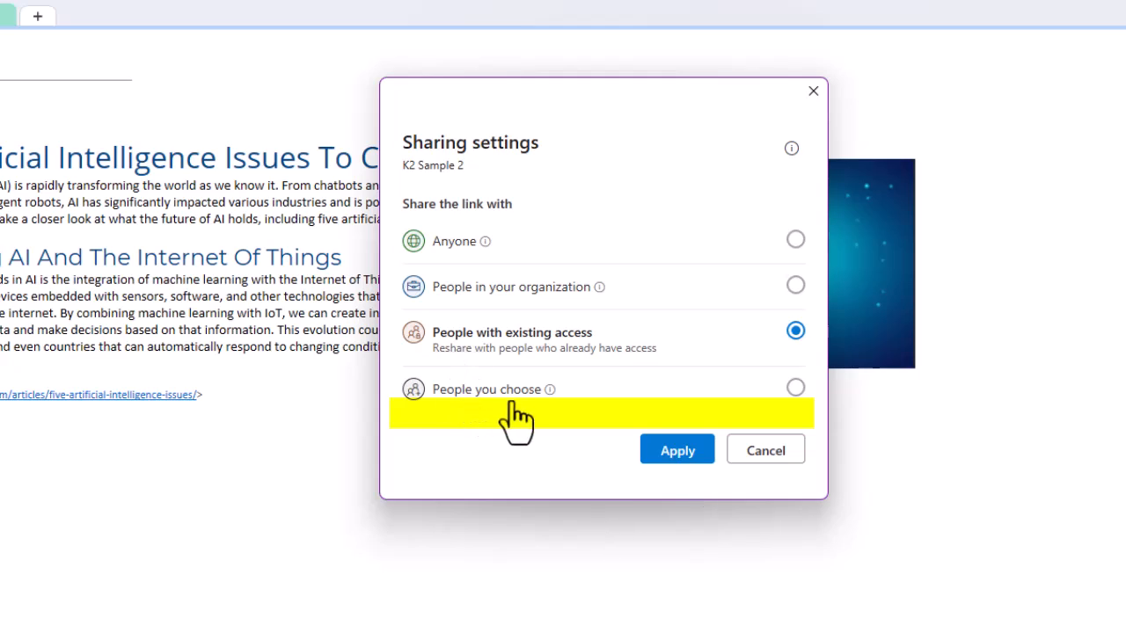
click(794, 387)
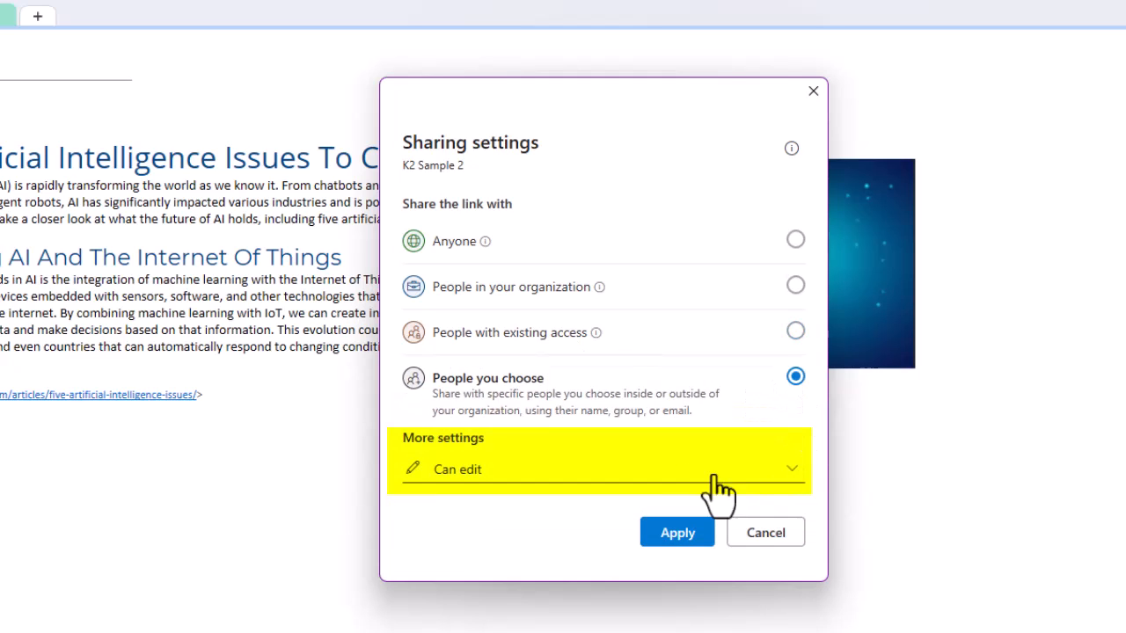
mouse_move(677, 431)
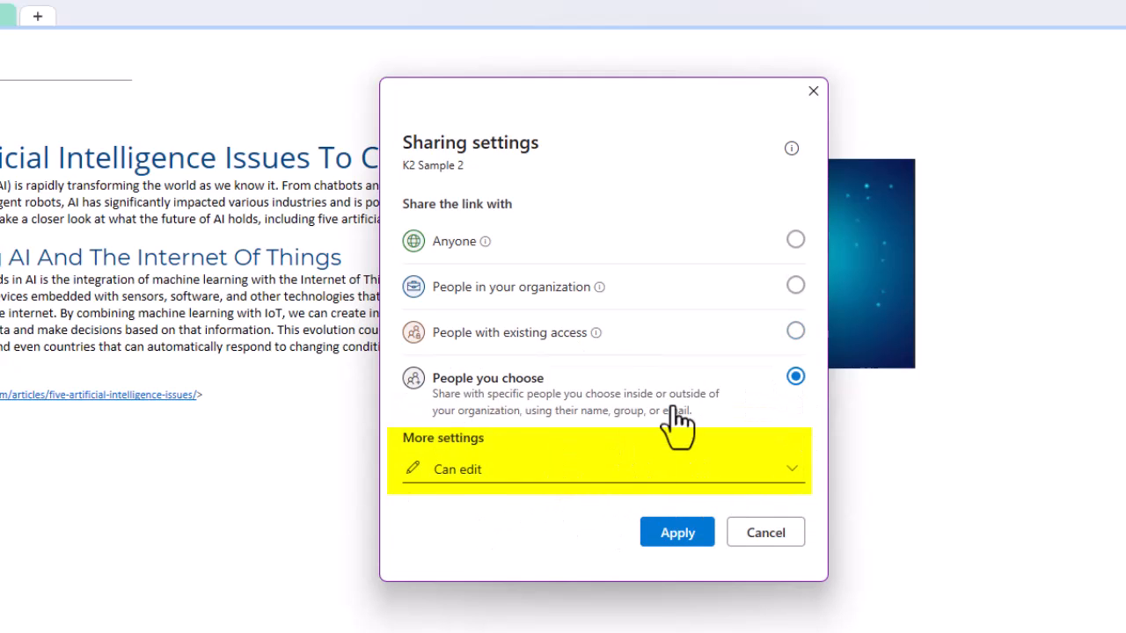
click(794, 239)
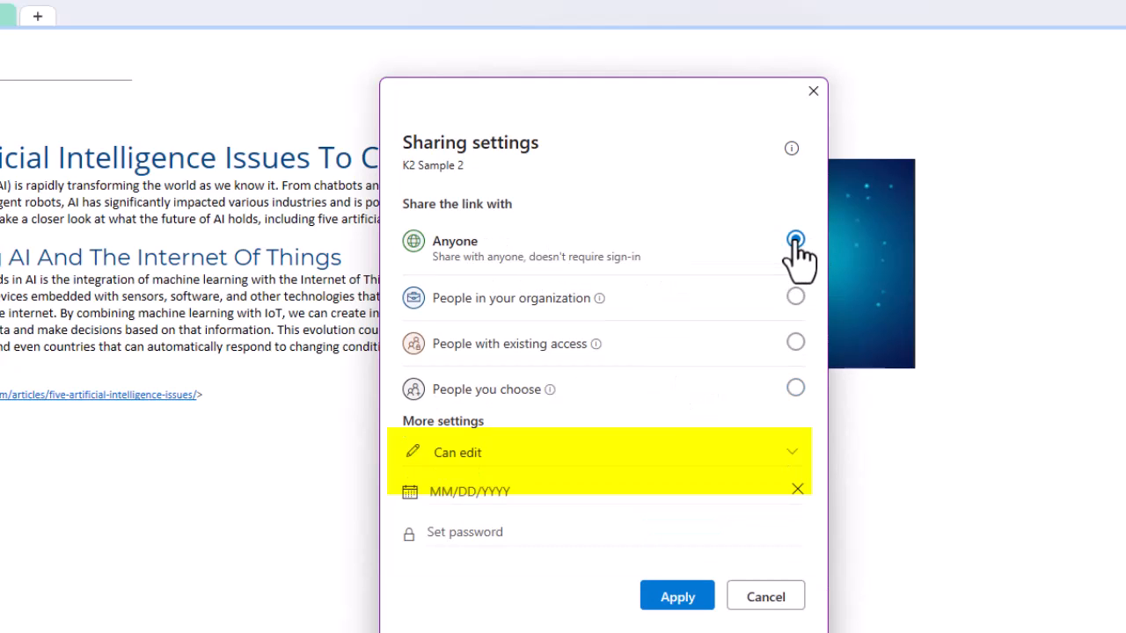
click(794, 238)
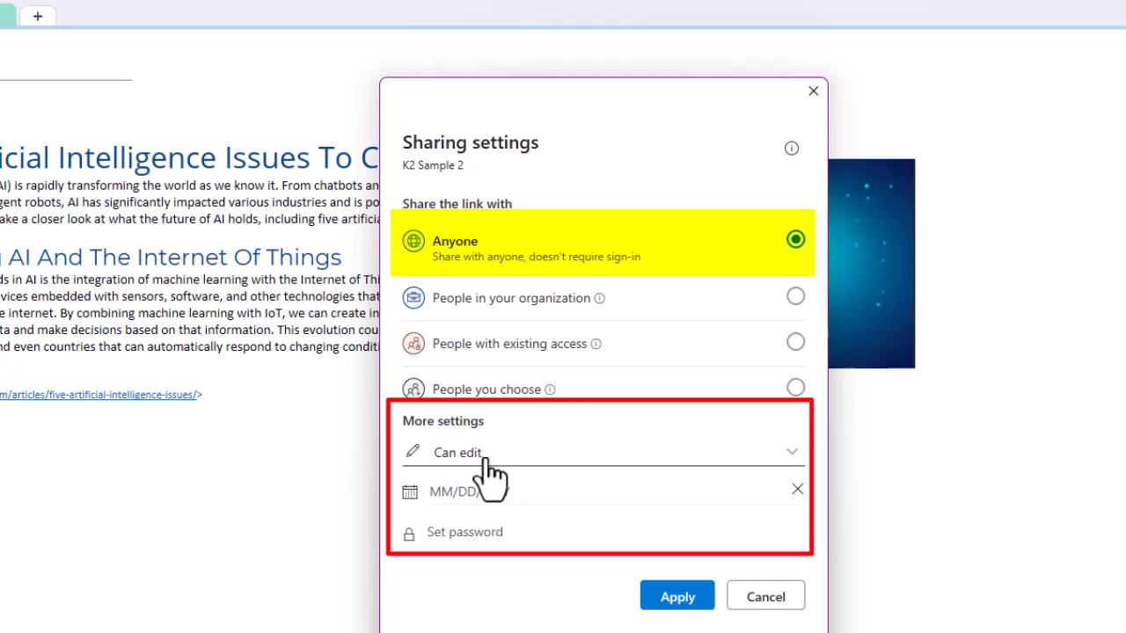
mouse_move(553, 461)
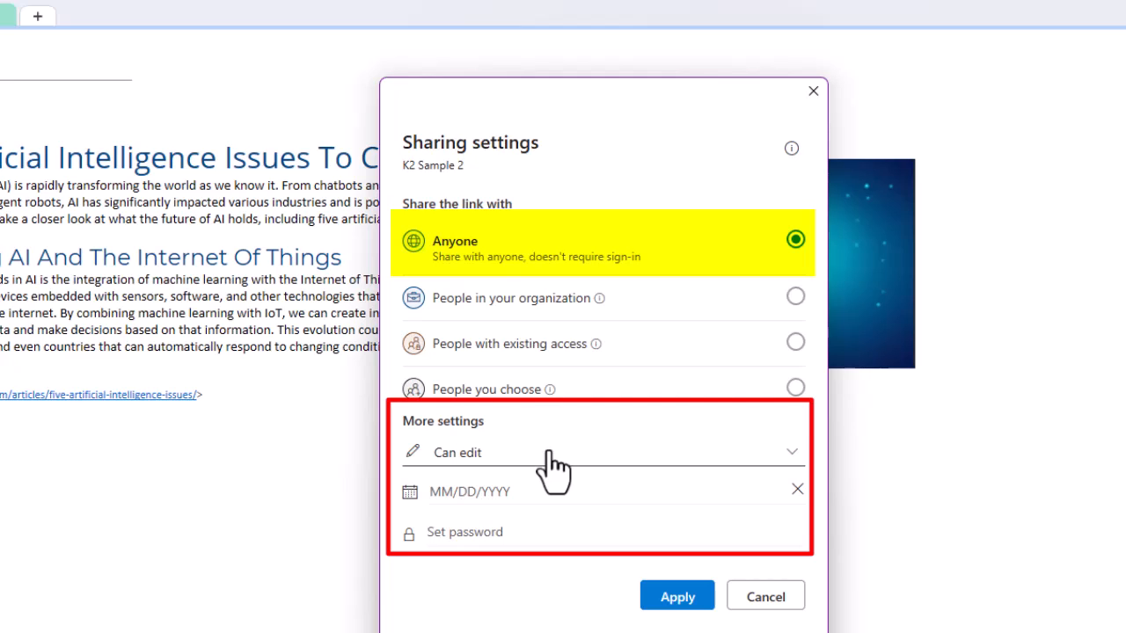
mouse_move(796, 466)
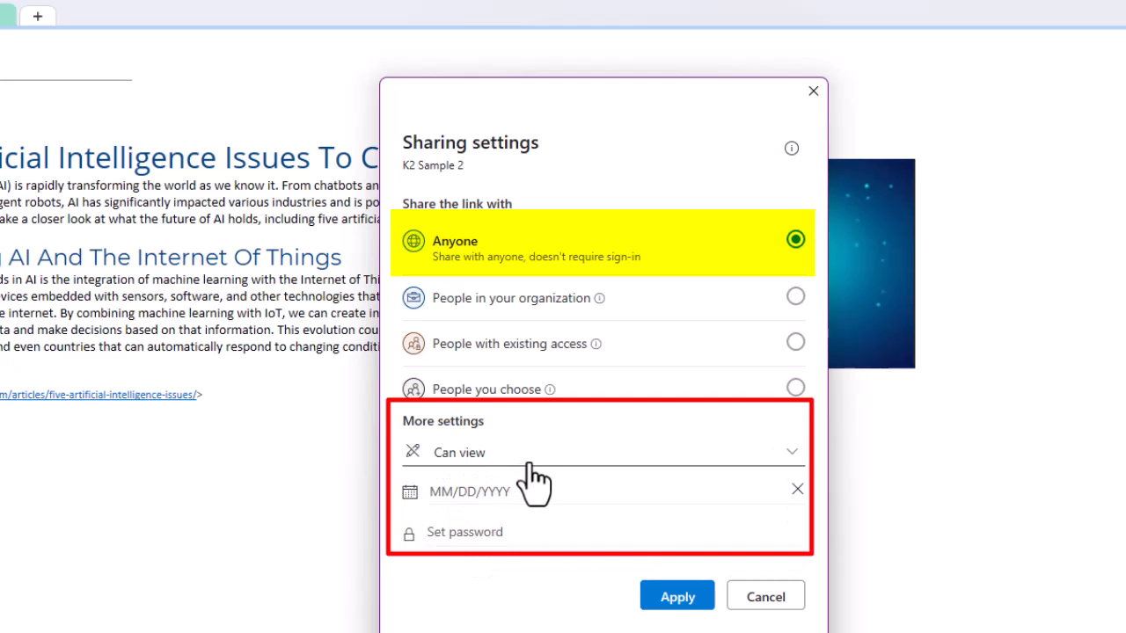
mouse_move(653, 482)
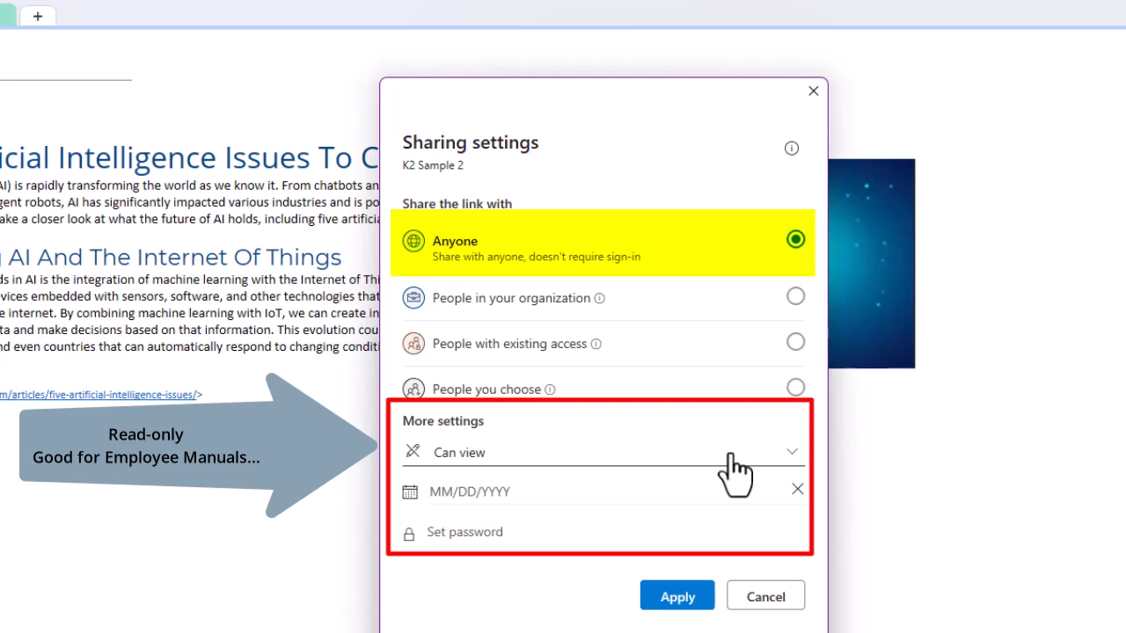
mouse_move(791, 462)
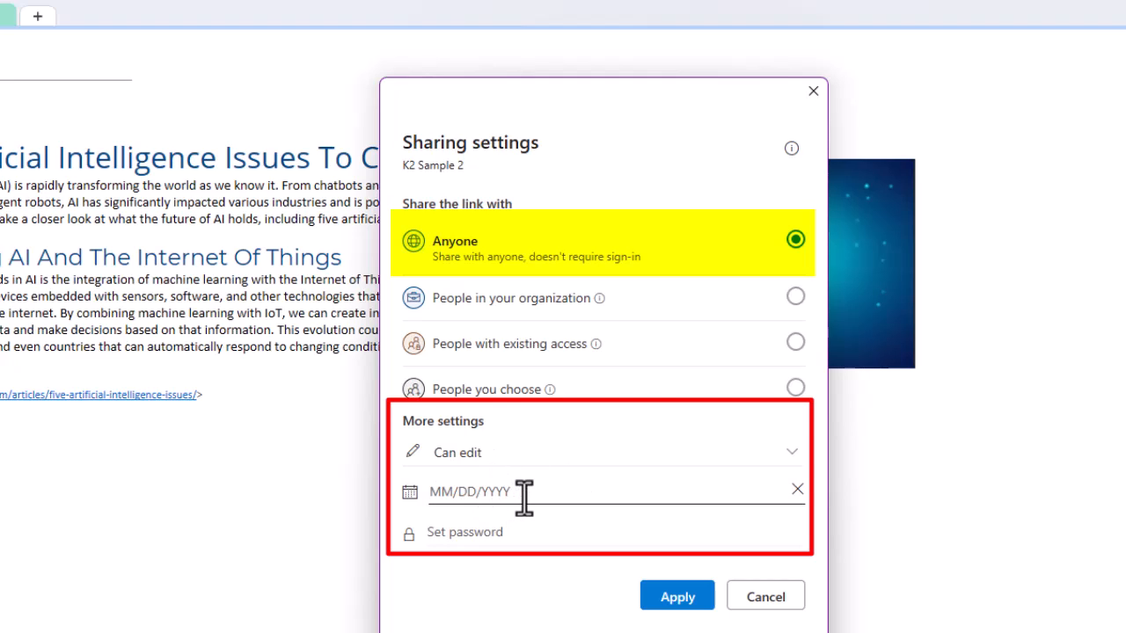
Leave expiry date and password blank and apply the anyone-can-edit link settings
click(469, 492)
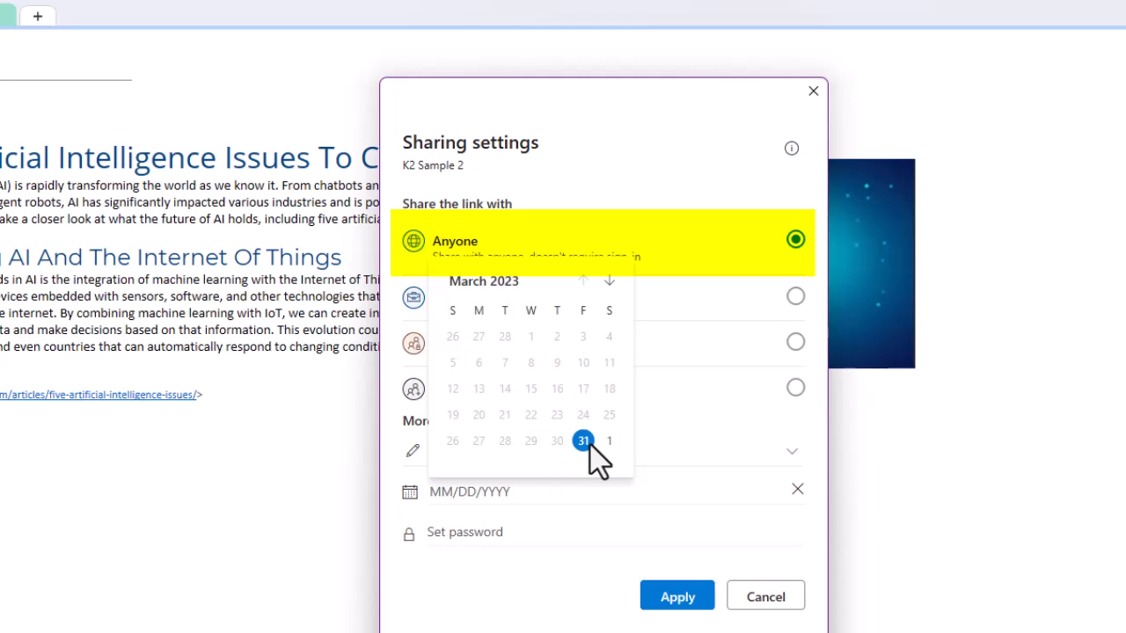
mouse_move(570, 531)
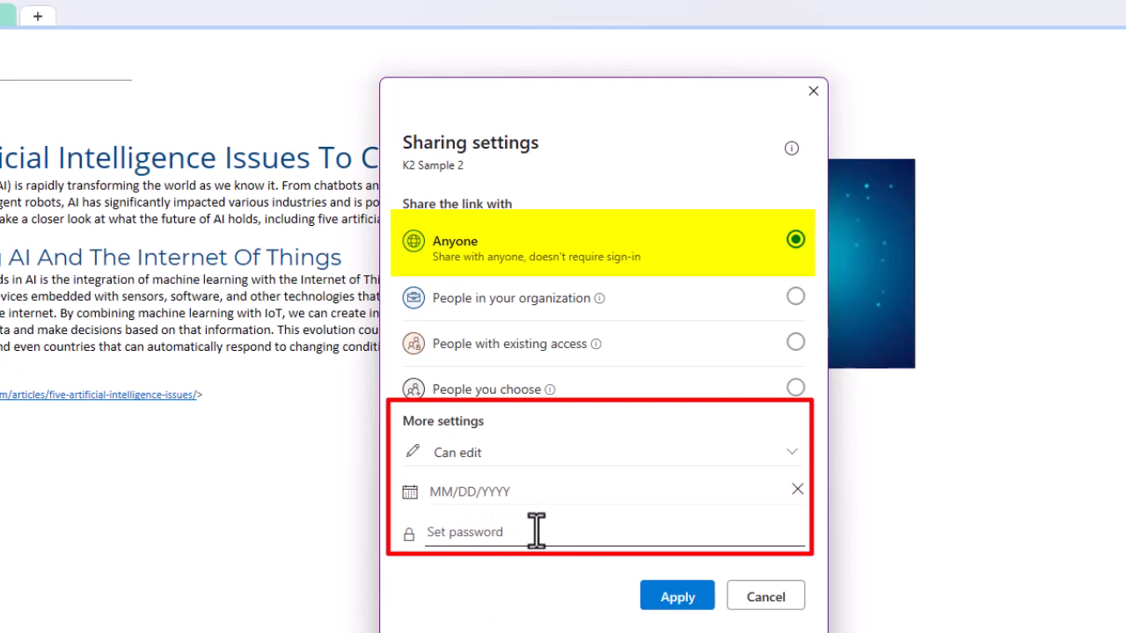
mouse_move(406, 501)
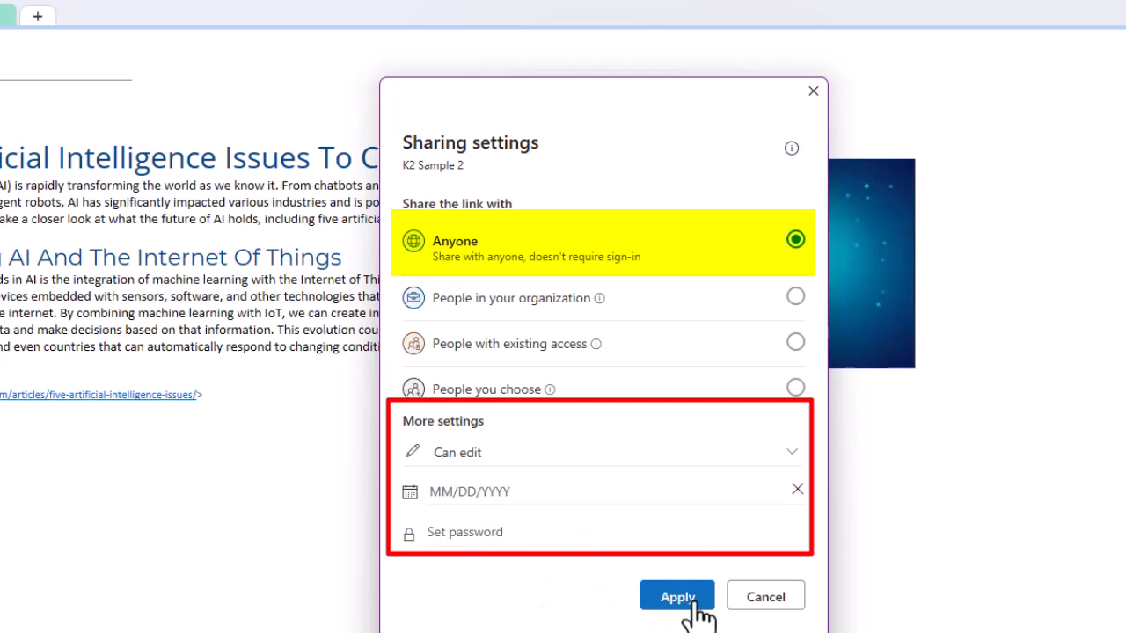
click(676, 597)
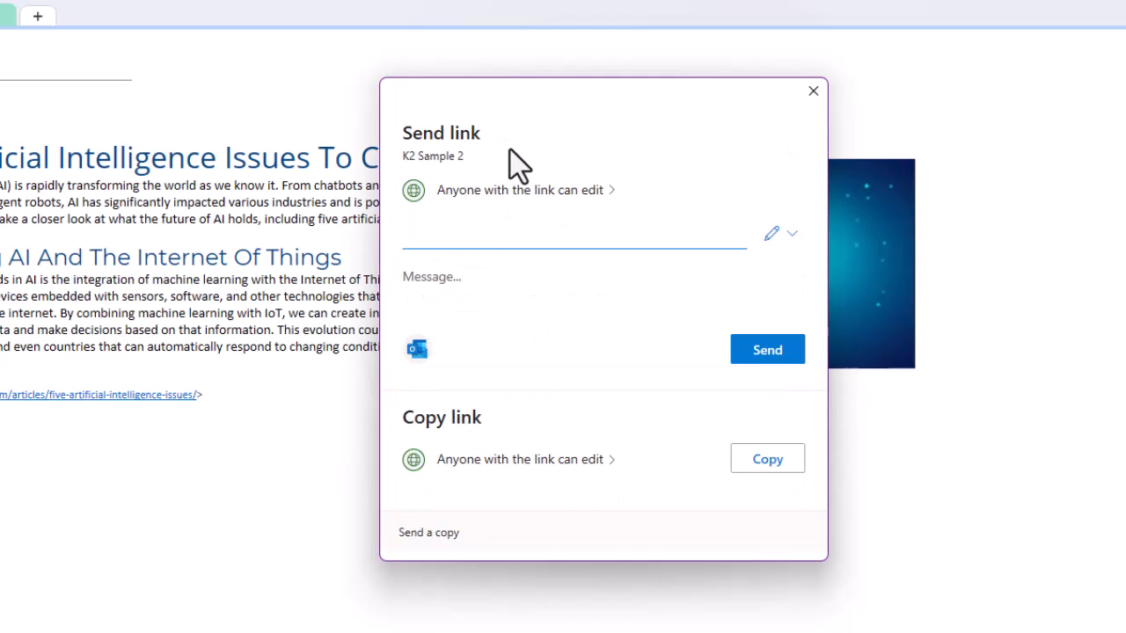
click(572, 234)
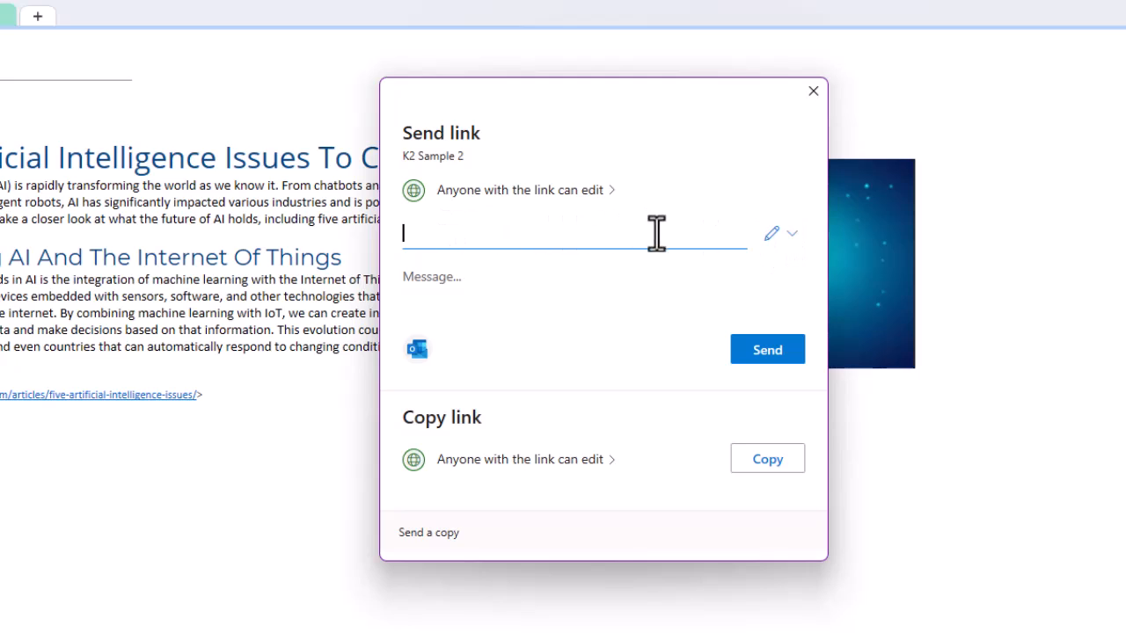
mouse_move(470, 237)
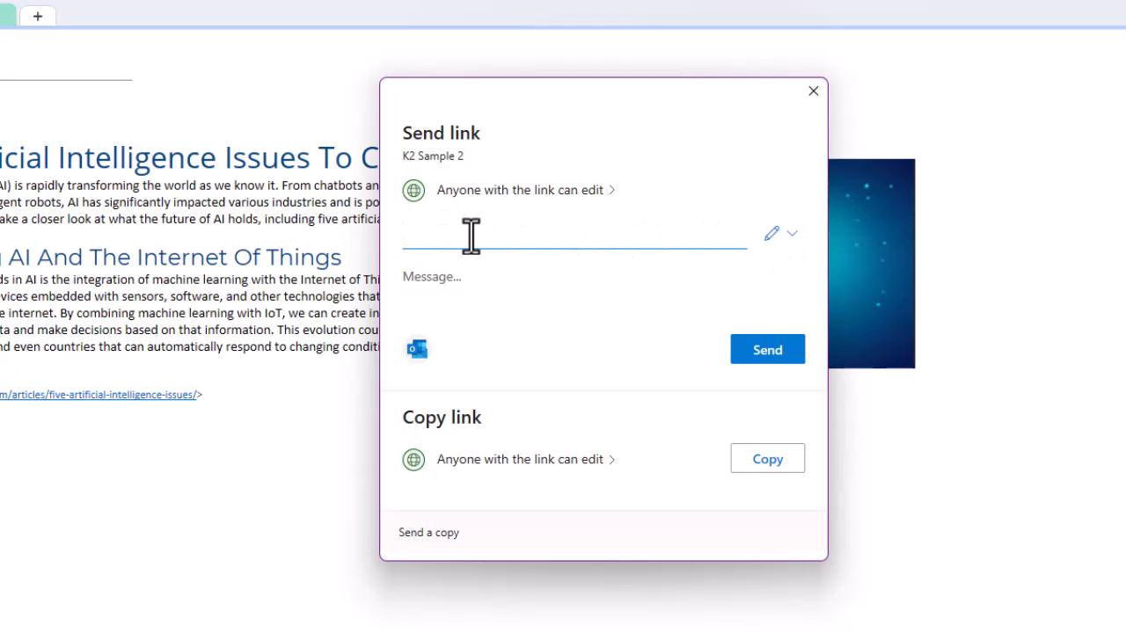
mouse_move(584, 222)
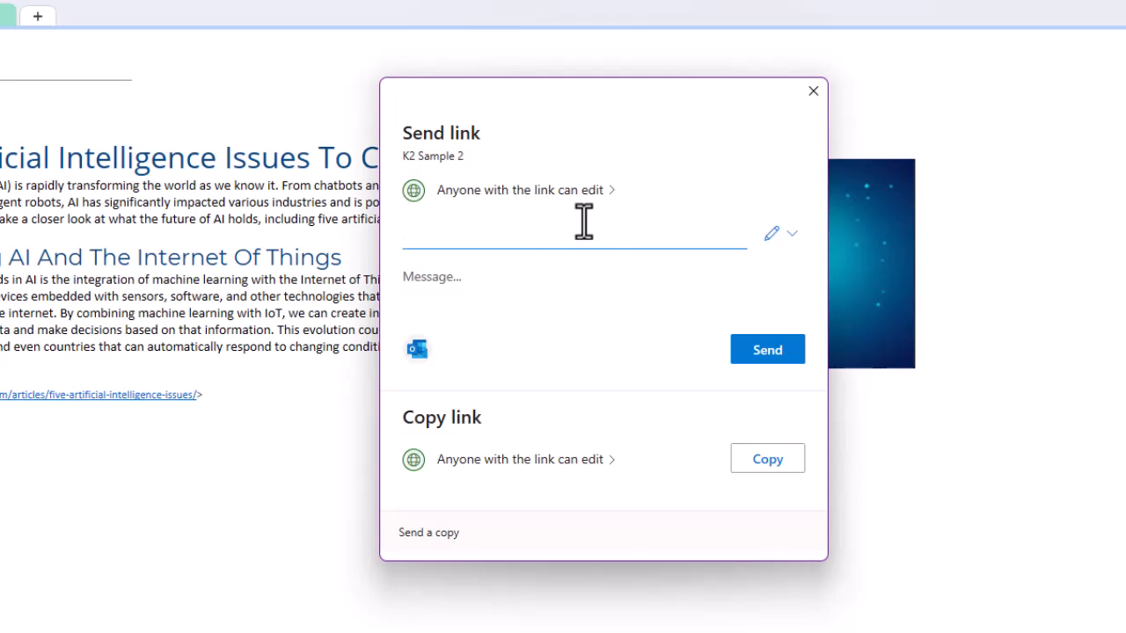
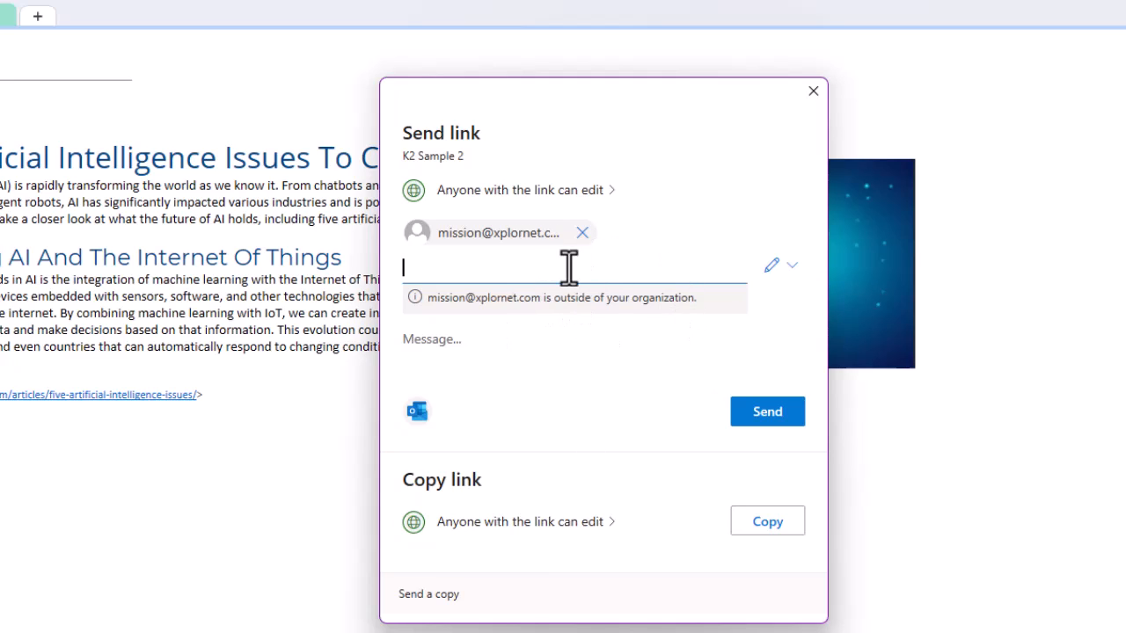
mouse_move(662, 341)
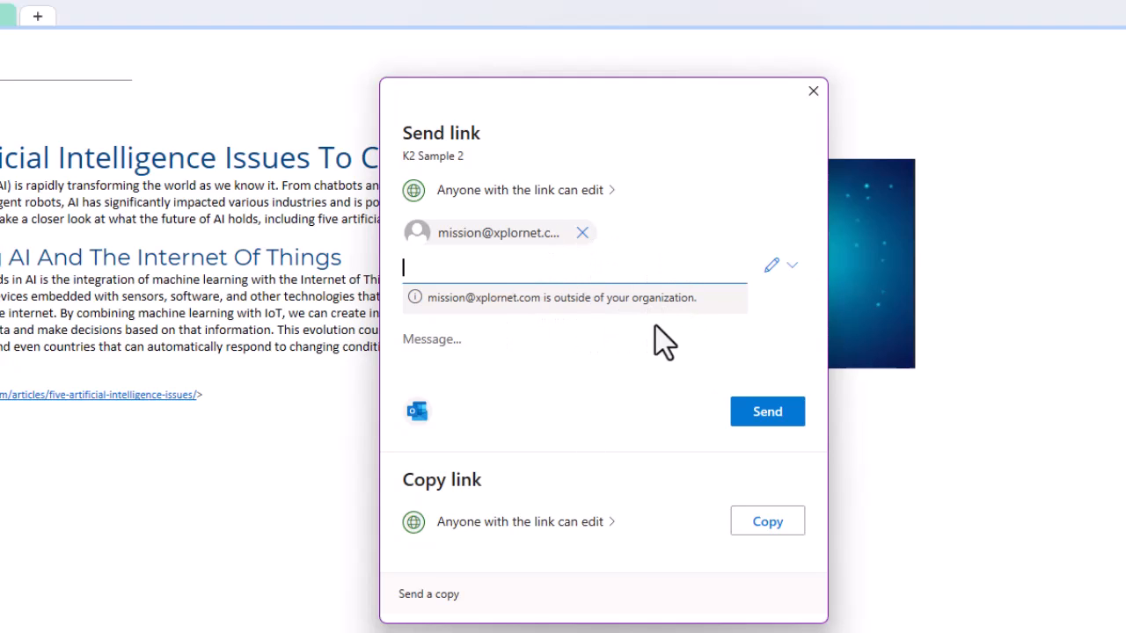
mouse_move(607, 299)
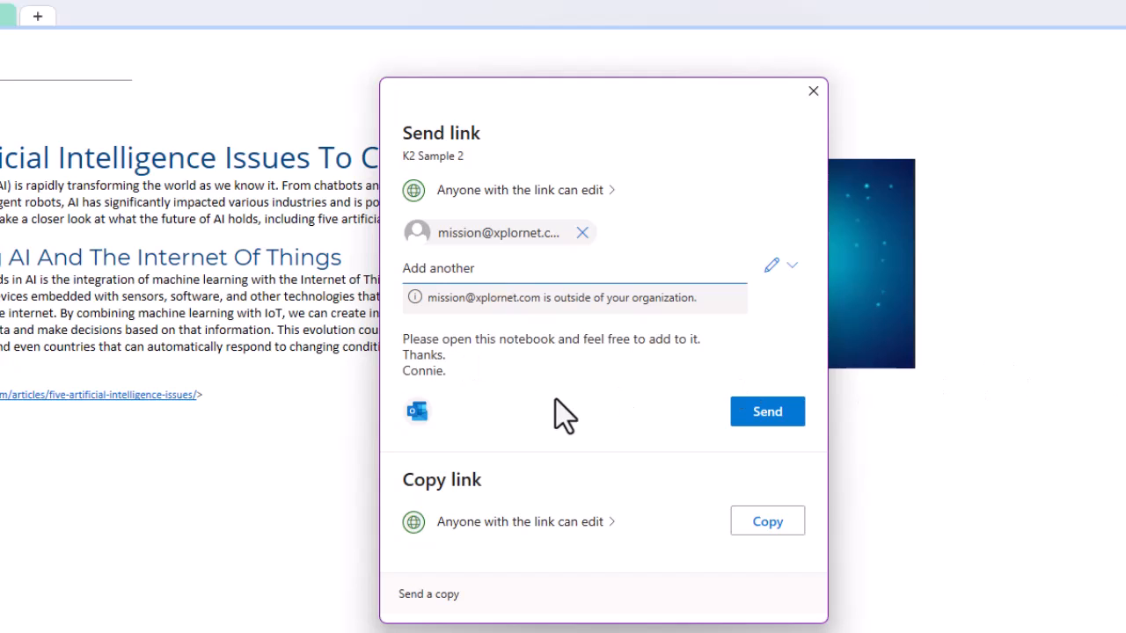
mouse_move(733, 281)
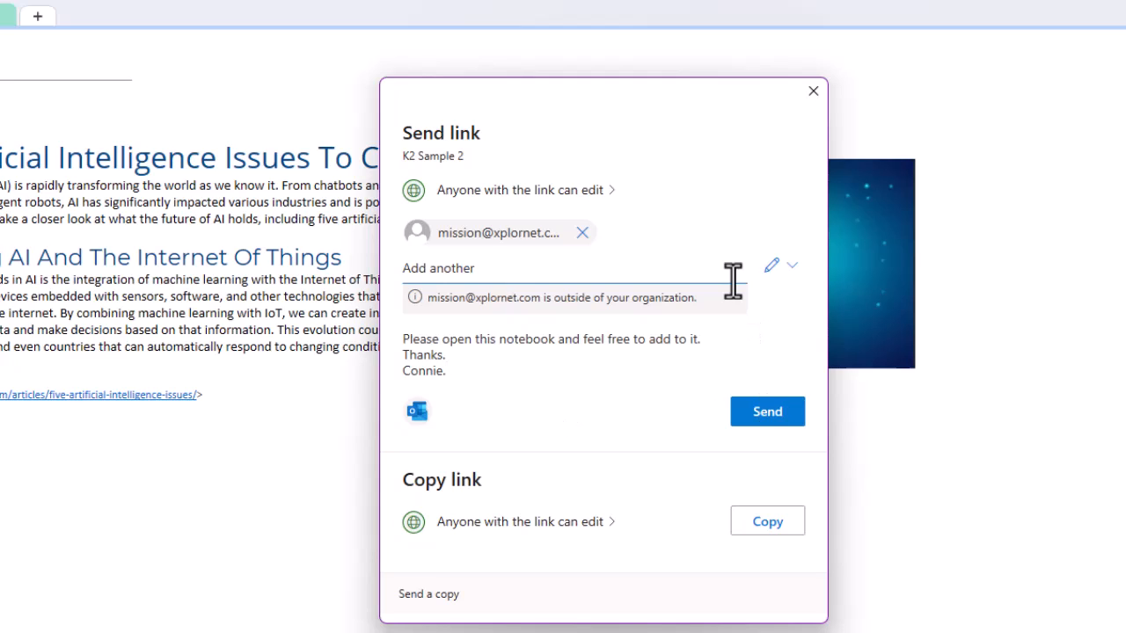
mouse_move(443, 345)
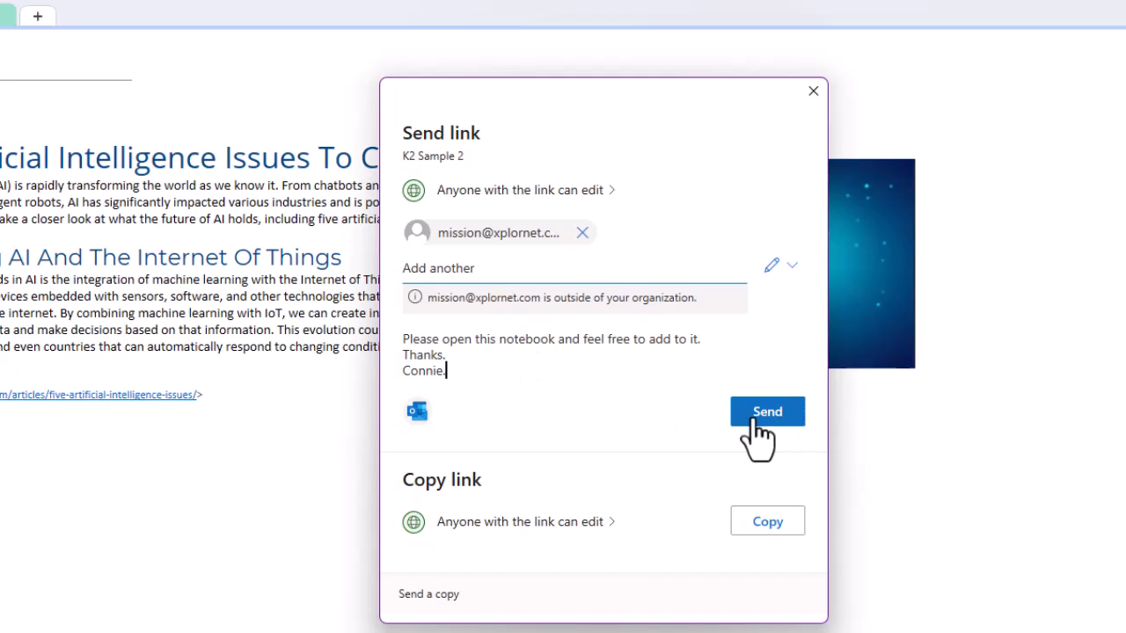
mouse_move(767, 431)
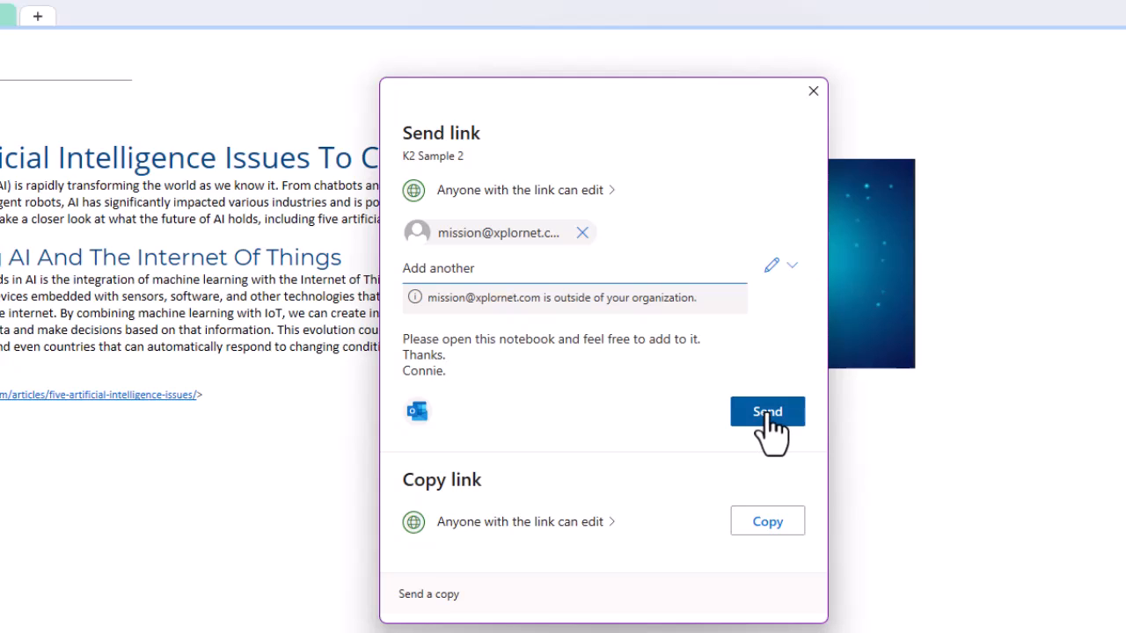
Send the K2 Sample 2 link and close the 'Link sent' confirmation
click(767, 410)
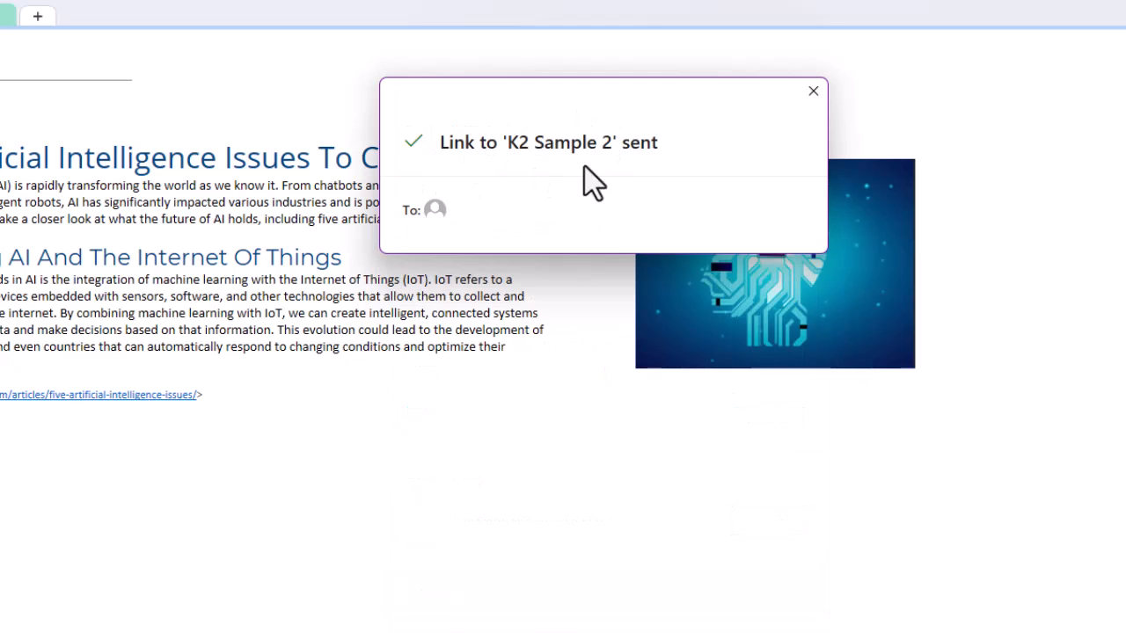
mouse_move(616, 154)
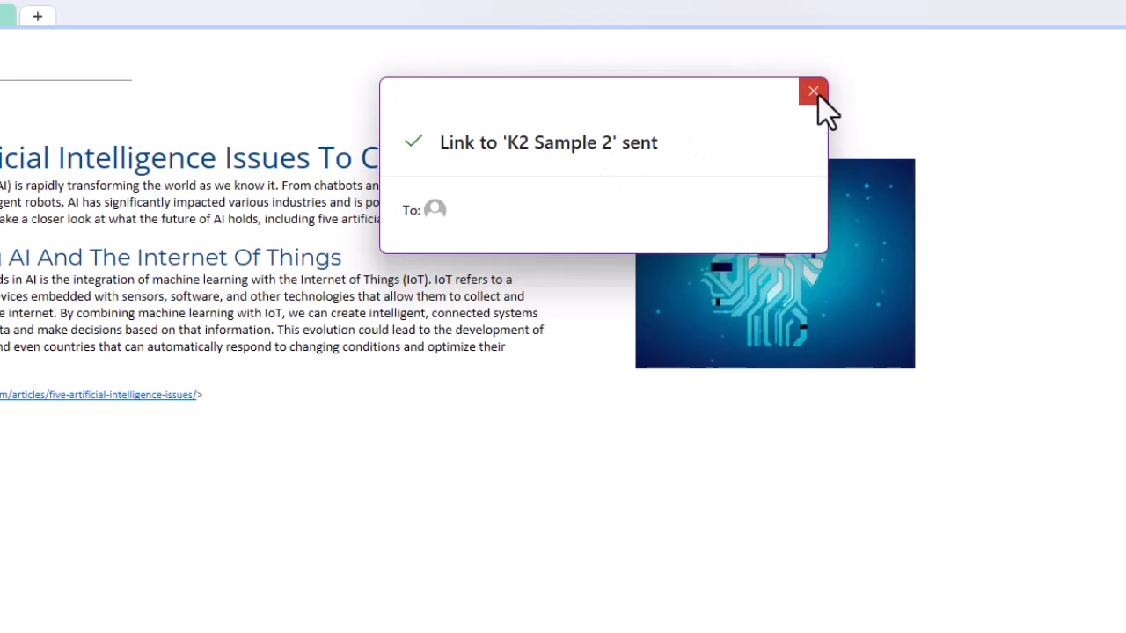
click(812, 91)
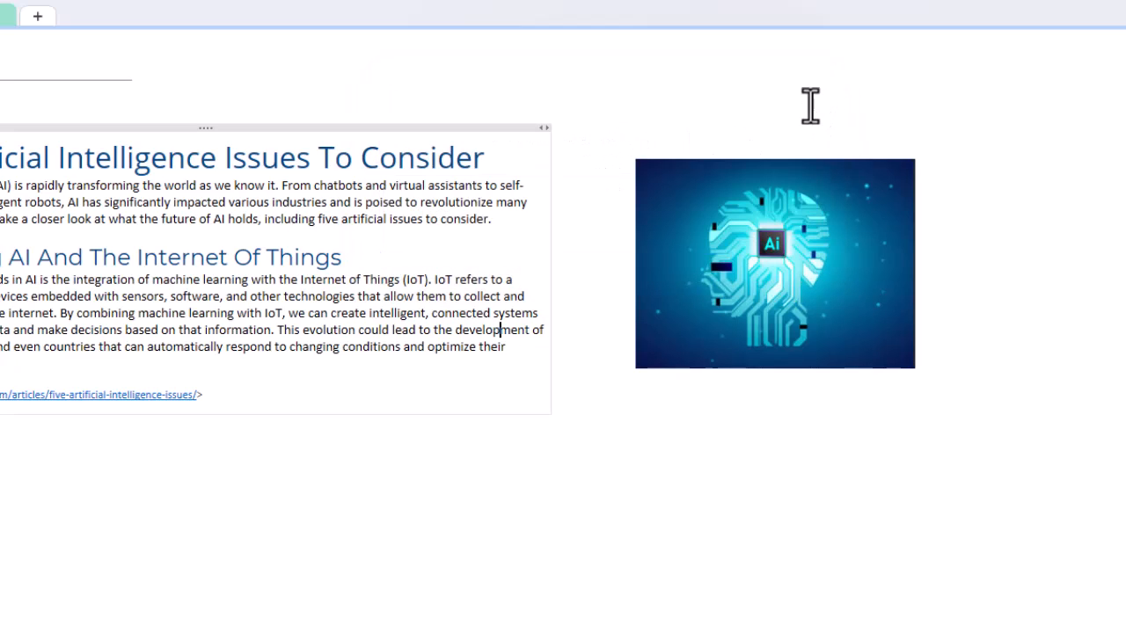
mouse_move(818, 224)
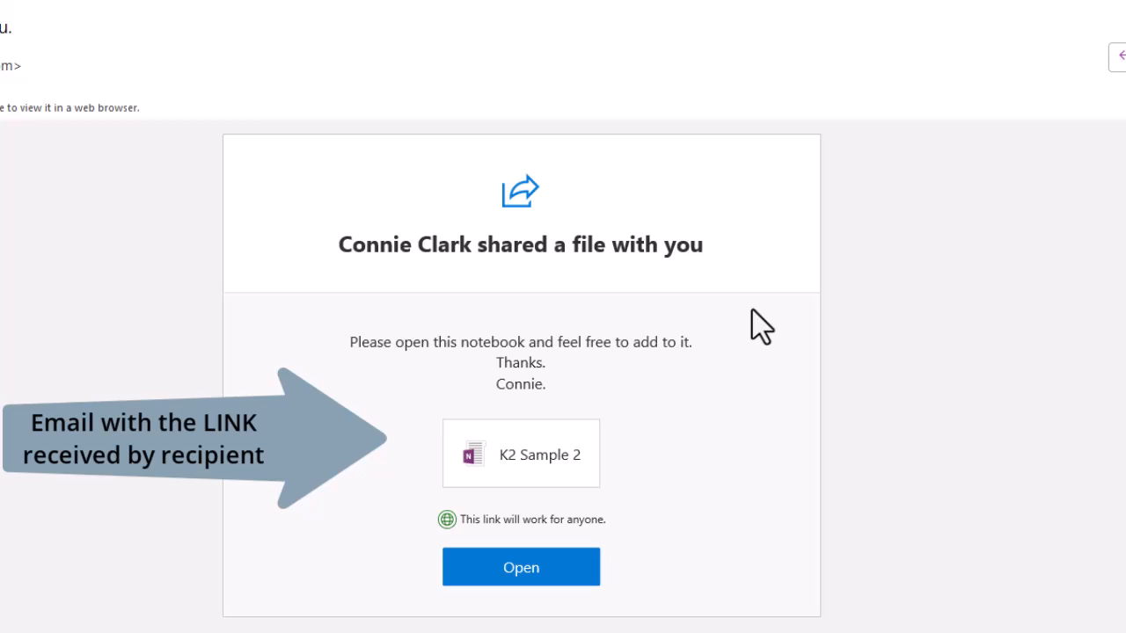
mouse_move(711, 484)
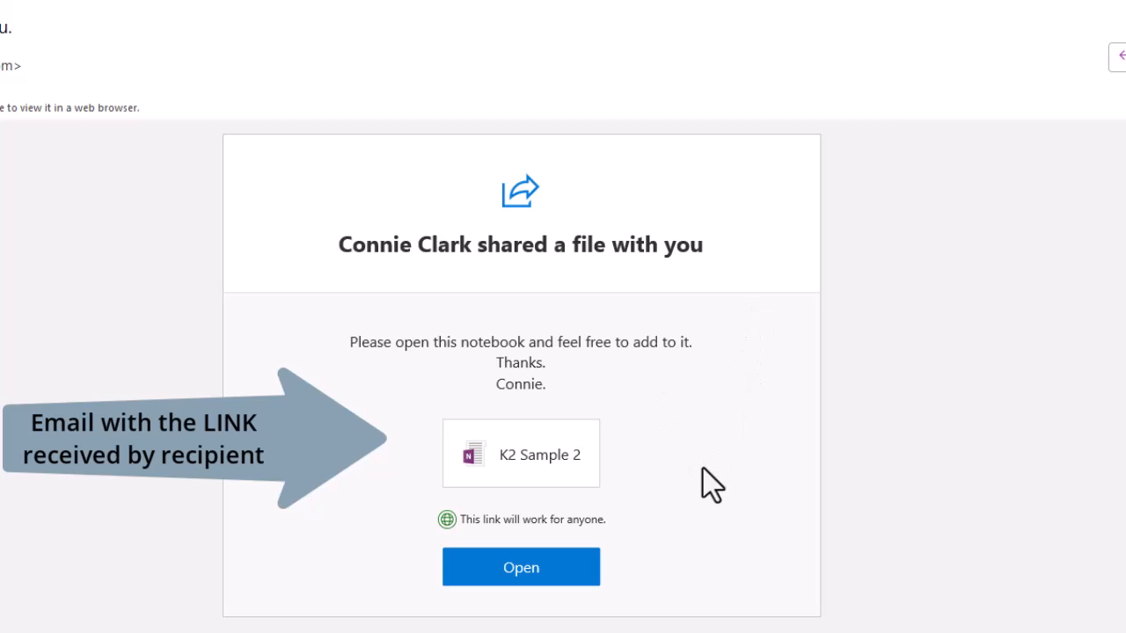
mouse_move(561, 264)
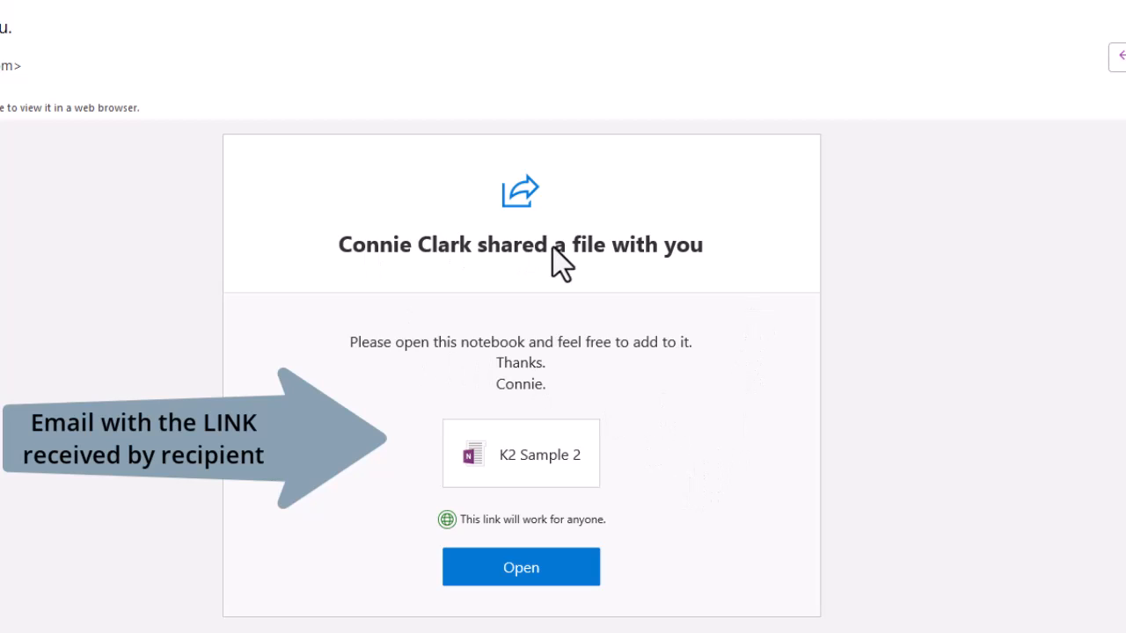
mouse_move(545, 461)
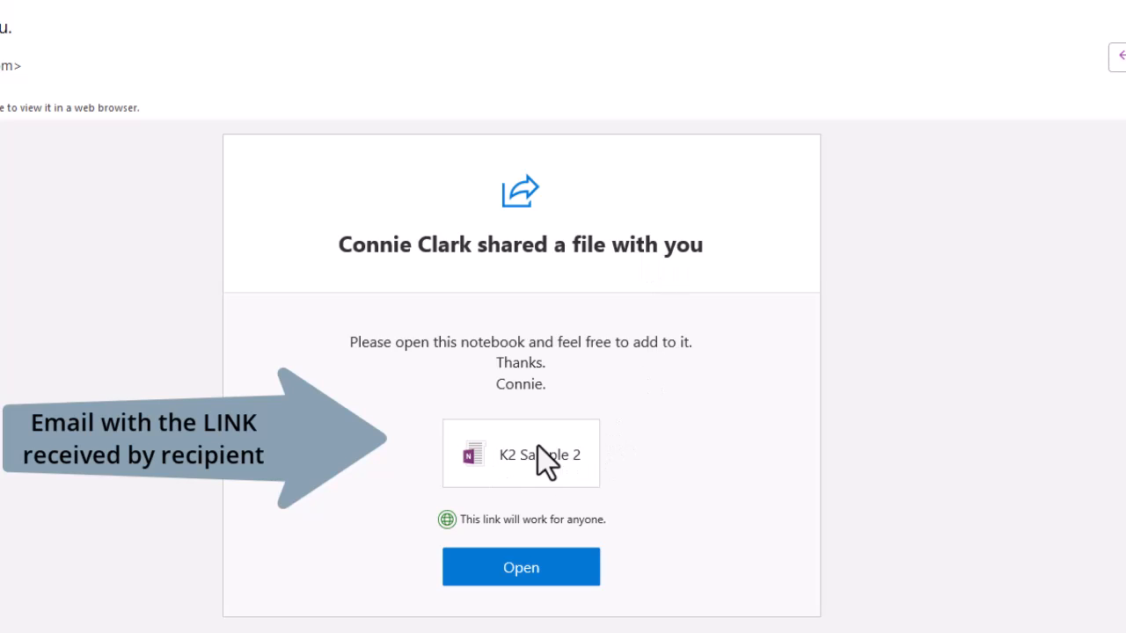
mouse_move(546, 576)
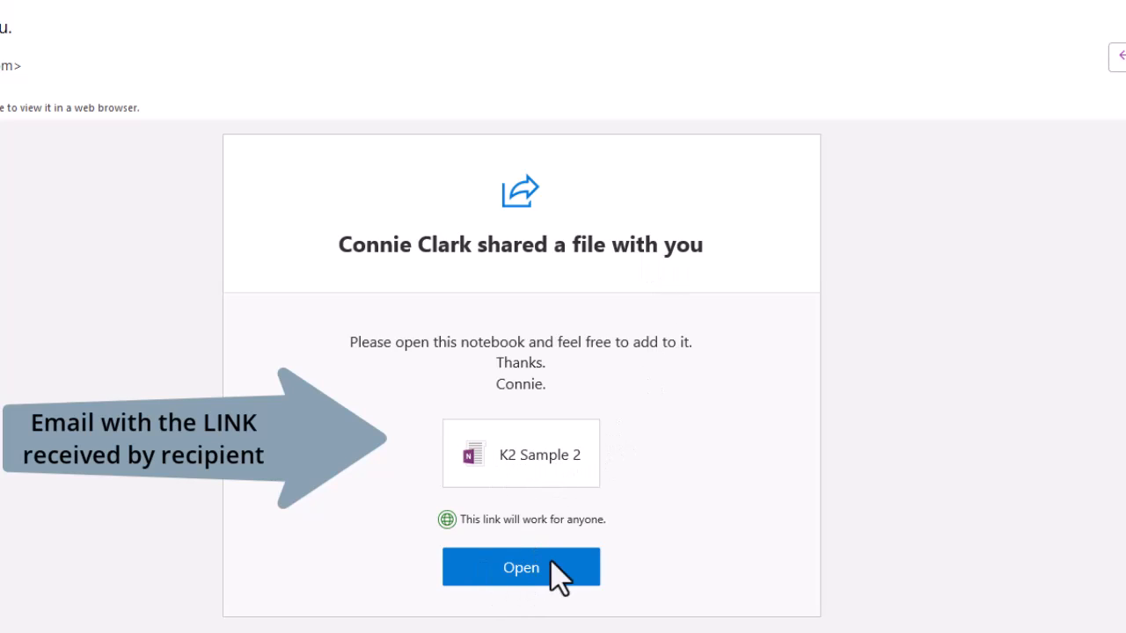
mouse_move(541, 585)
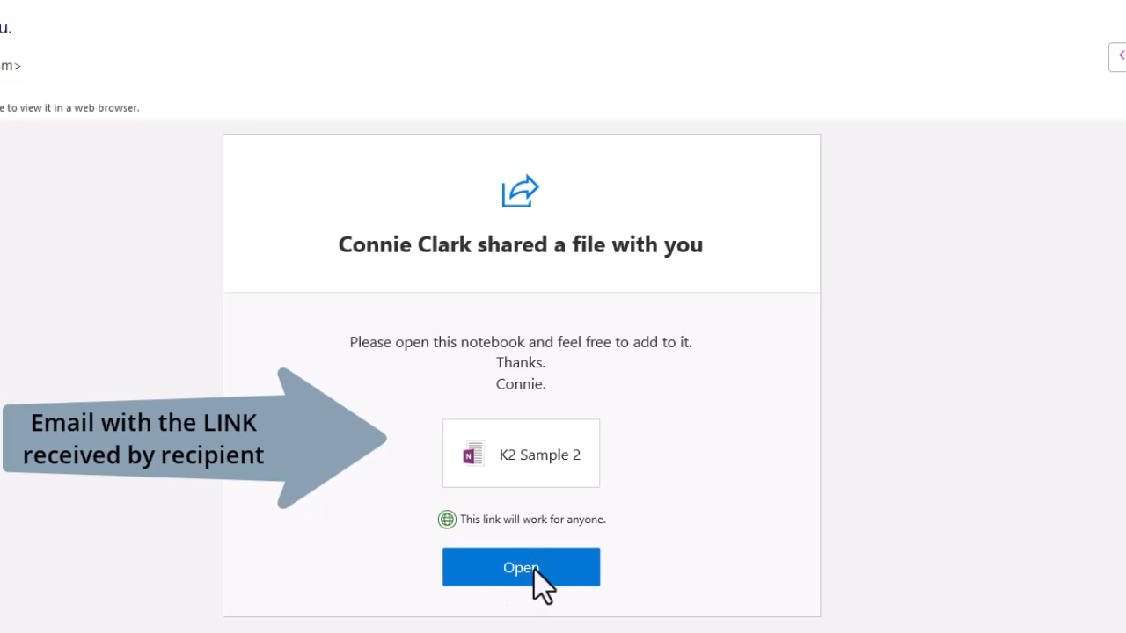
mouse_move(523, 475)
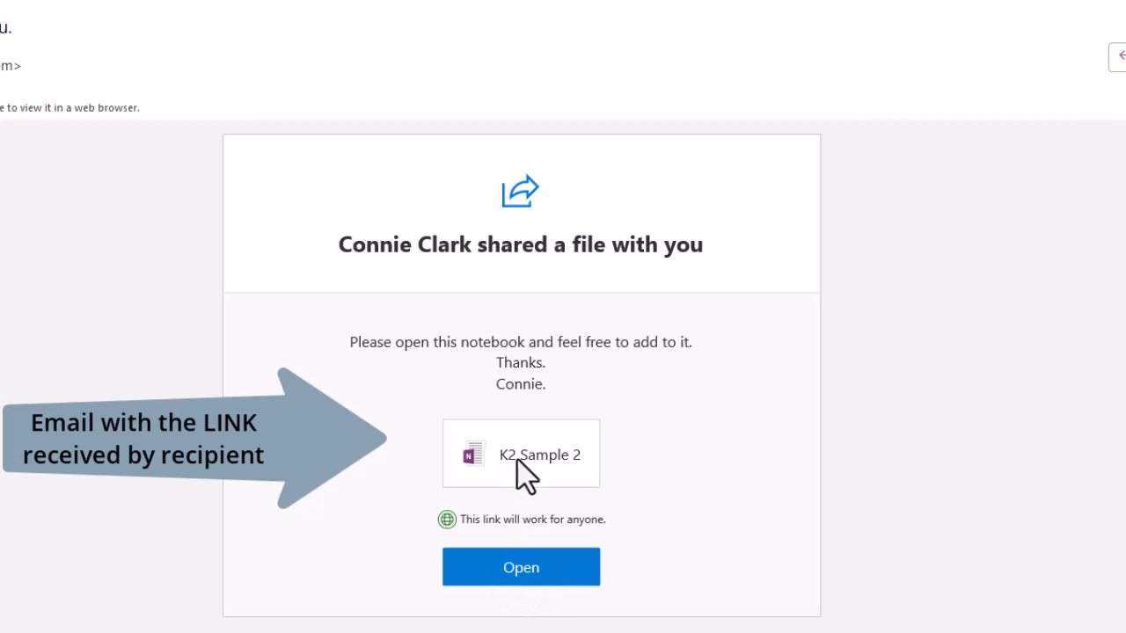
mouse_move(521, 571)
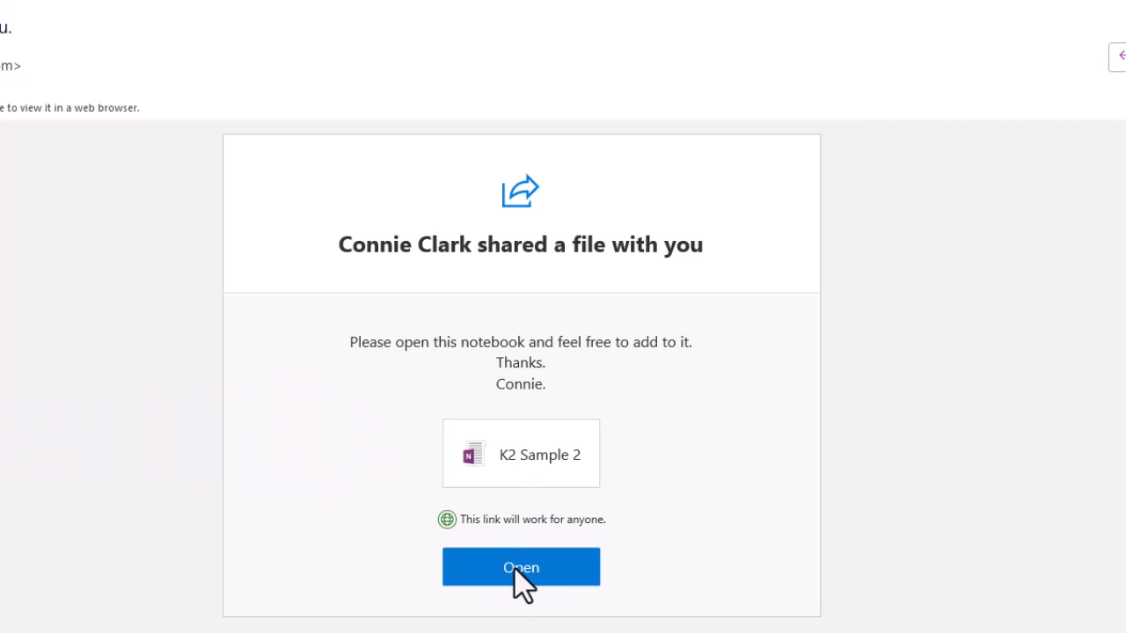
Open the K2 Sample 2 notebook from the received Outlook sharing email
click(521, 567)
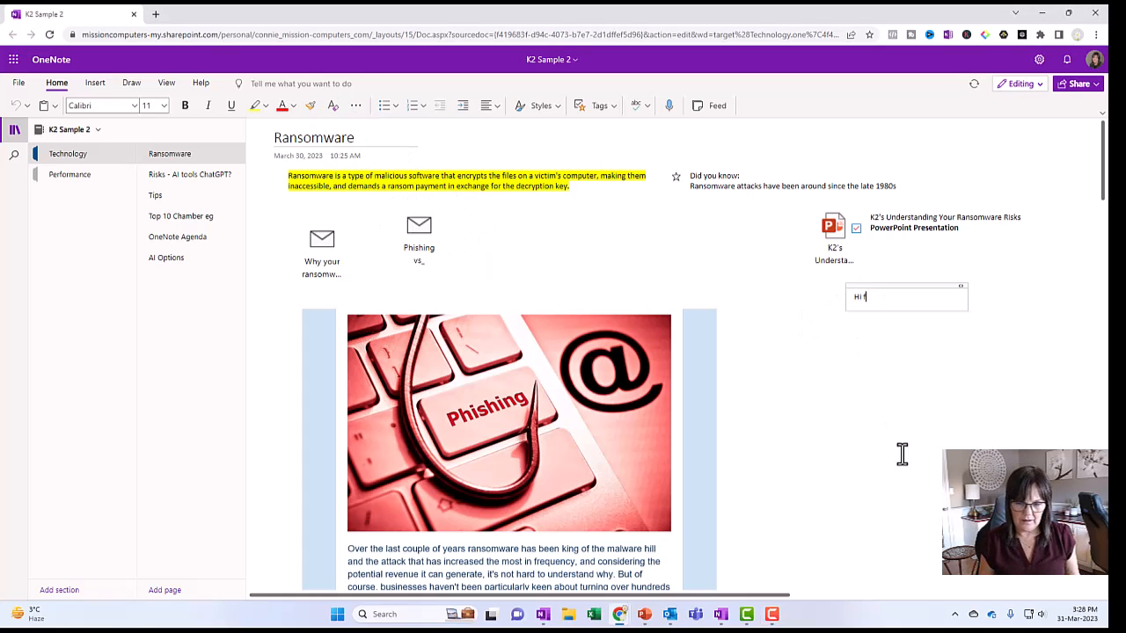
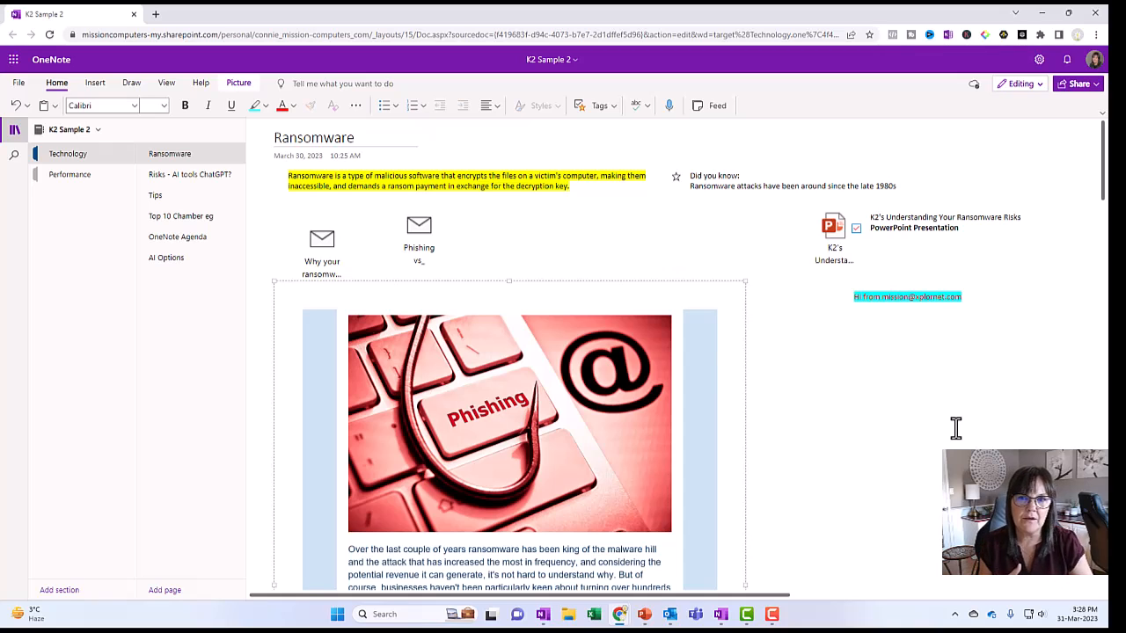
Type the note 'from mission@' on the Ransomware page
mouse_move(934, 114)
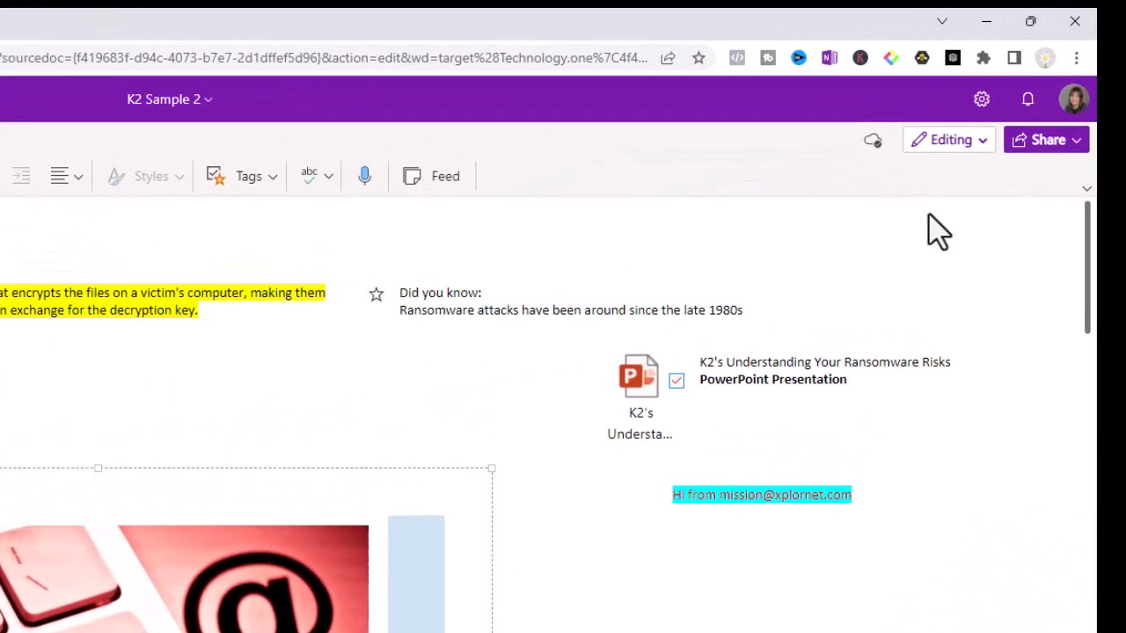
click(948, 140)
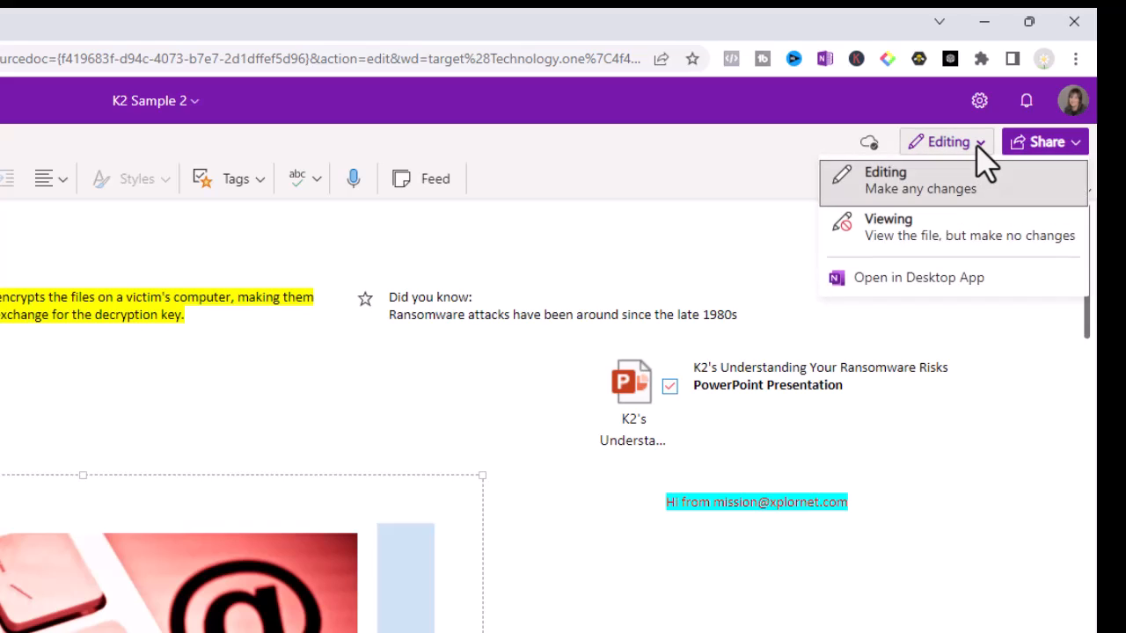
mouse_move(900, 286)
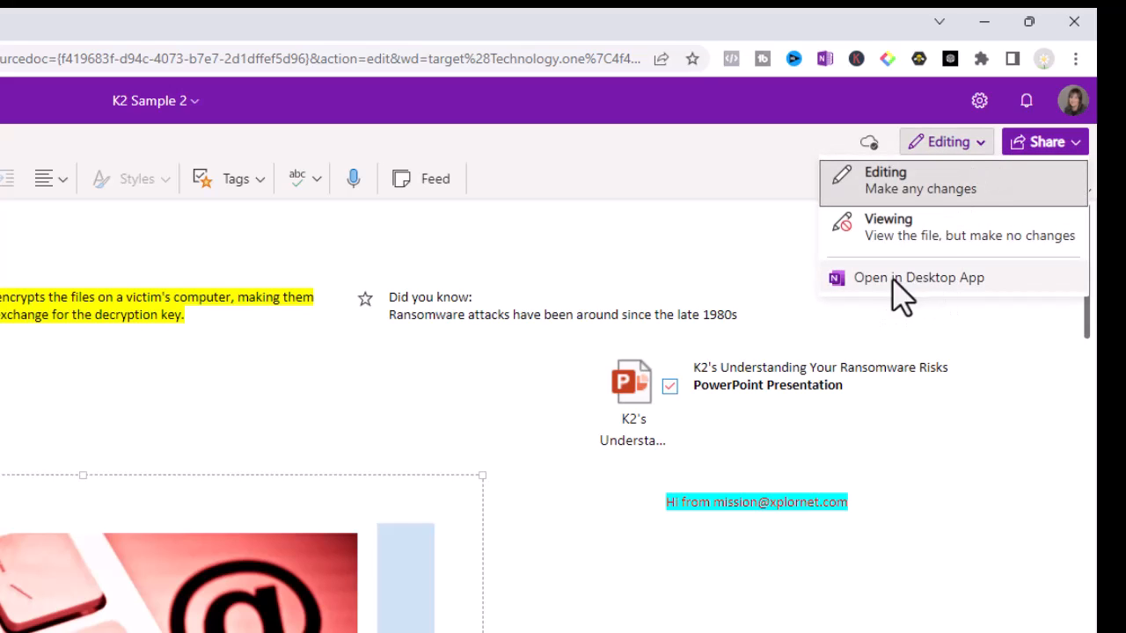
mouse_move(924, 295)
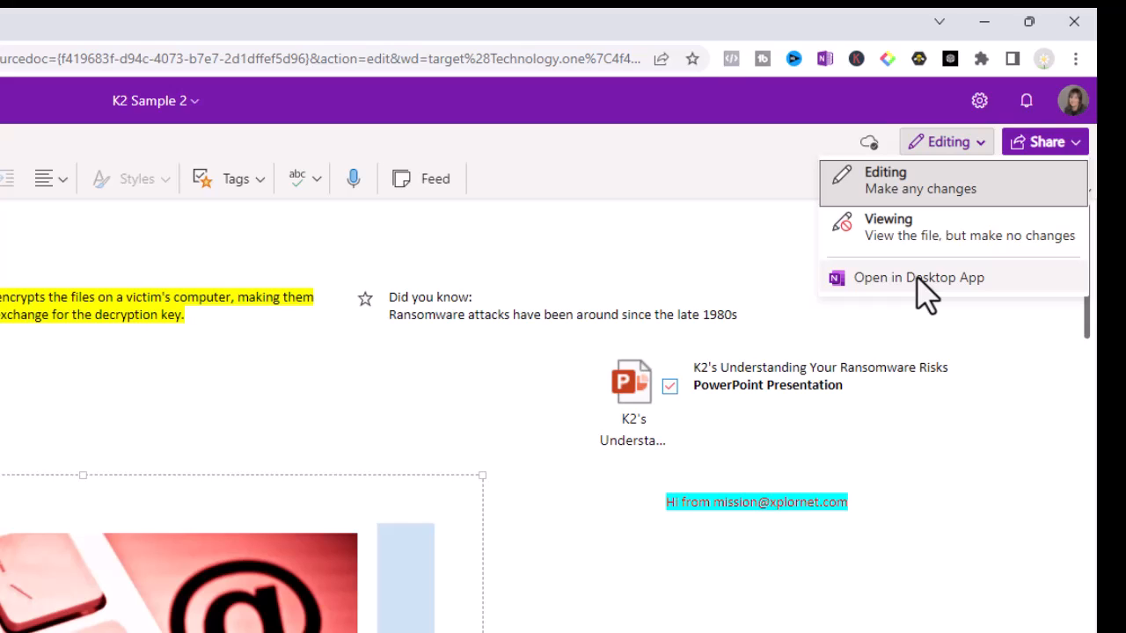
mouse_move(897, 303)
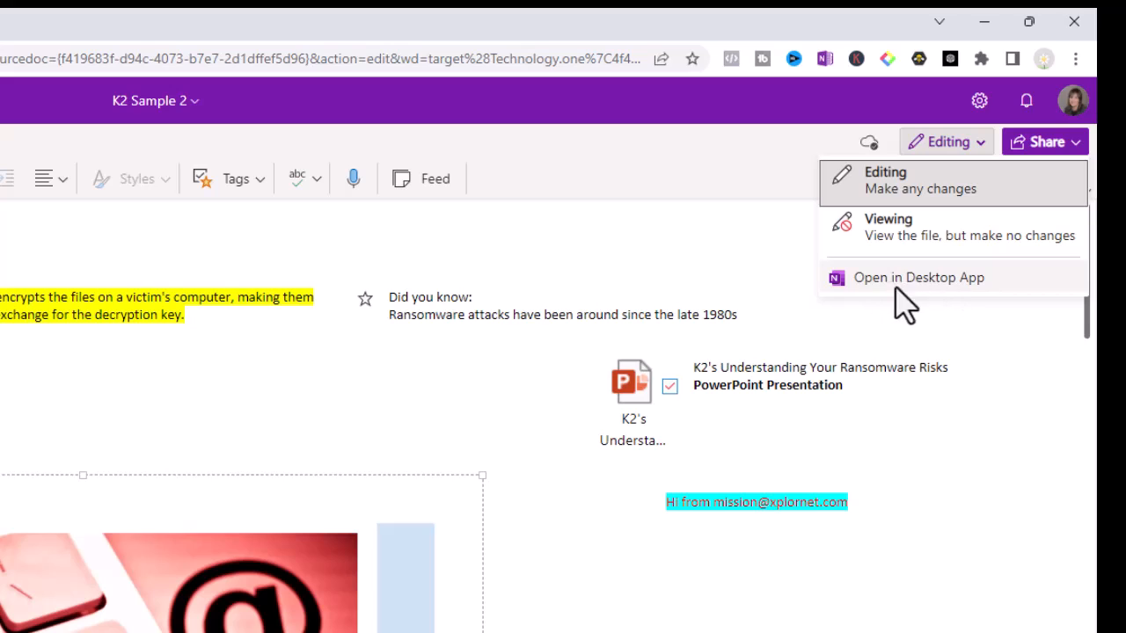
mouse_move(928, 308)
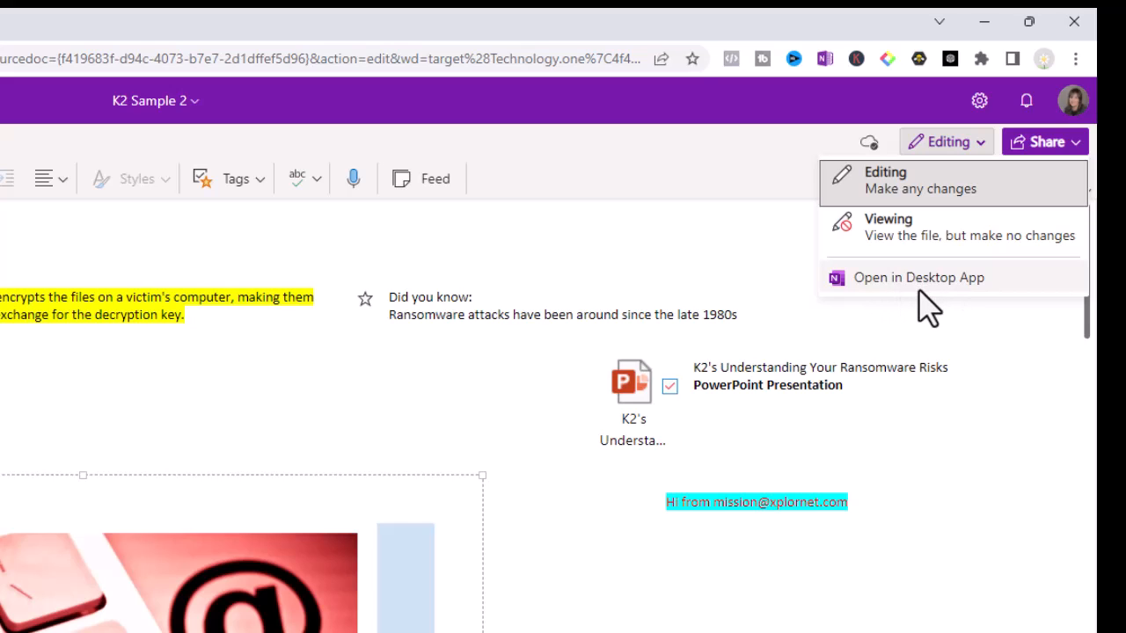
mouse_move(448, 558)
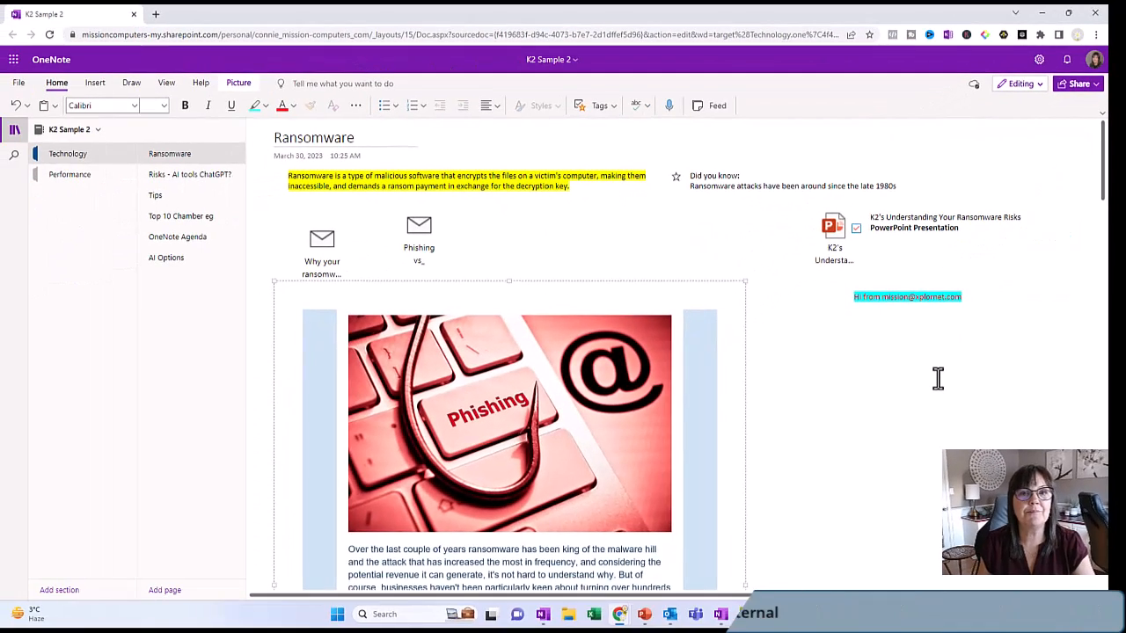
mouse_move(900, 415)
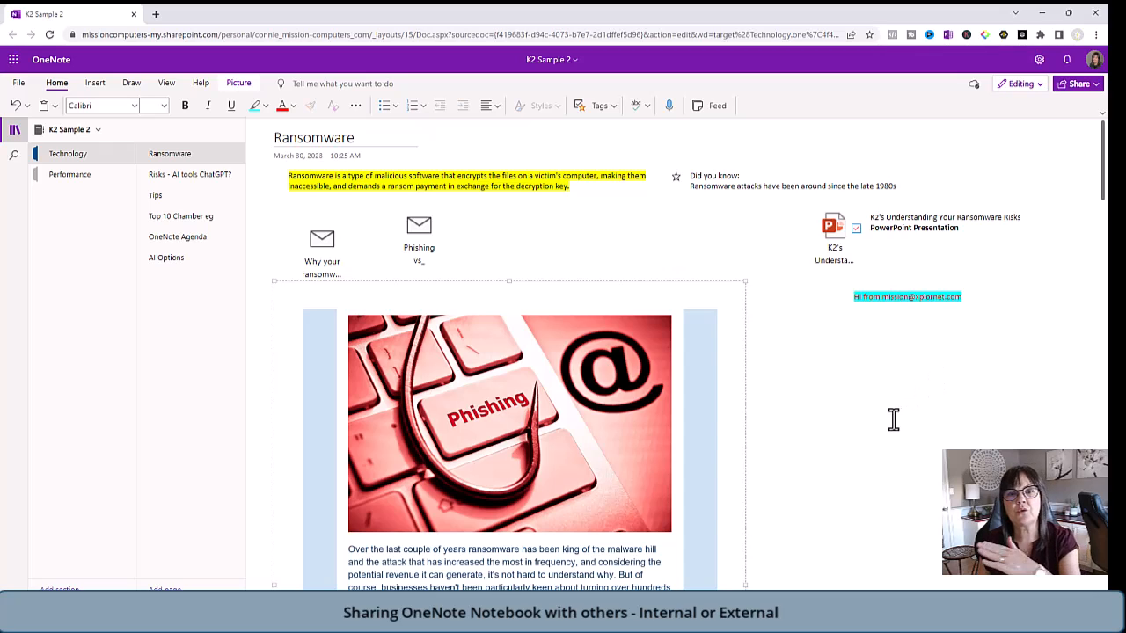
mouse_move(534, 454)
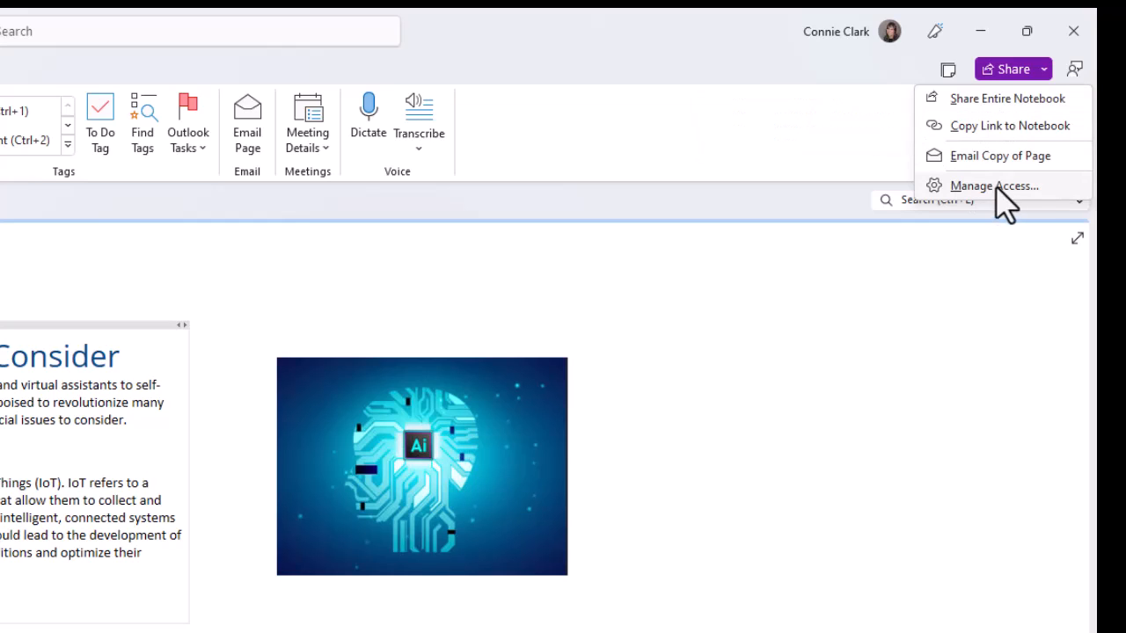
Open Manage Access for the notebook and choose Stop sharing
click(994, 185)
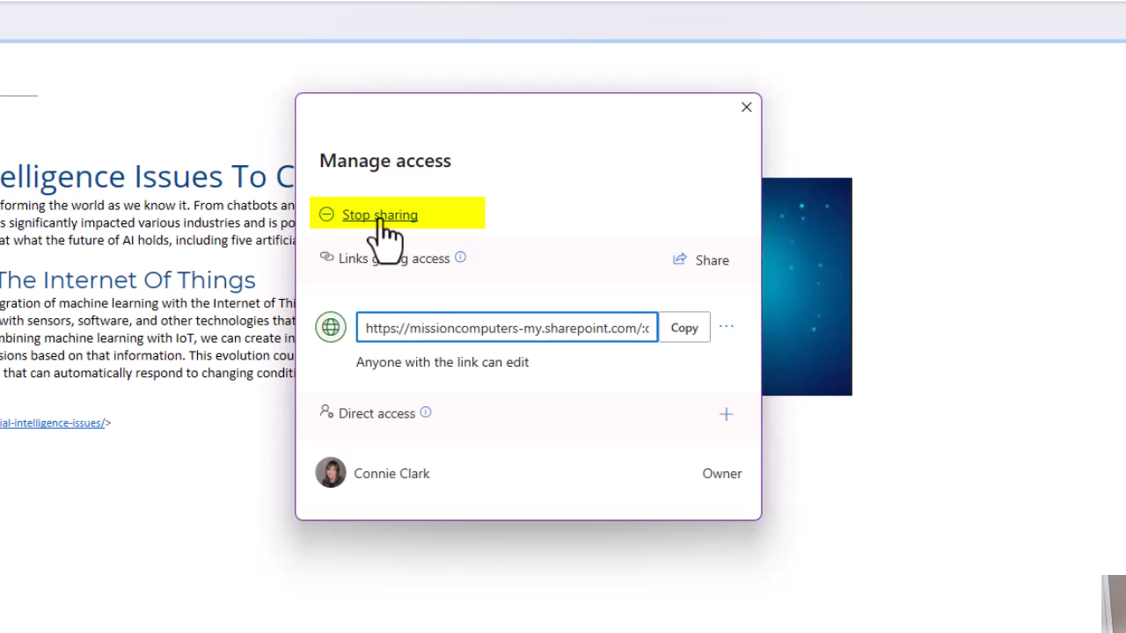
mouse_move(373, 233)
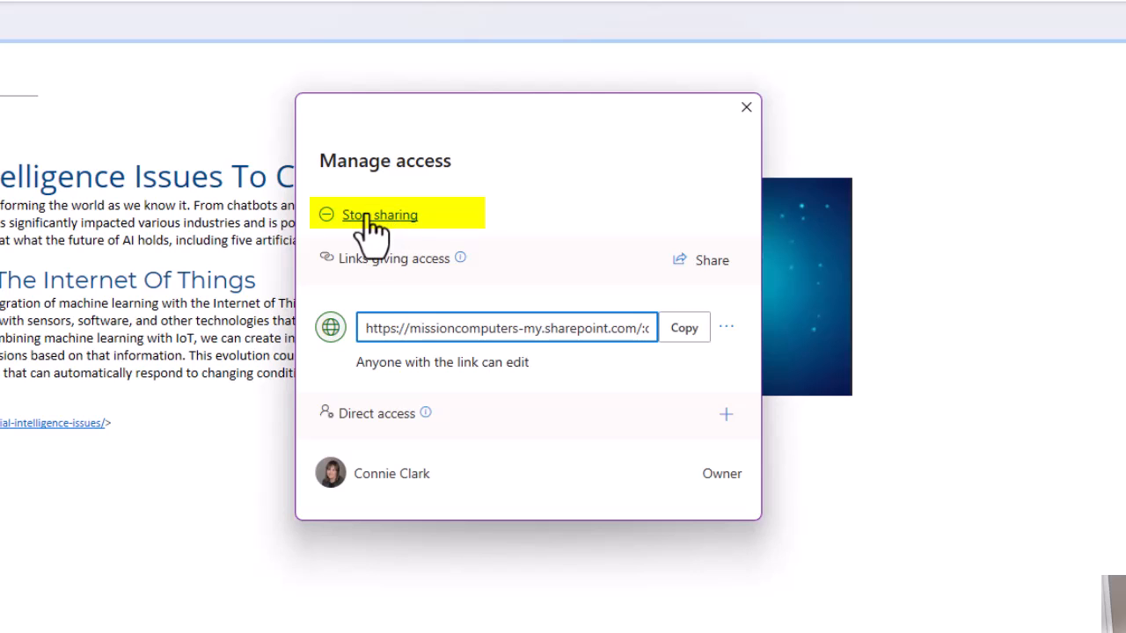
click(379, 214)
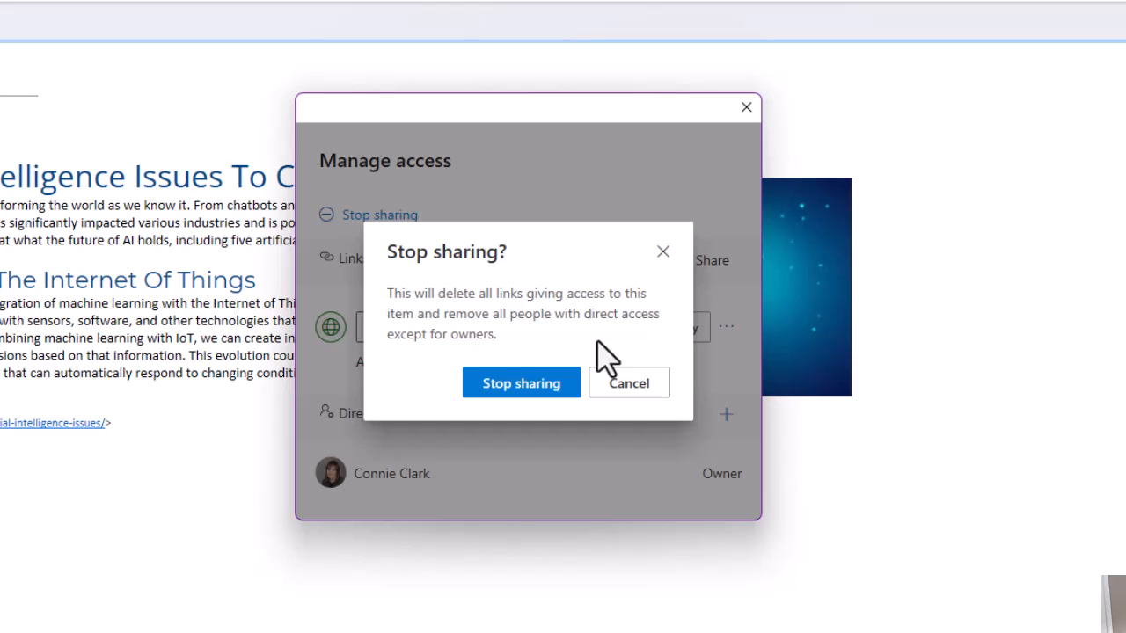
mouse_move(590, 361)
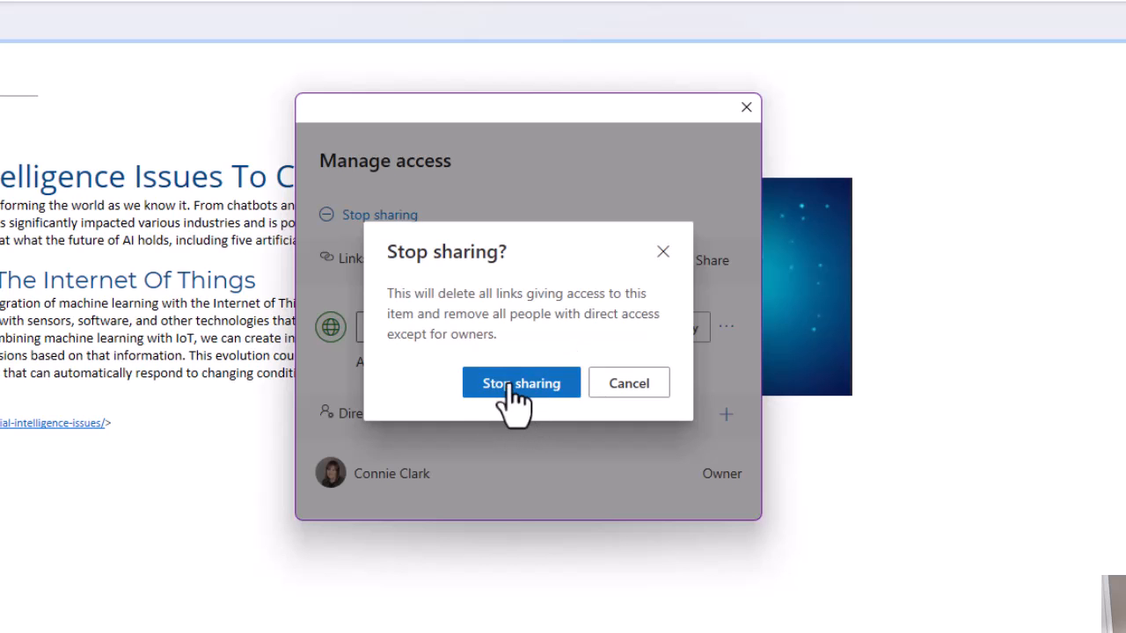
Confirm deleting all access links to K2 Sample 2
click(521, 383)
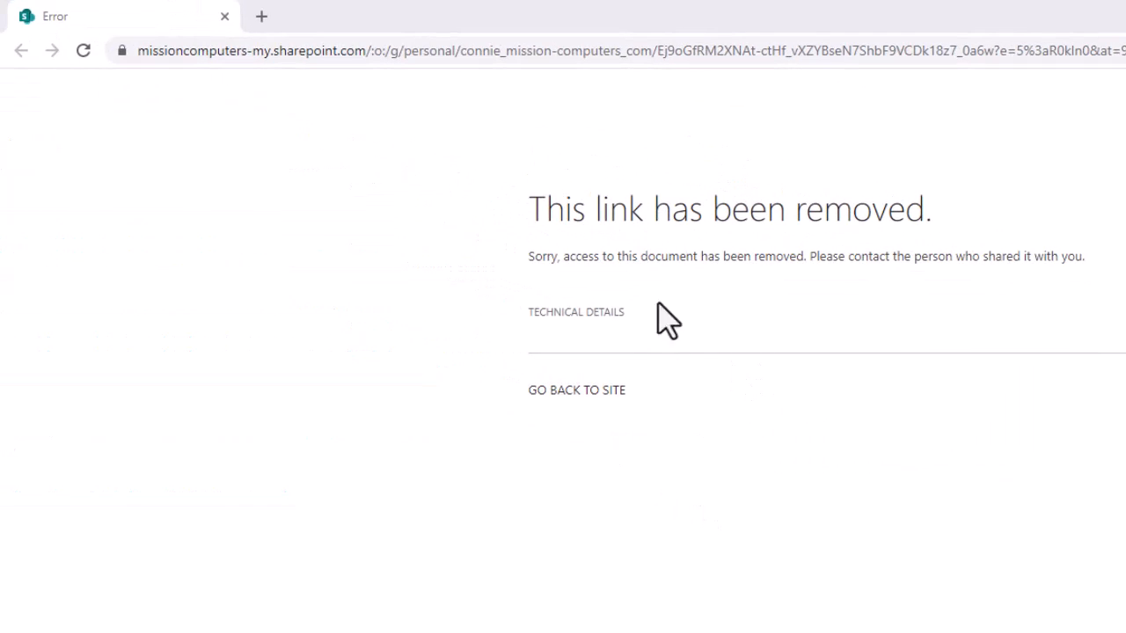
mouse_move(856, 316)
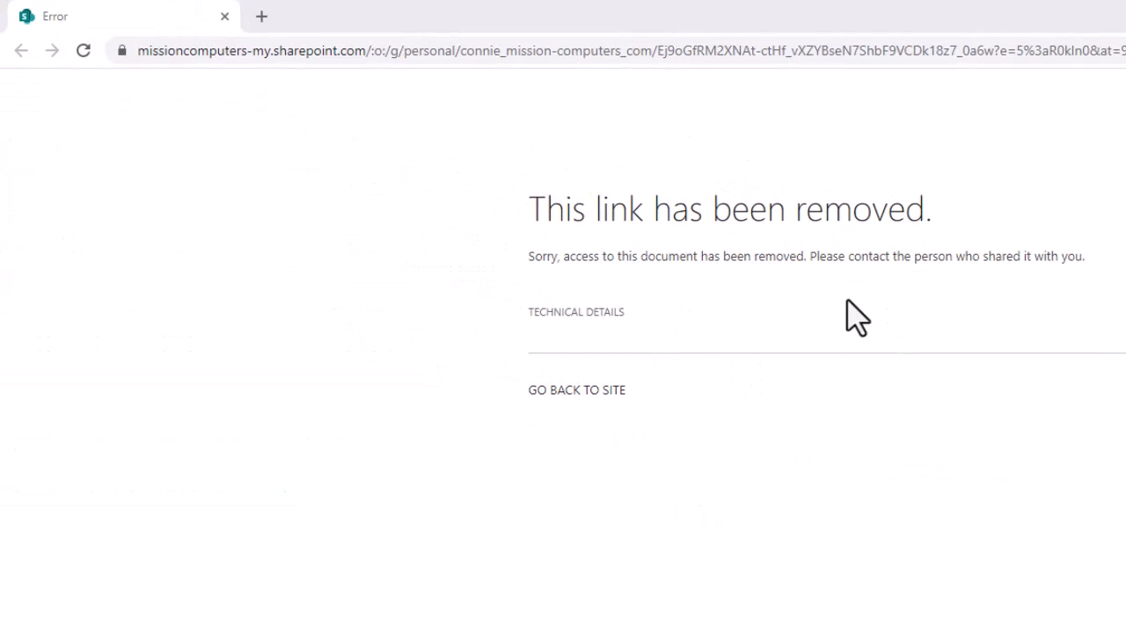